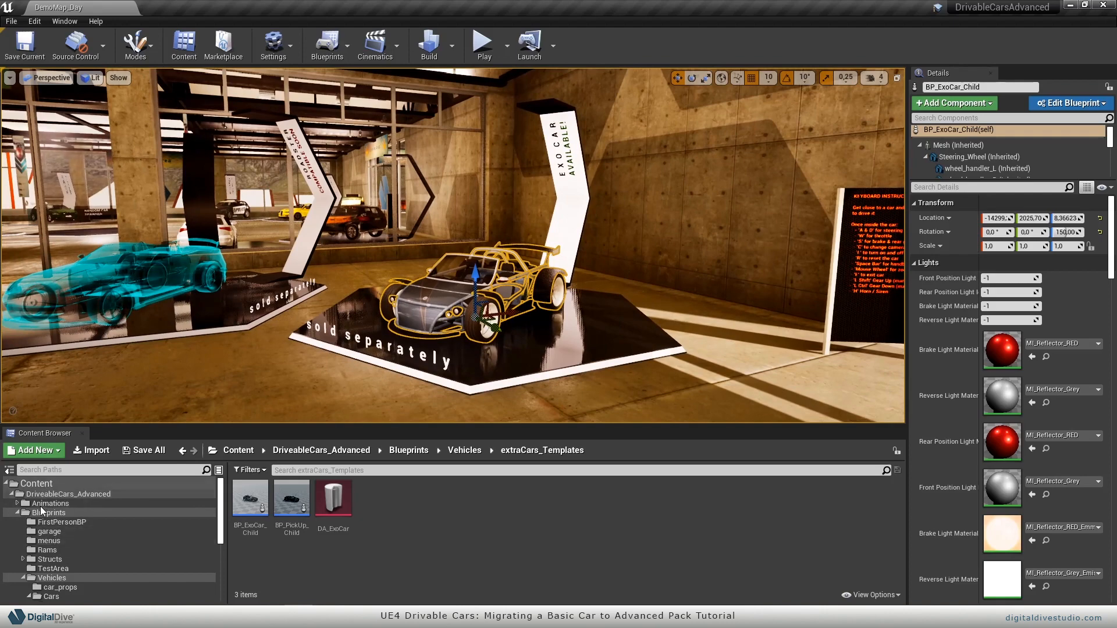
# Browse the advanced pack to Blueprints > Vehicles > extraCars_Templates and select BP_PickUp_Child.
pyautogui.click(48, 512)
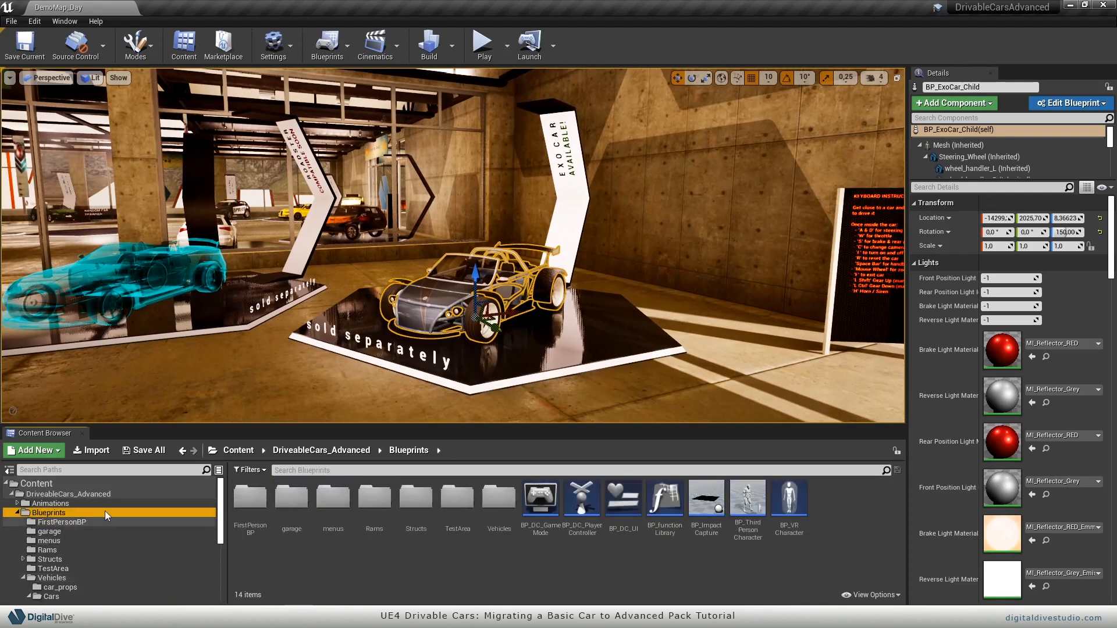
pyautogui.moveTo(66, 567)
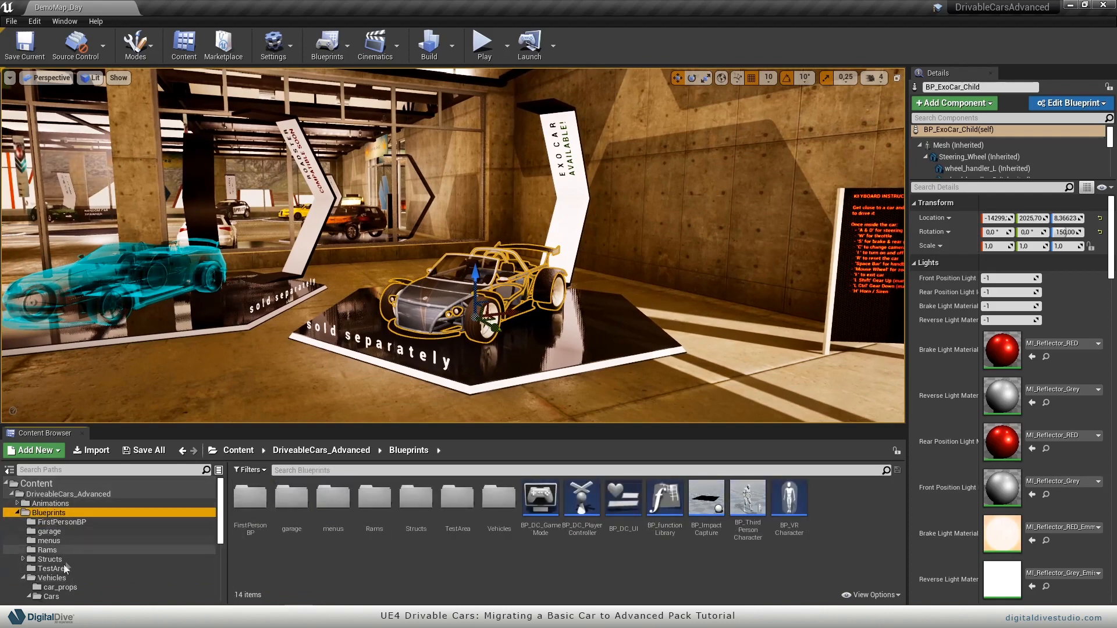
pyautogui.click(52, 559)
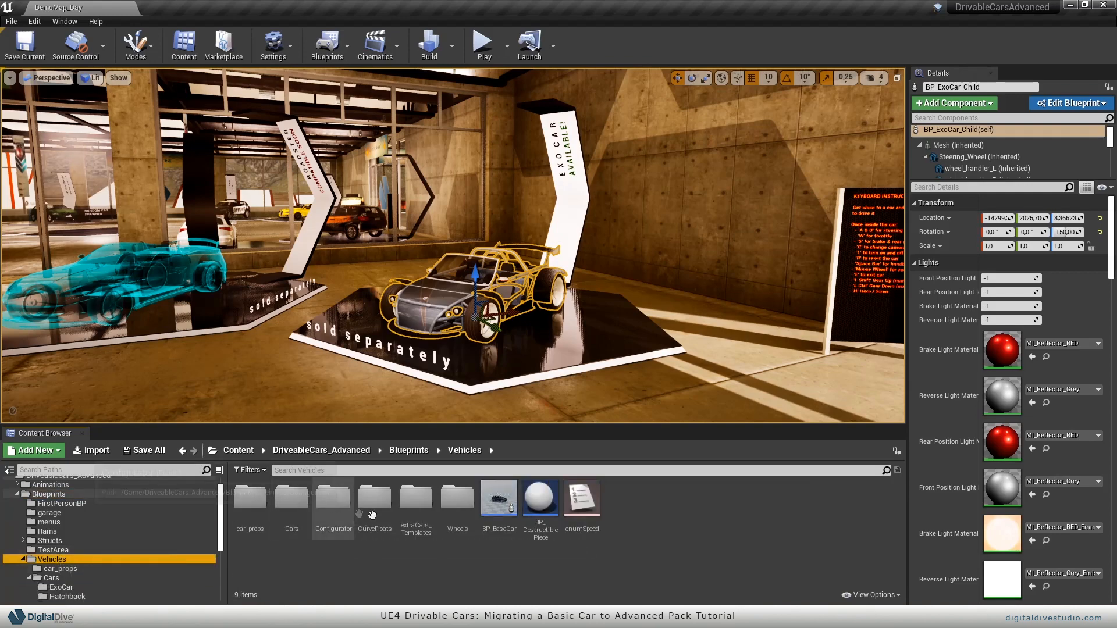
pyautogui.doubleClick(415, 497)
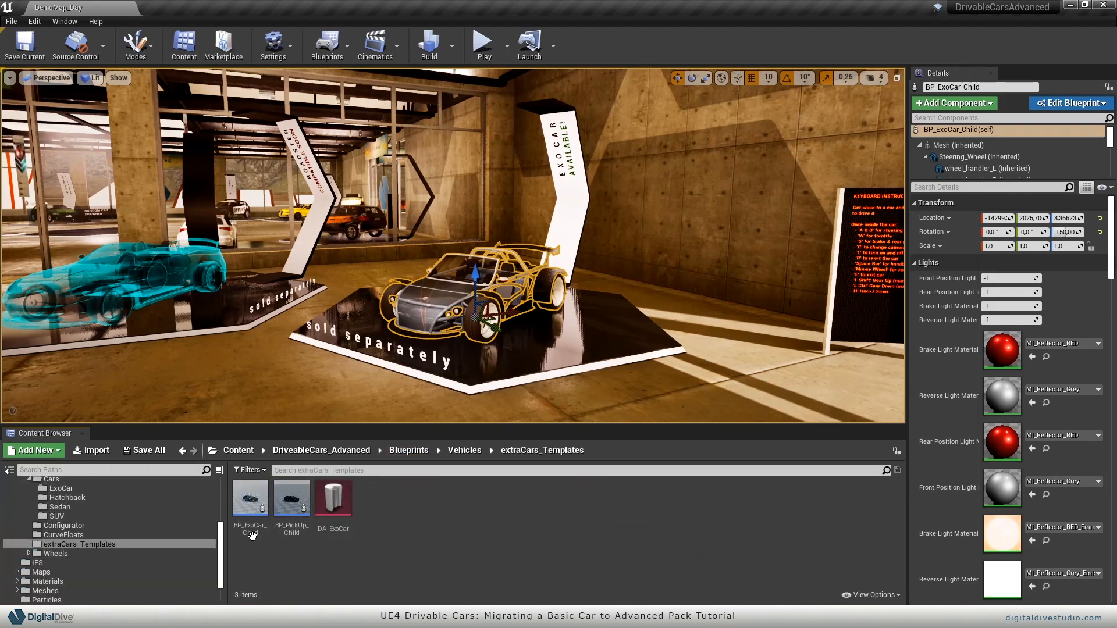
pyautogui.click(292, 497)
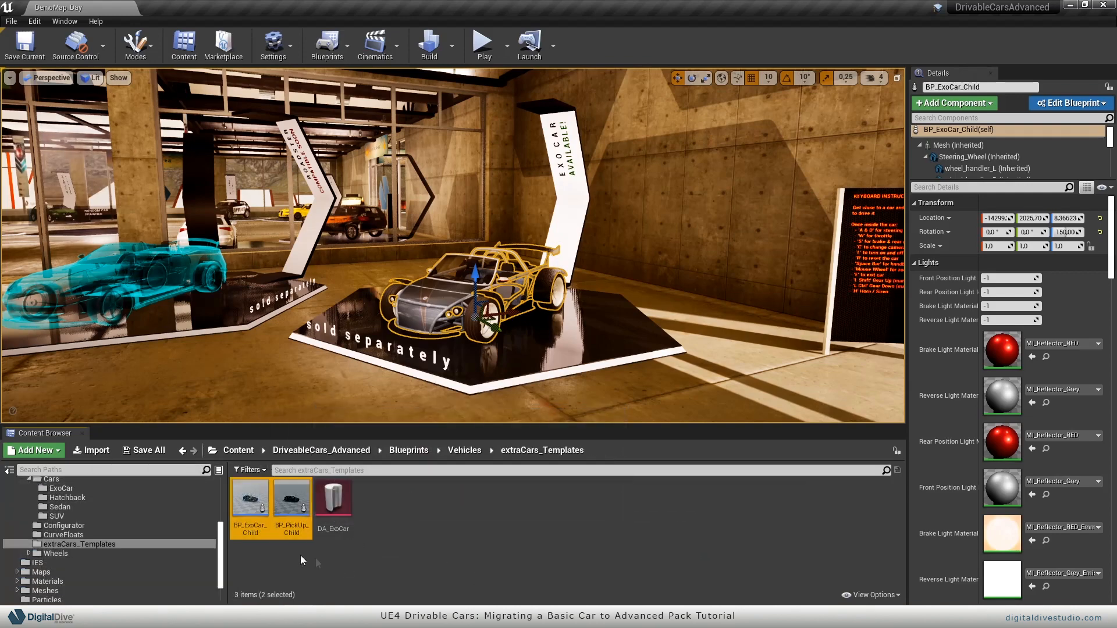
pyautogui.moveTo(297, 533)
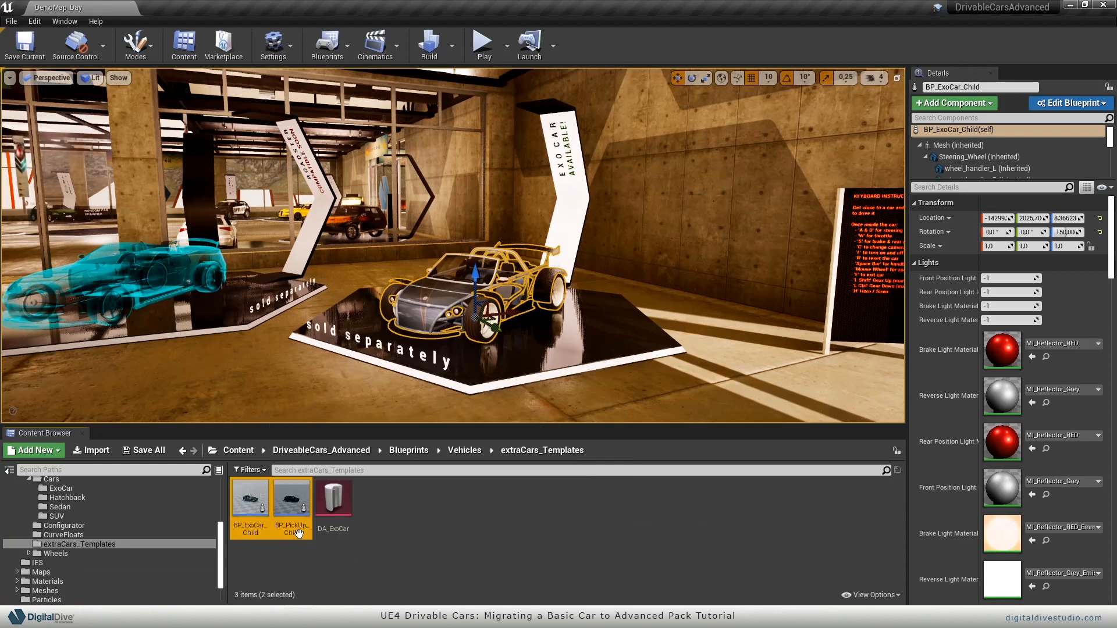
pyautogui.click(291, 498)
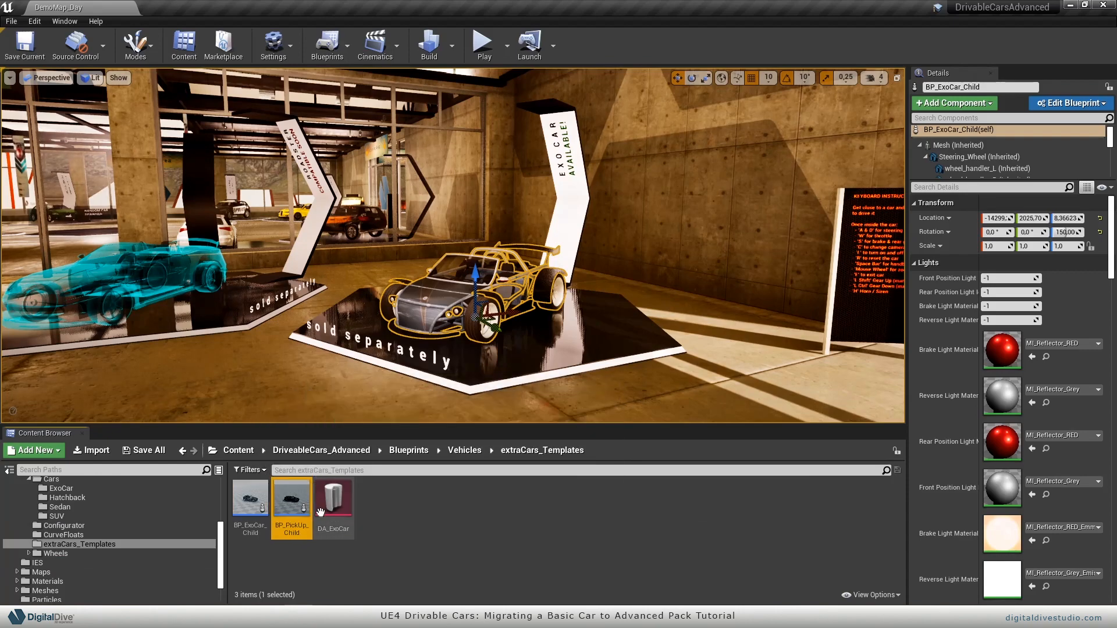
pyautogui.moveTo(291, 496)
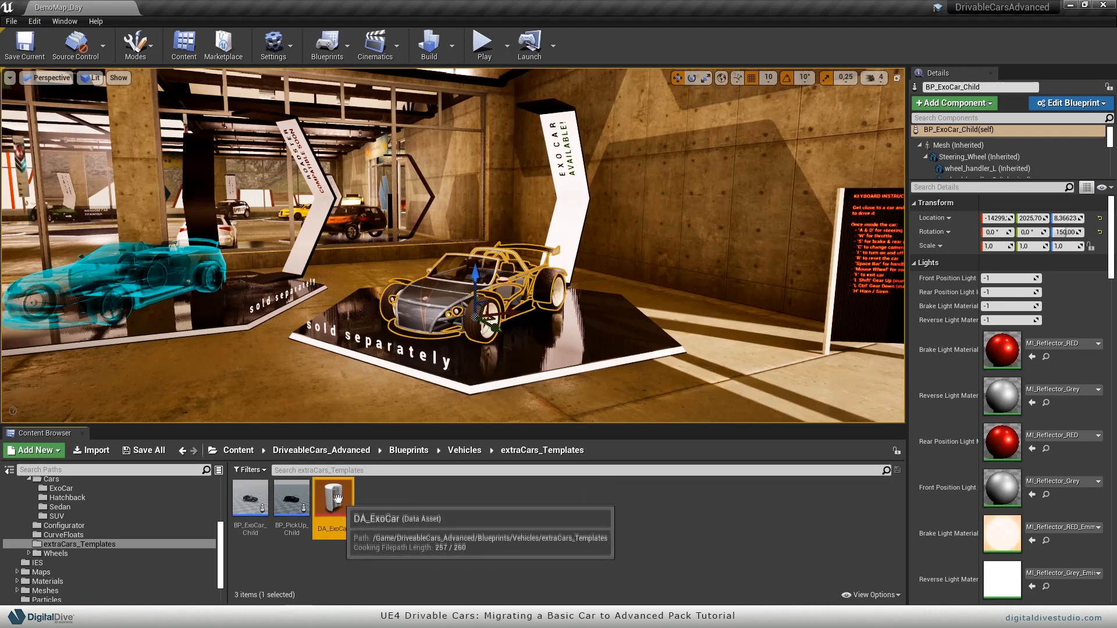
pyautogui.moveTo(291, 568)
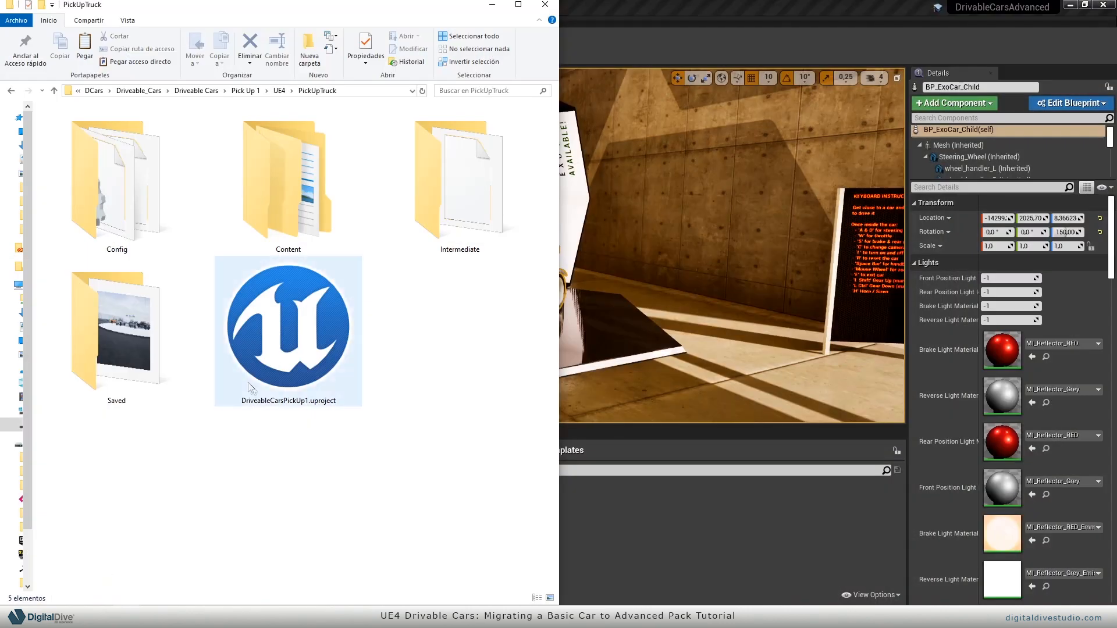
# Copy the PickUpTruck project folder as 'PickUpTruck Migrate' and launch the copied project.
pyautogui.click(439, 407)
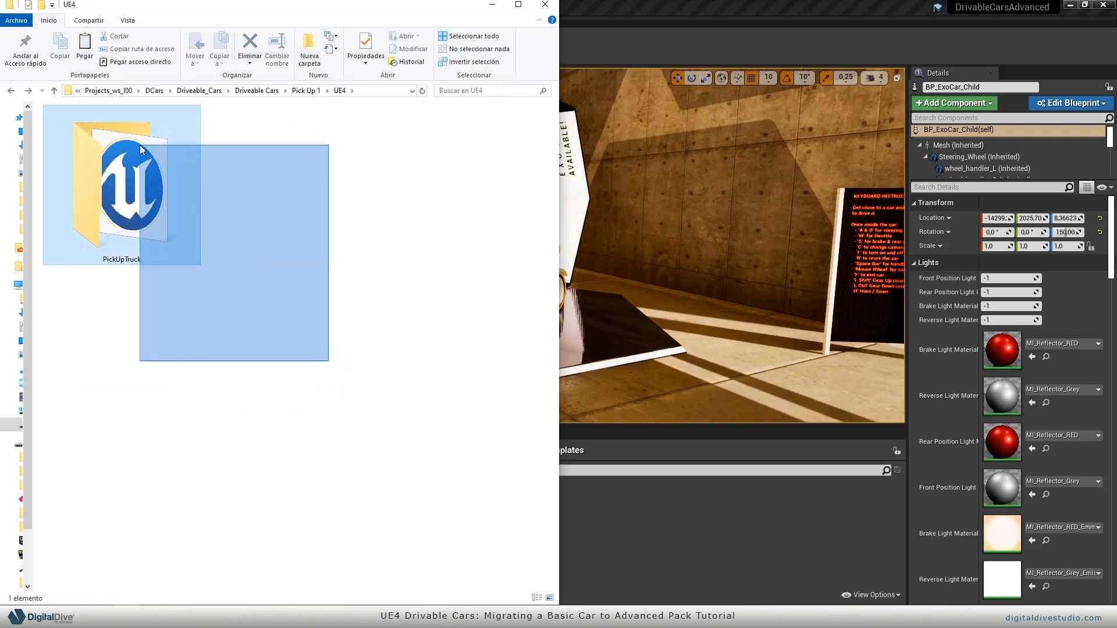
pyautogui.click(121, 185)
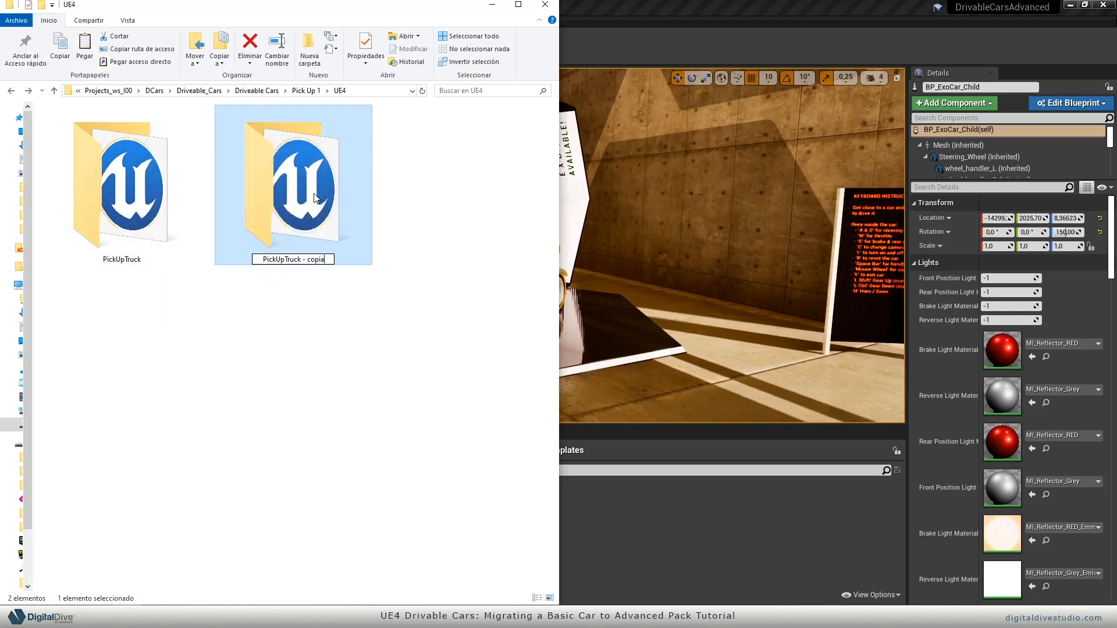
pyautogui.write('PickUpTruck')
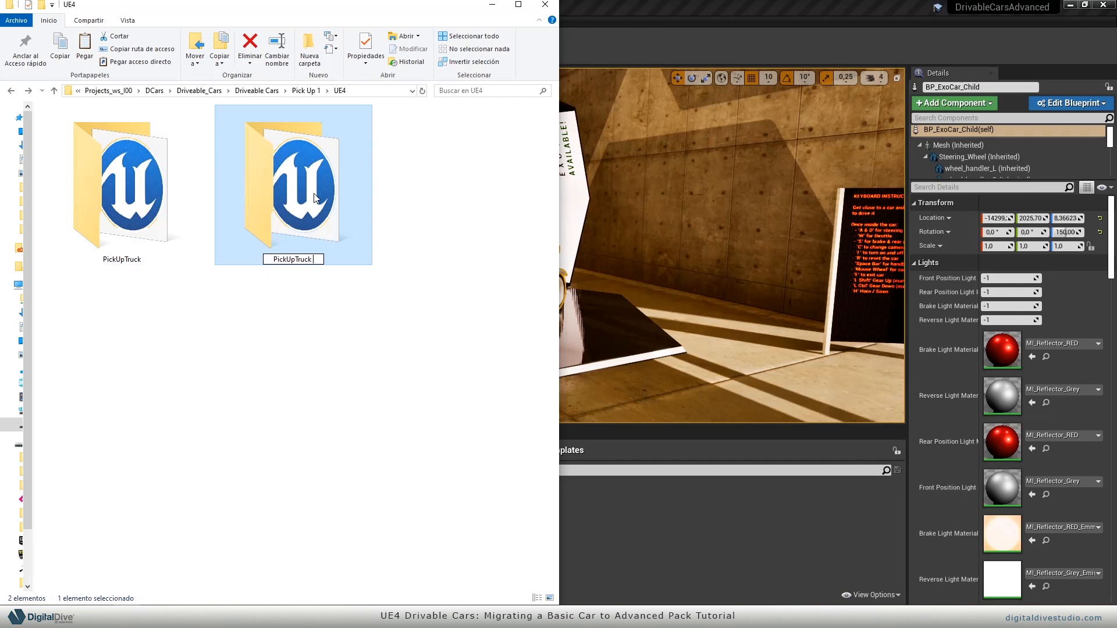
pyautogui.write('Migrate')
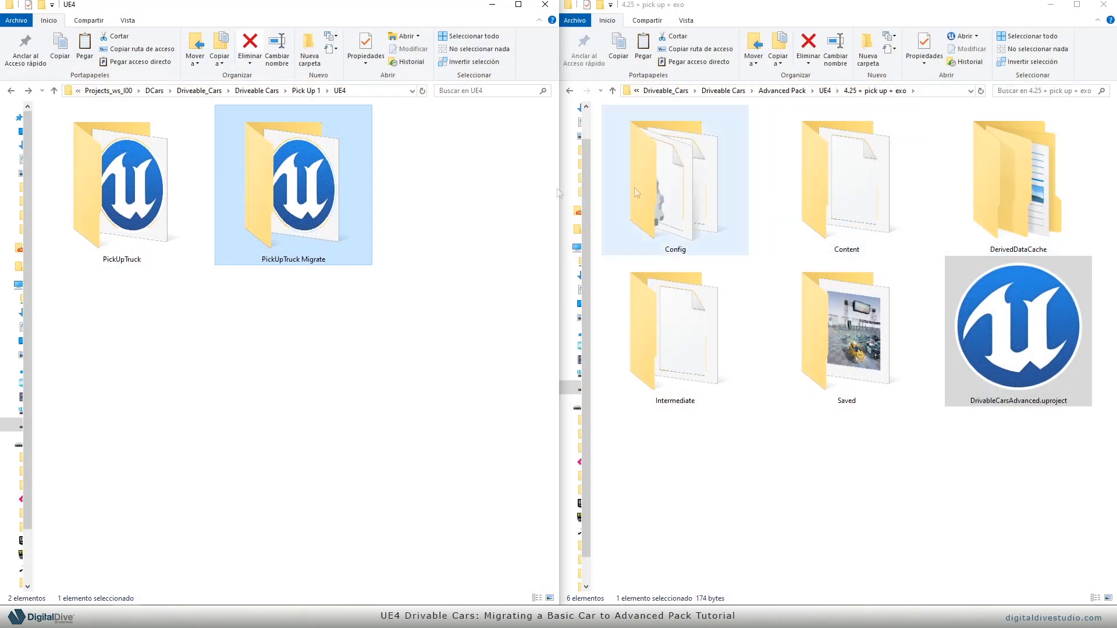
pyautogui.doubleClick(292, 185)
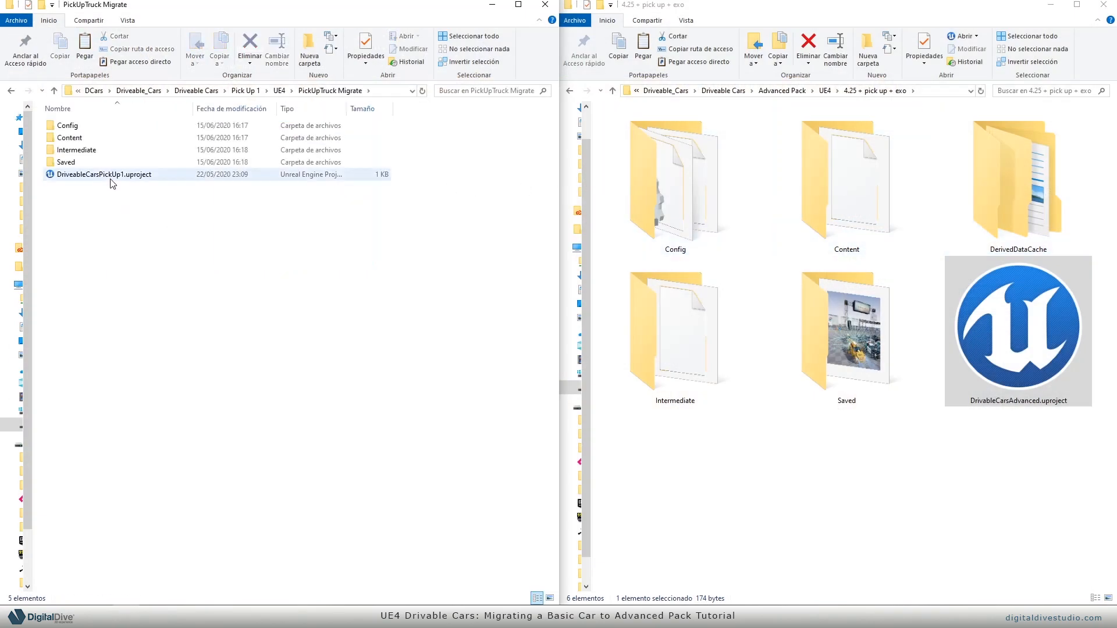
pyautogui.doubleClick(104, 174)
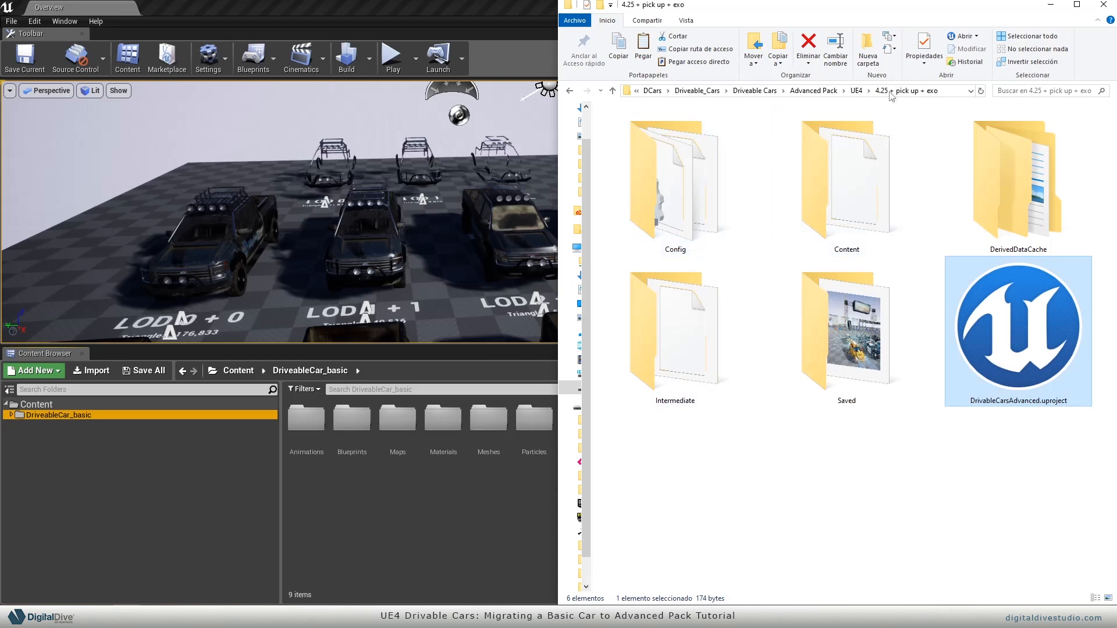
# Open the advanced pack's Content folder and select DriveableCars_Advanced.
pyautogui.doubleClick(847, 184)
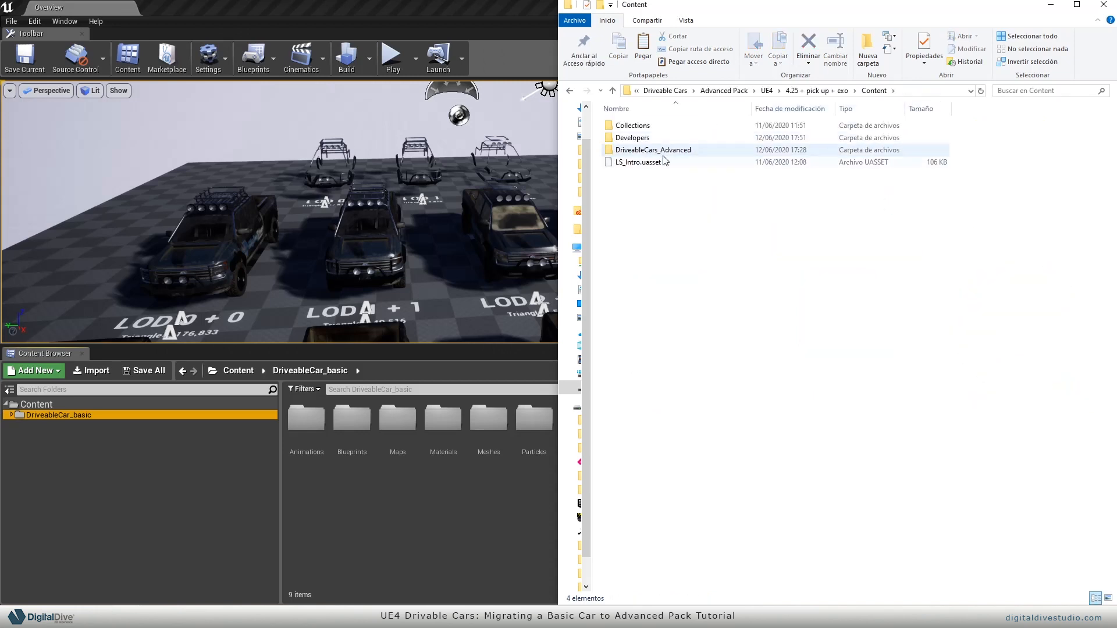
pyautogui.click(653, 150)
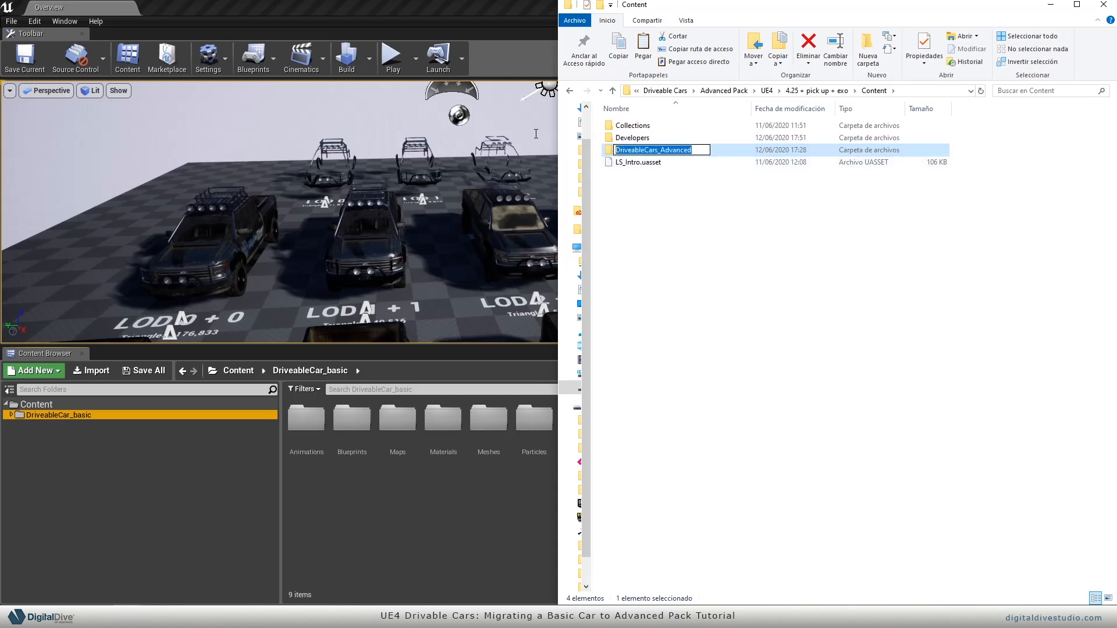
pyautogui.moveTo(726, 179)
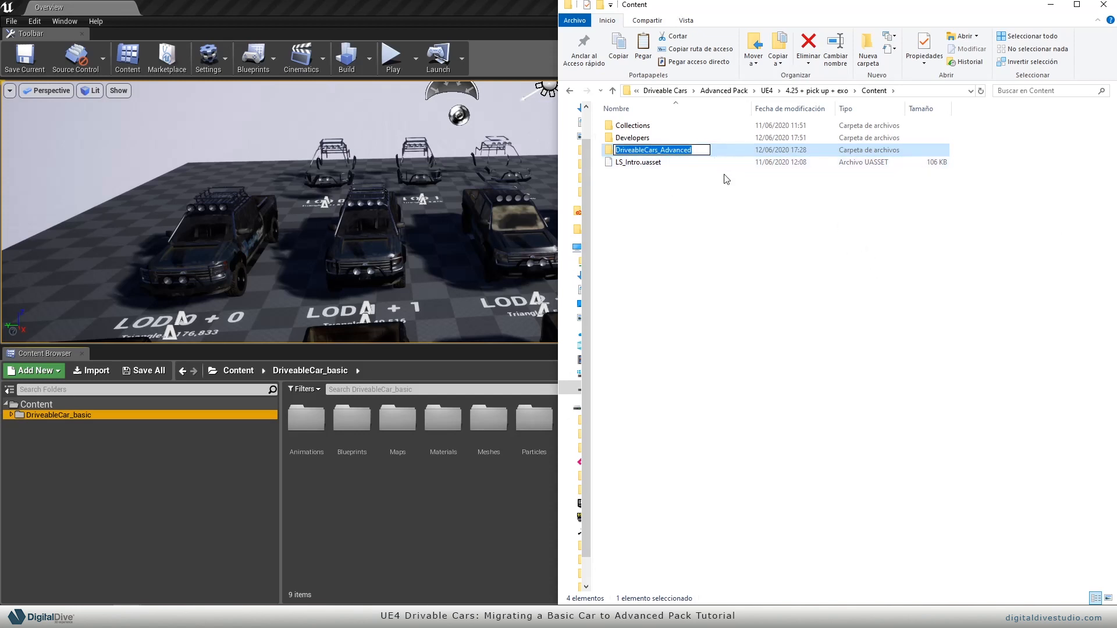
pyautogui.moveTo(667, 169)
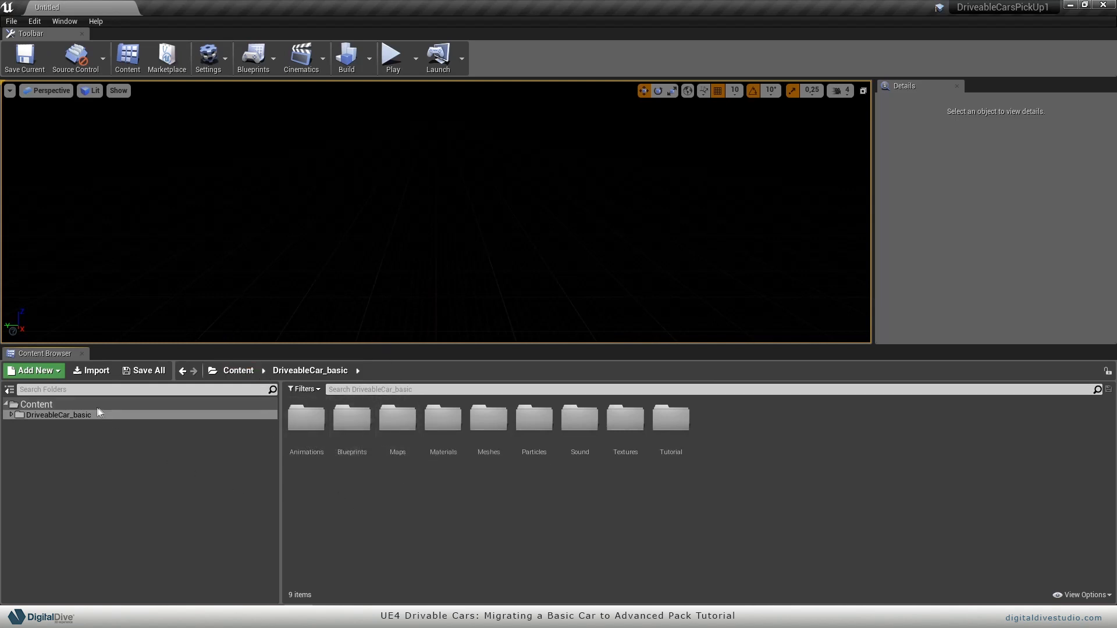
# Select DriveableCars_Advanced in the Content Browser folder tree and let it finish loading.
pyautogui.click(58, 415)
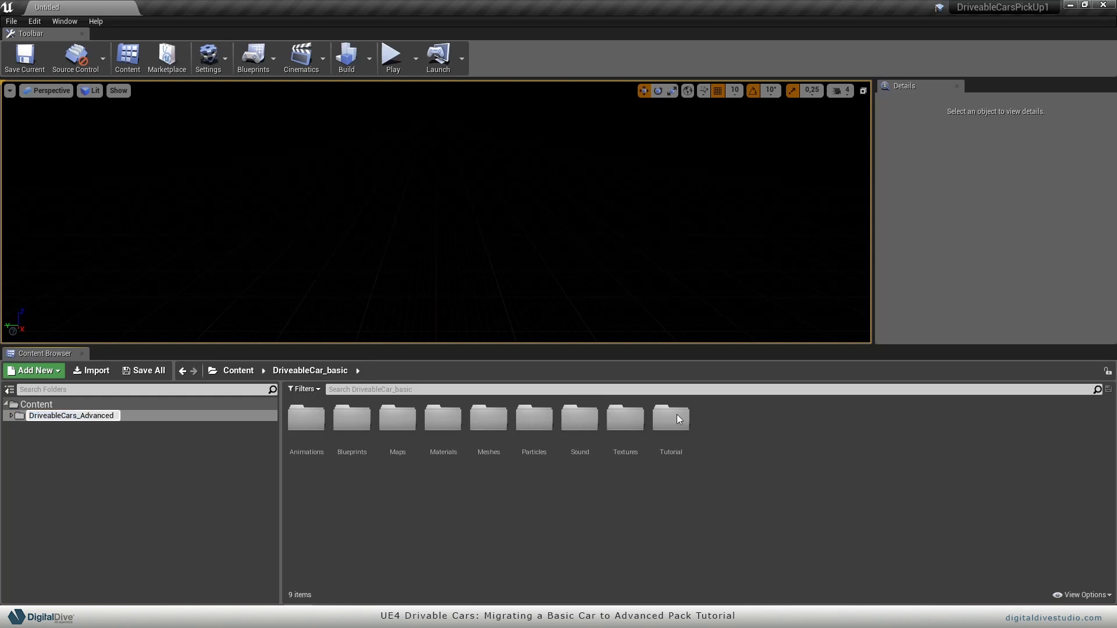
pyautogui.click(147, 370)
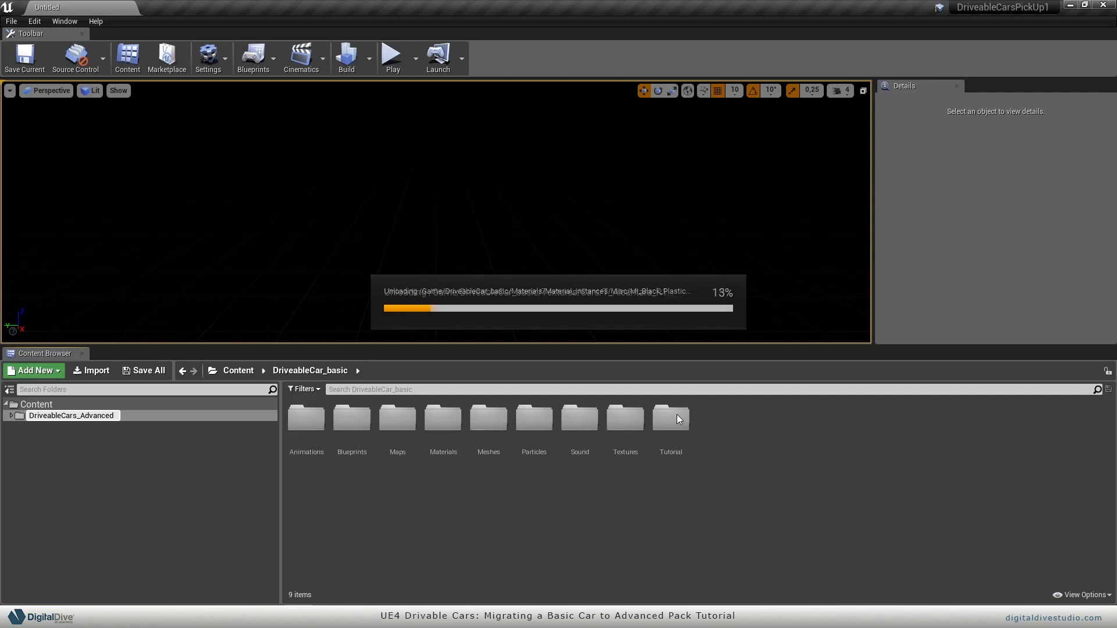
pyautogui.click(68, 415)
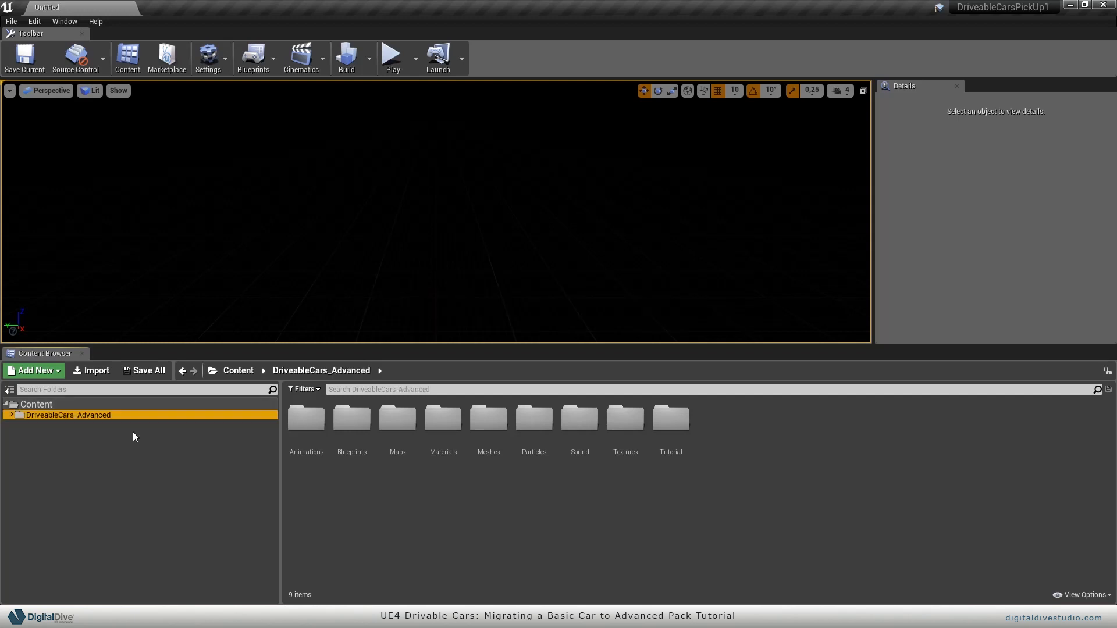
pyautogui.moveTo(111, 444)
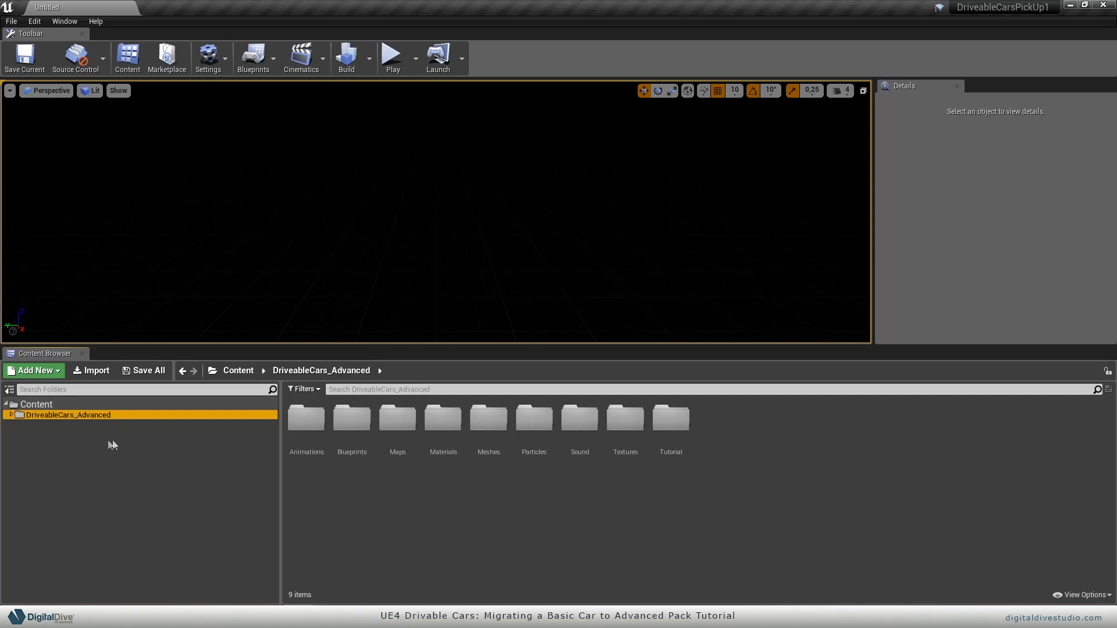
# Bring up the context actions for the root Content folder.
pyautogui.rightClick(35, 404)
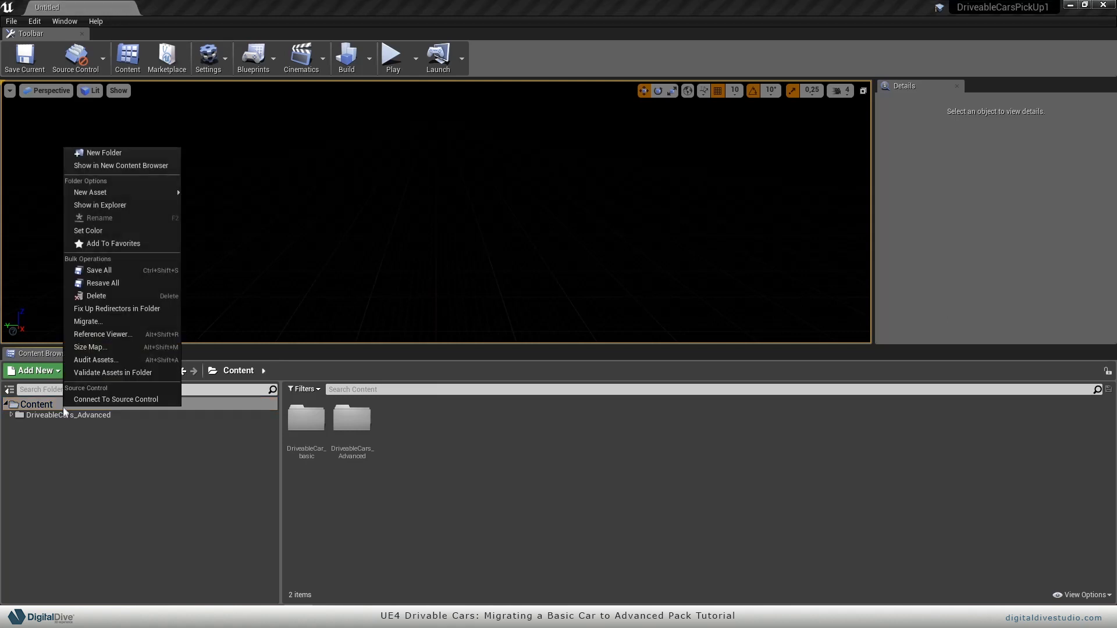
pyautogui.moveTo(91, 192)
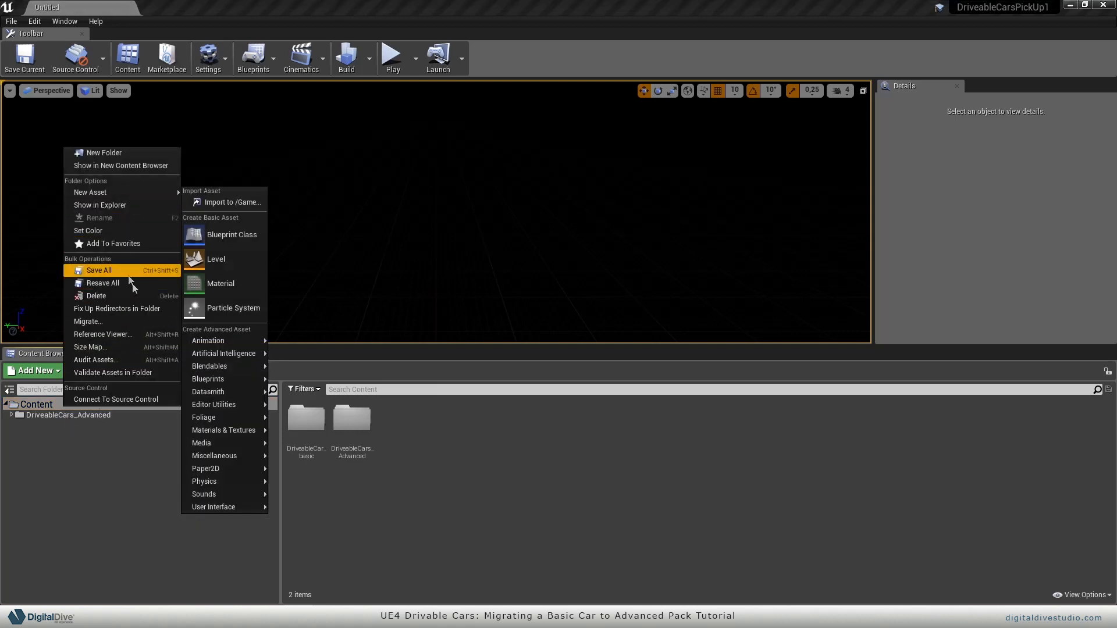
pyautogui.moveTo(121, 309)
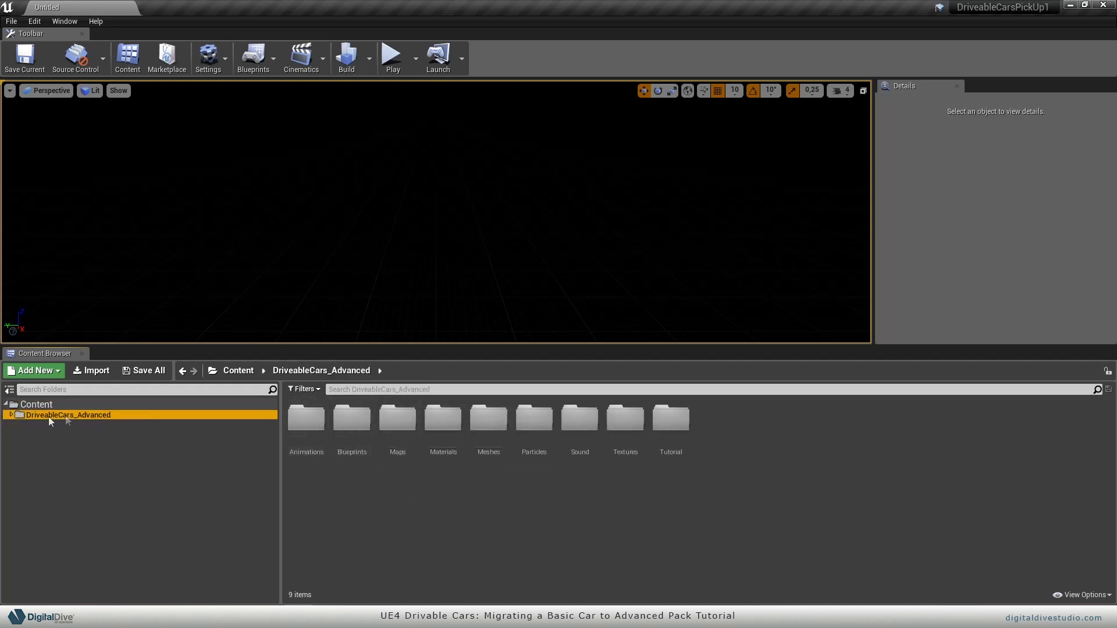
# Navigate DriveableCars_Advanced > Blueprints > Vehicles > extraCars_Templates and open DA_PickUp.
pyautogui.click(10, 415)
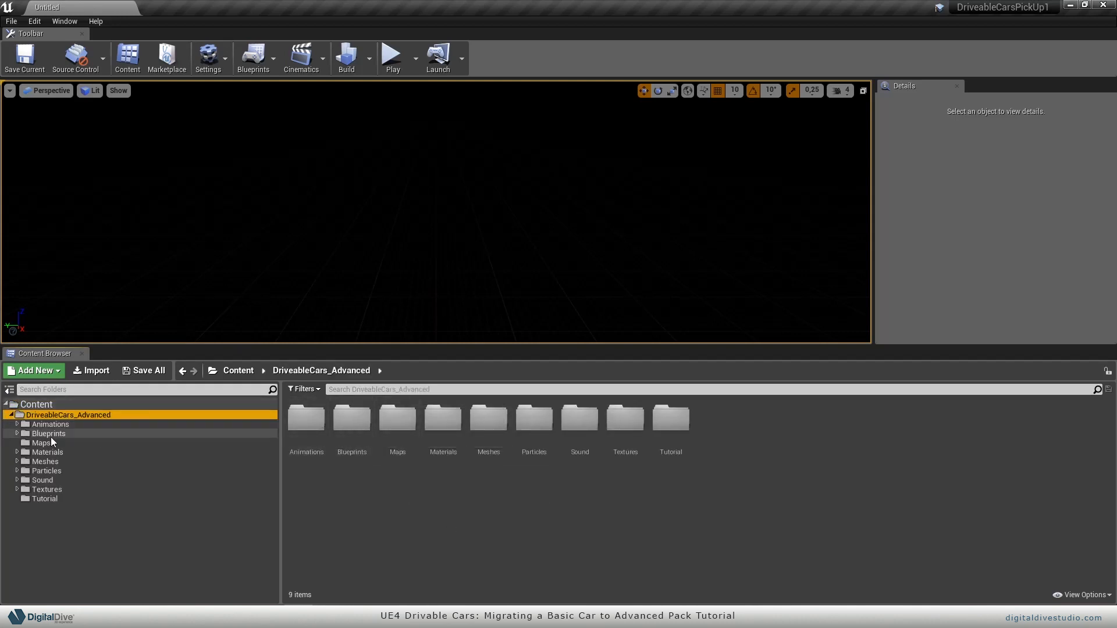
pyautogui.click(47, 433)
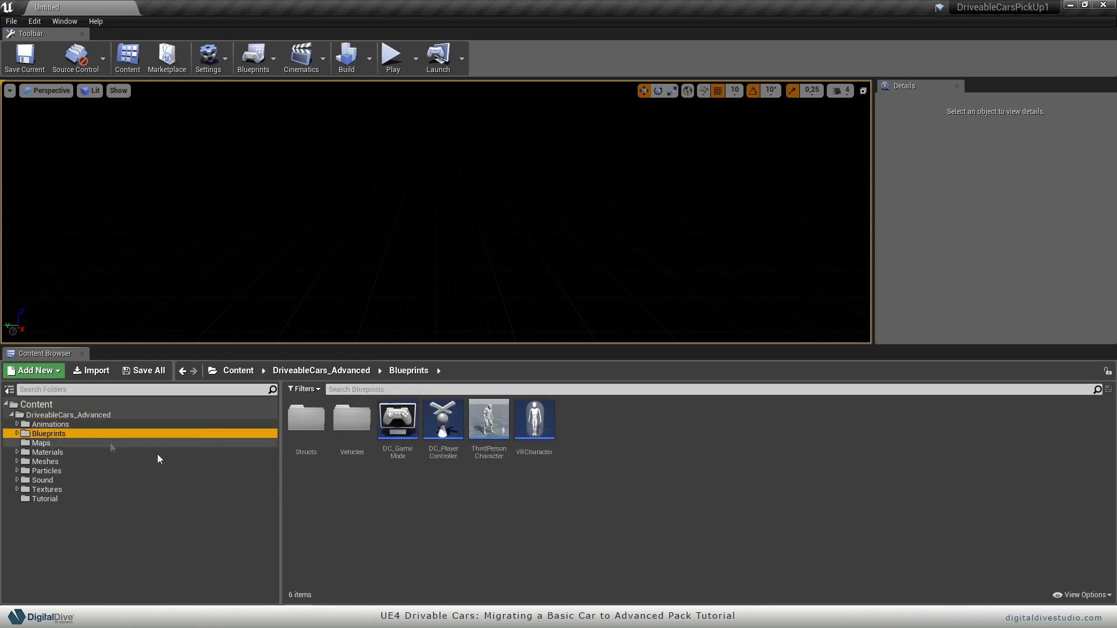
pyautogui.doubleClick(351, 419)
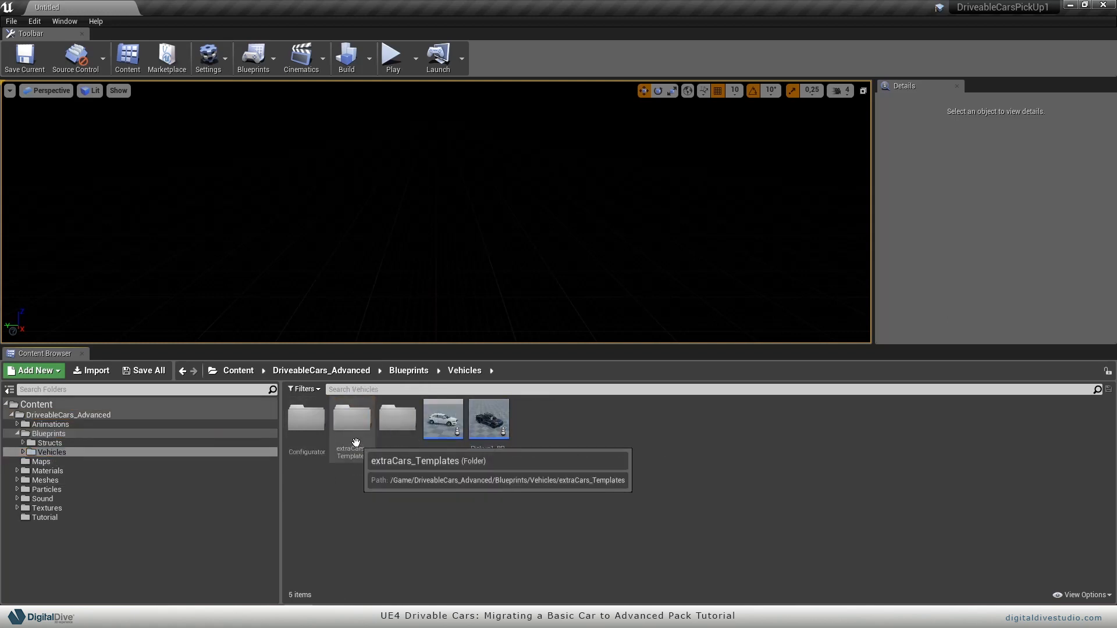
pyautogui.doubleClick(350, 419)
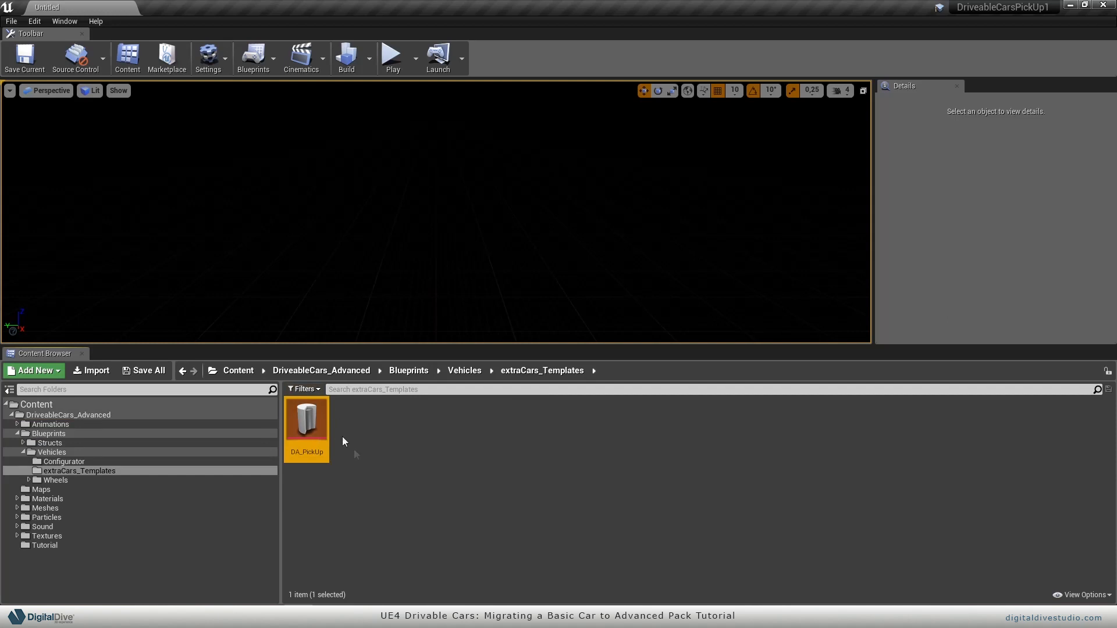
pyautogui.moveTo(306, 424)
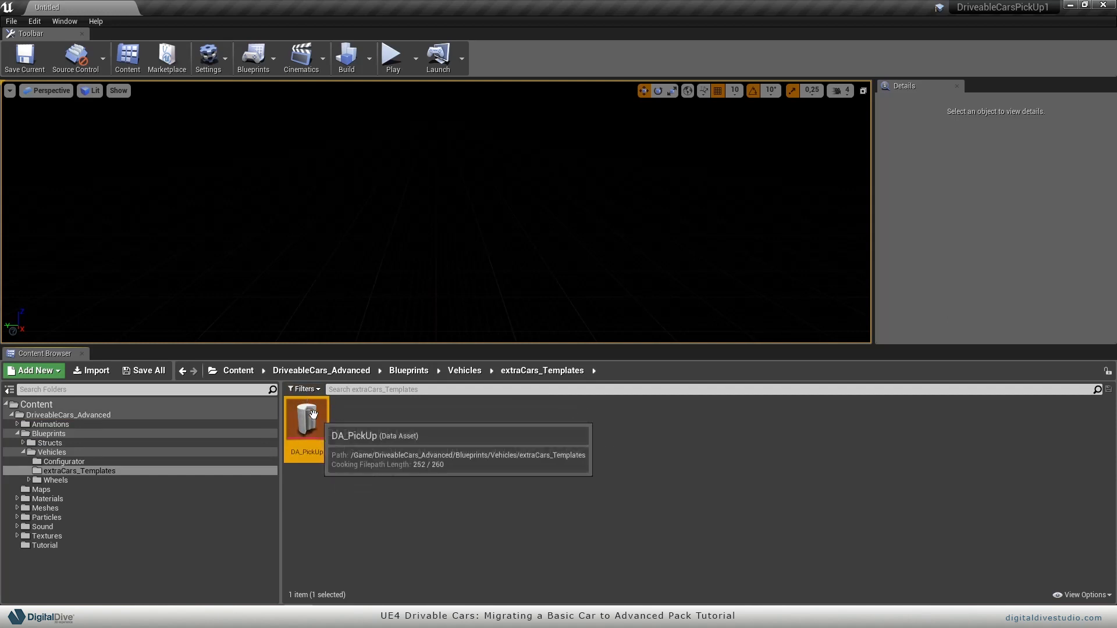
pyautogui.moveTo(529, 278)
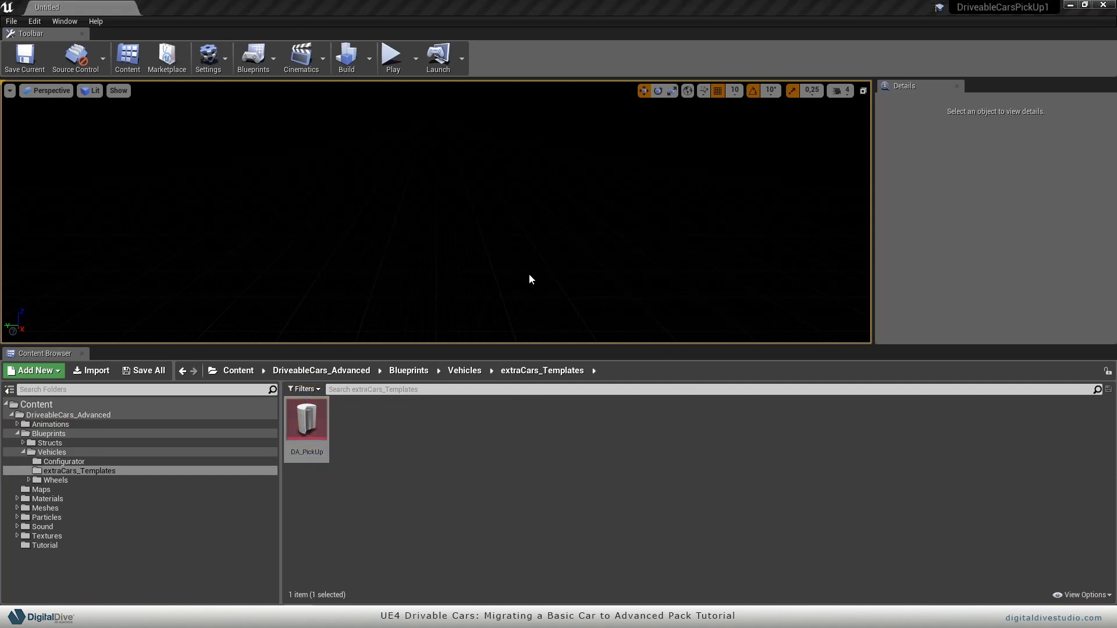
pyautogui.doubleClick(307, 421)
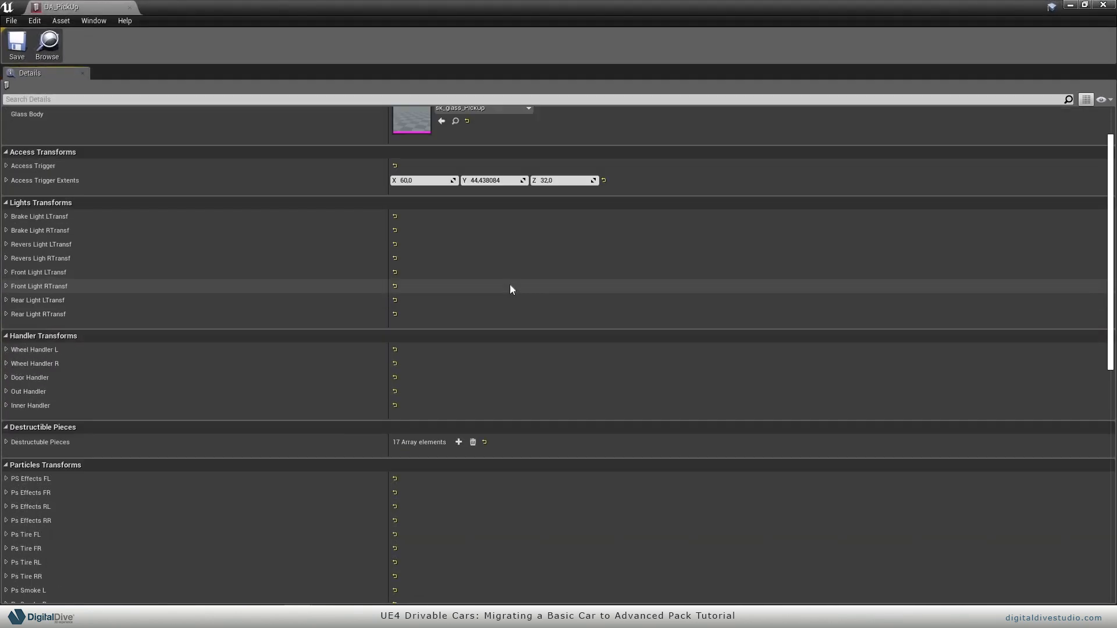
# Inspect DA_PickUp's car meshes and Brake Light LTransf values, then close the asset.
pyautogui.scroll(3)
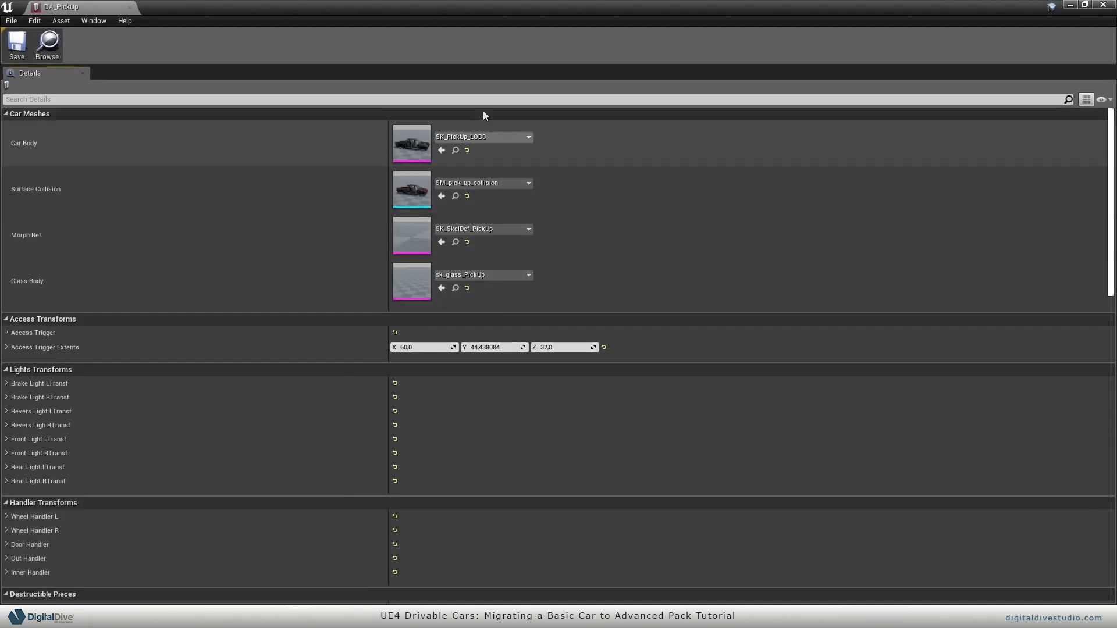
pyautogui.scroll(-3)
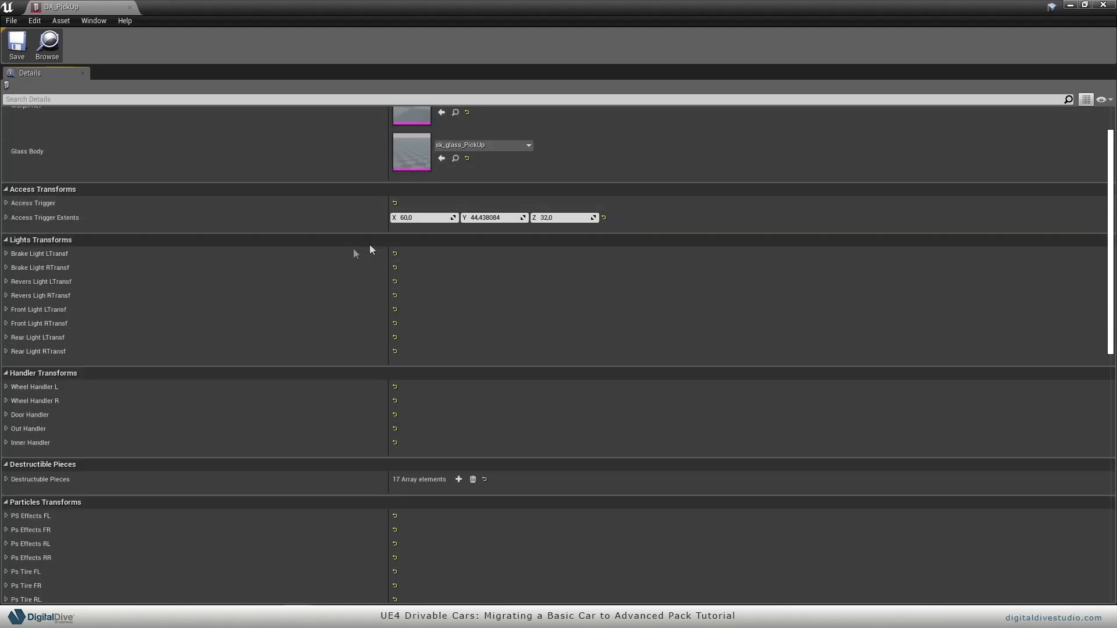
pyautogui.scroll(3)
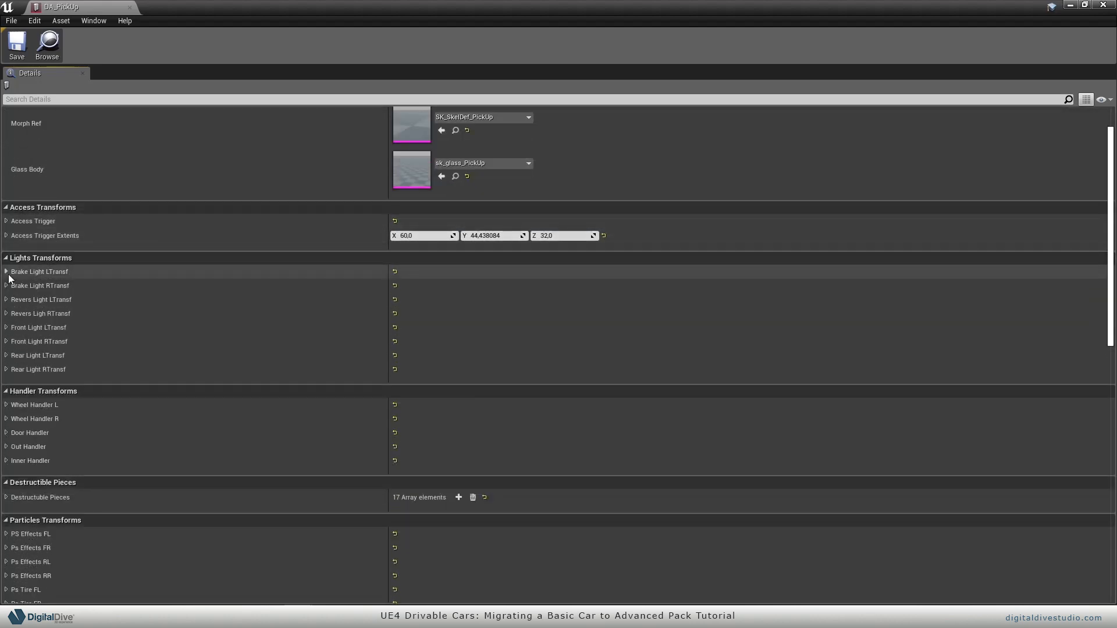
pyautogui.click(6, 271)
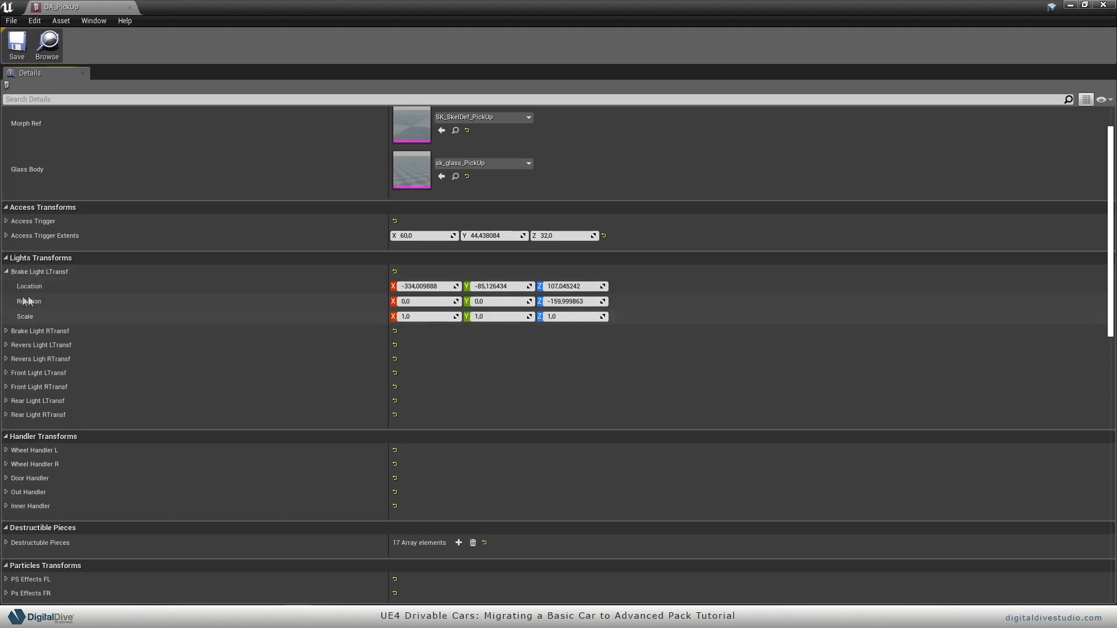
pyautogui.click(6, 272)
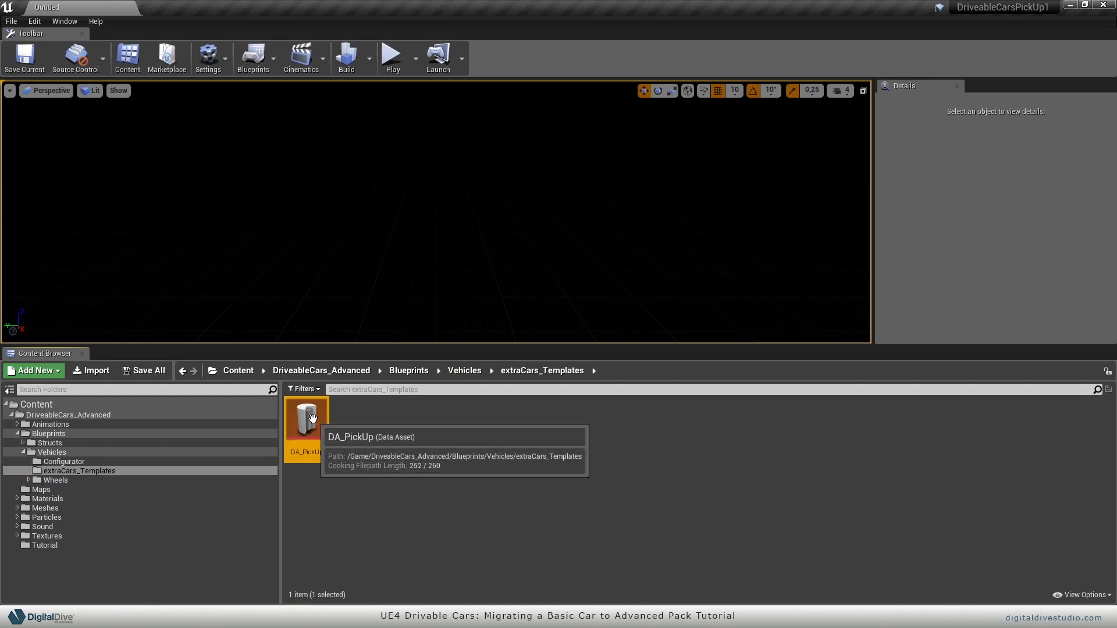
# Migrate DA_PickUp via Asset Actions, skipping the save prompt and accepting the asset report.
pyautogui.rightClick(306, 420)
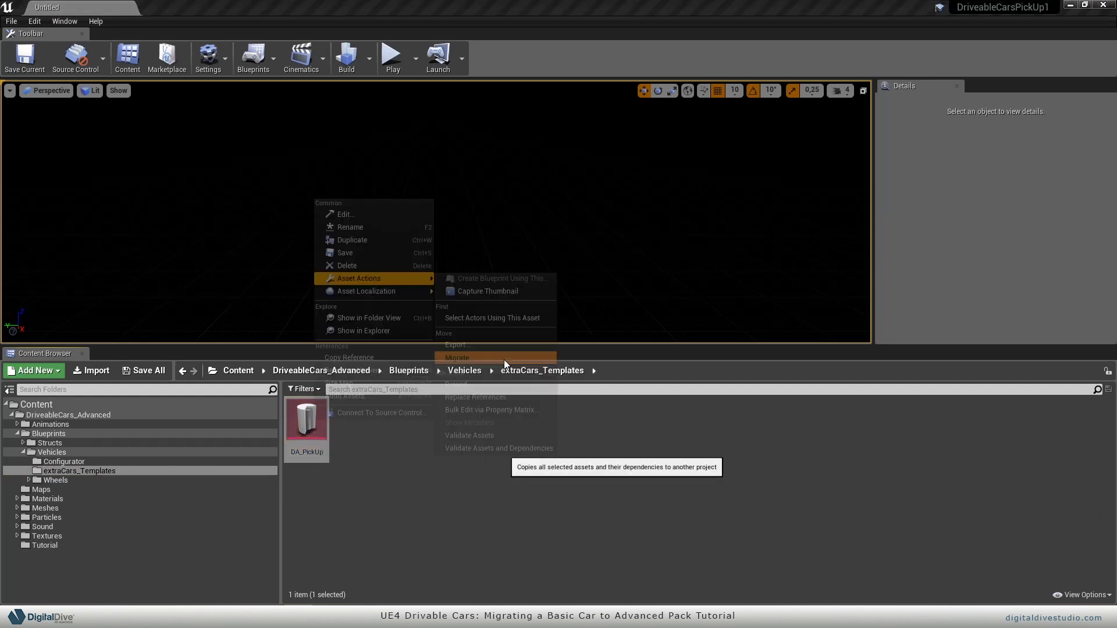
pyautogui.click(457, 358)
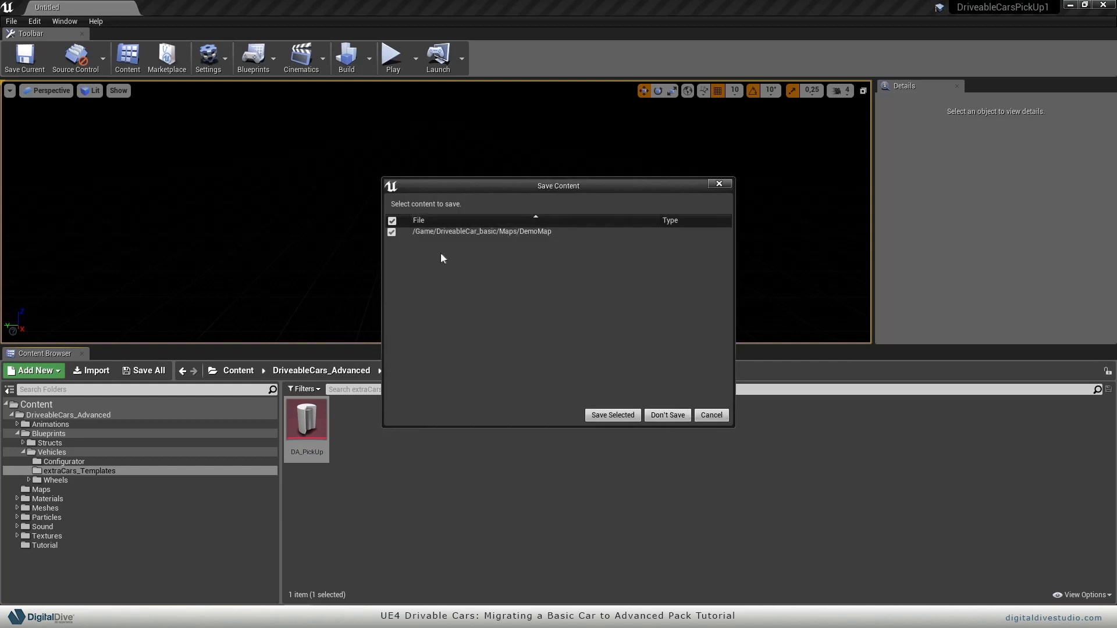
pyautogui.click(666, 415)
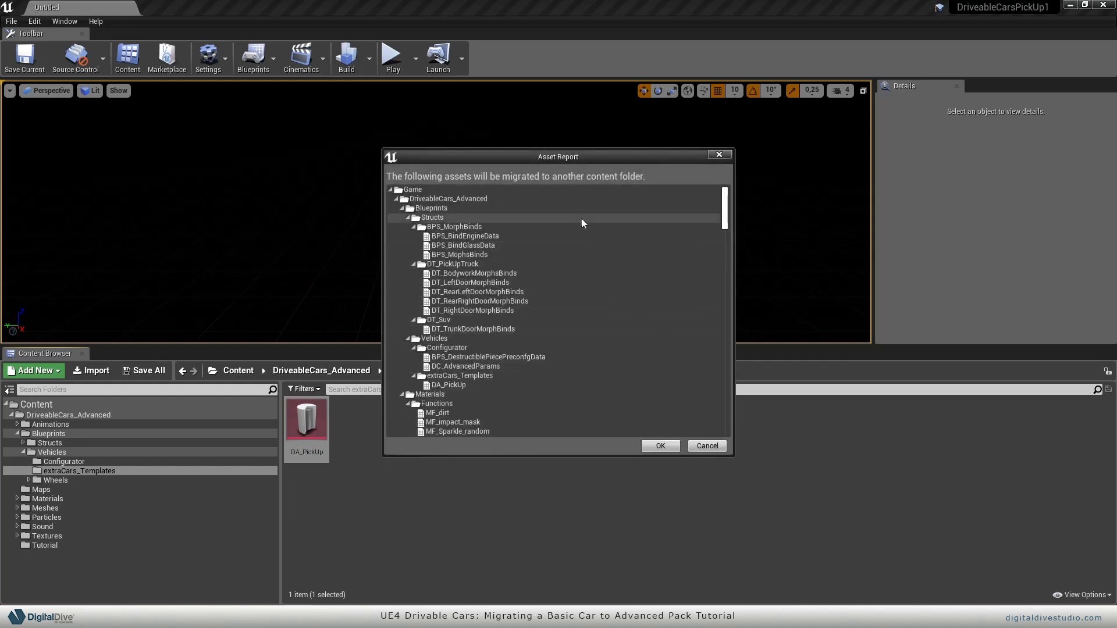
pyautogui.click(659, 445)
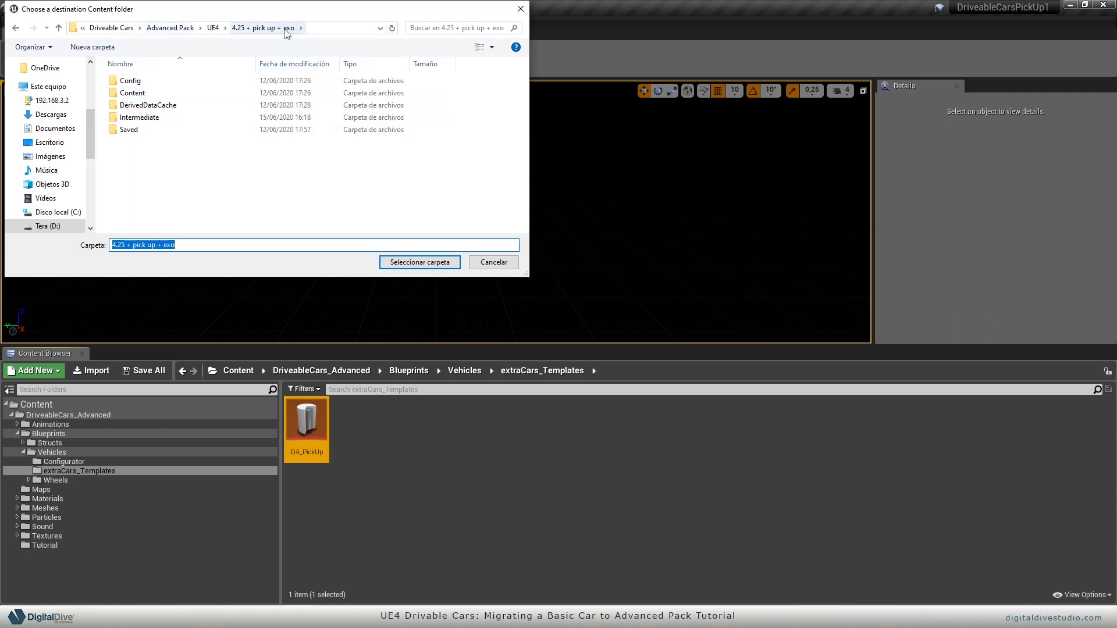
# Pick the 4.25 + pick up + exo project's Content folder as the migration destination.
pyautogui.doubleClick(132, 93)
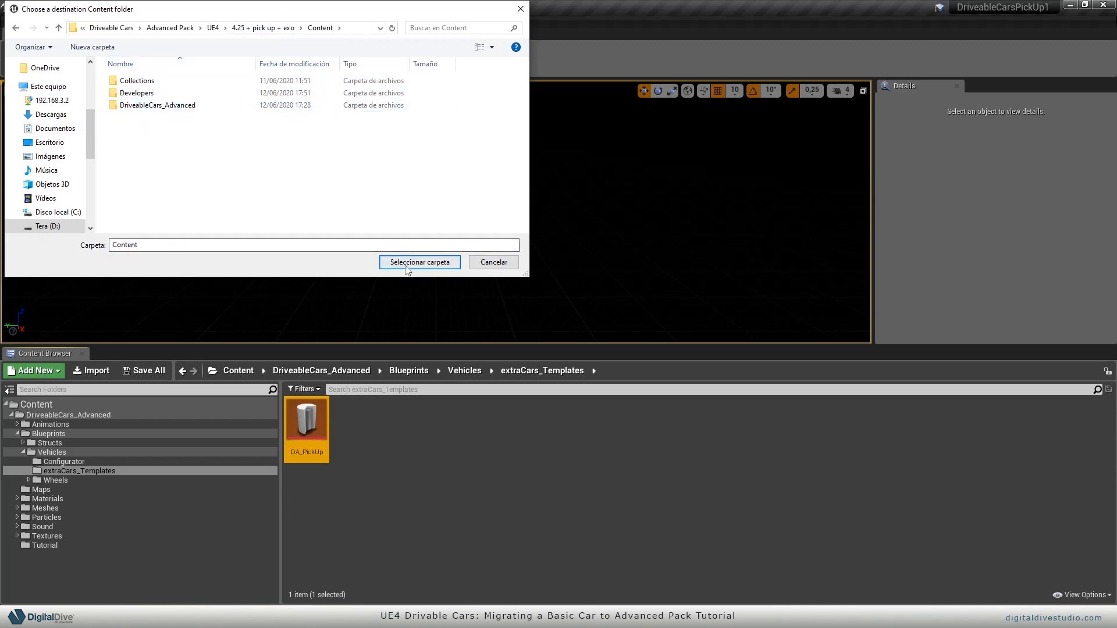
pyautogui.click(419, 262)
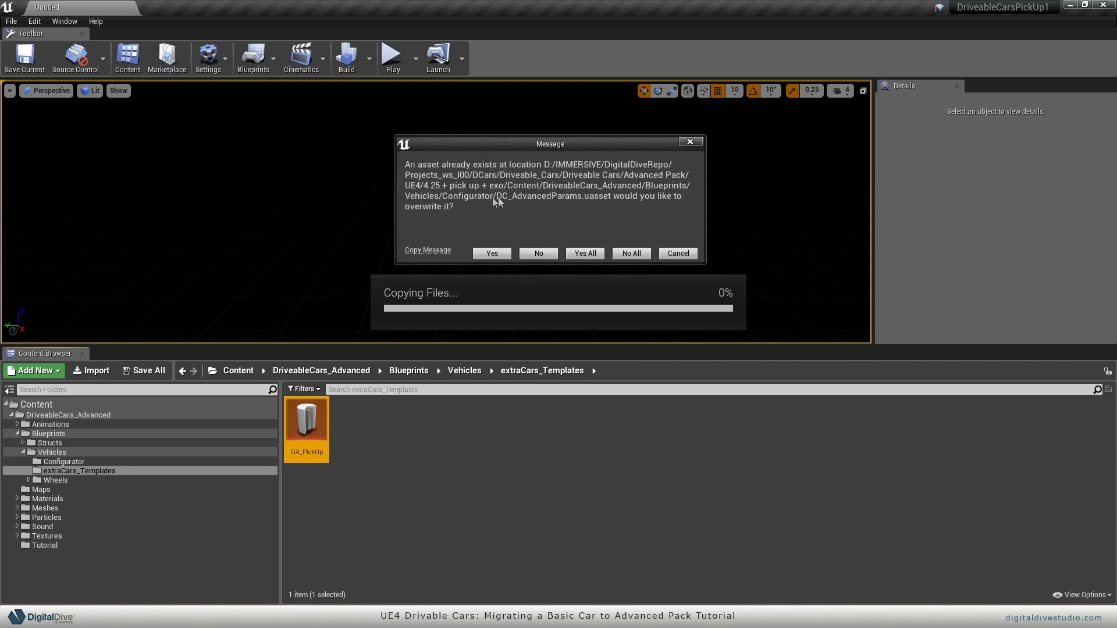
pyautogui.moveTo(573, 105)
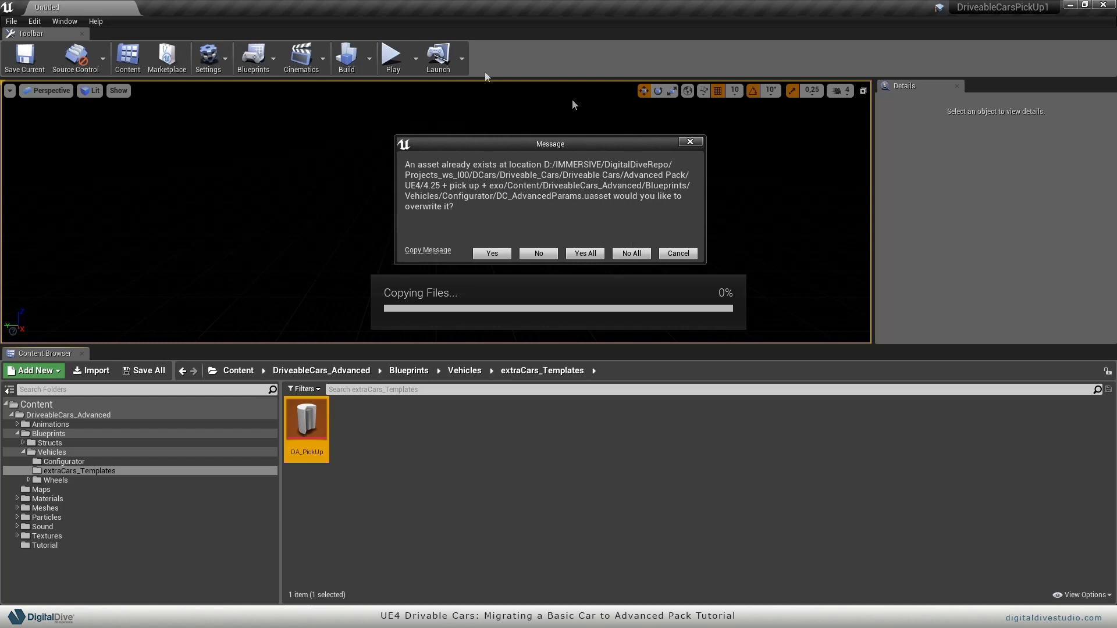
pyautogui.moveTo(266, 444)
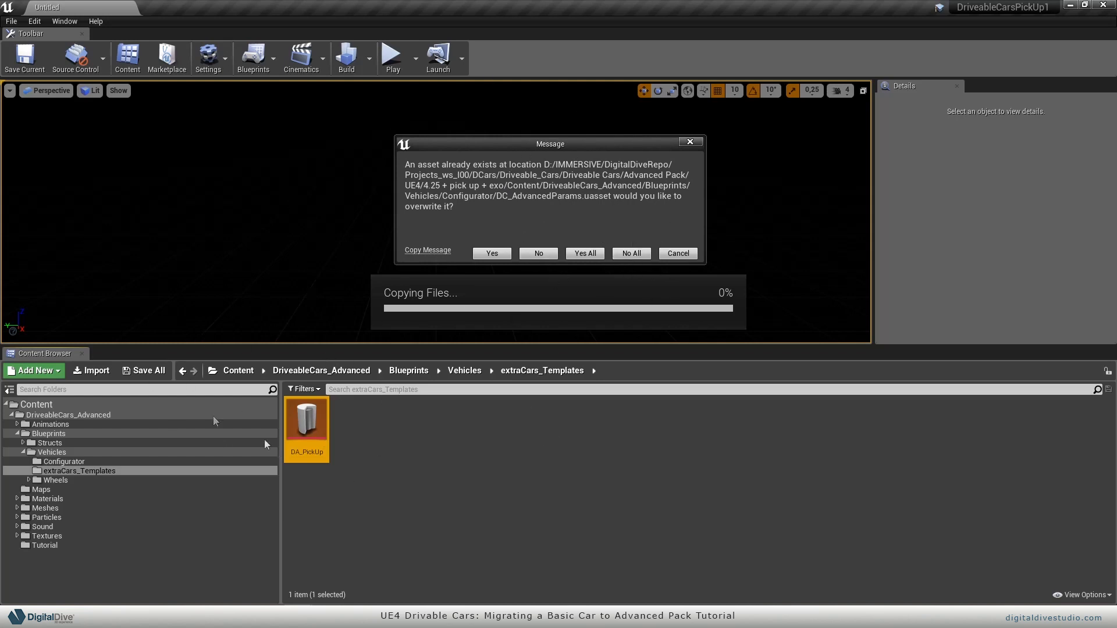
pyautogui.moveTo(323, 494)
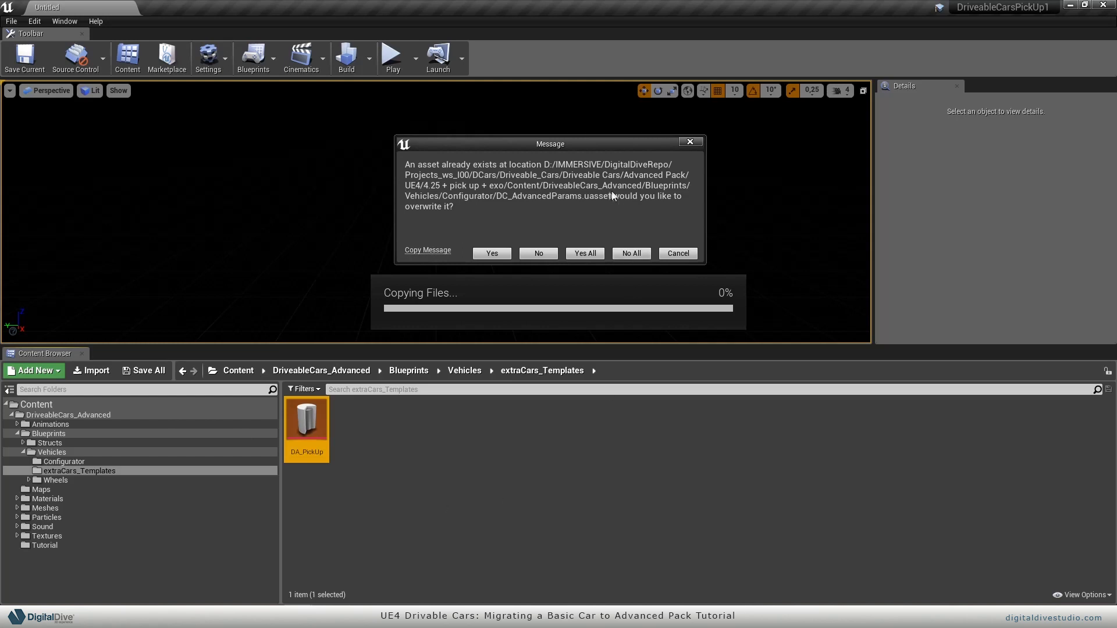
pyautogui.moveTo(584, 256)
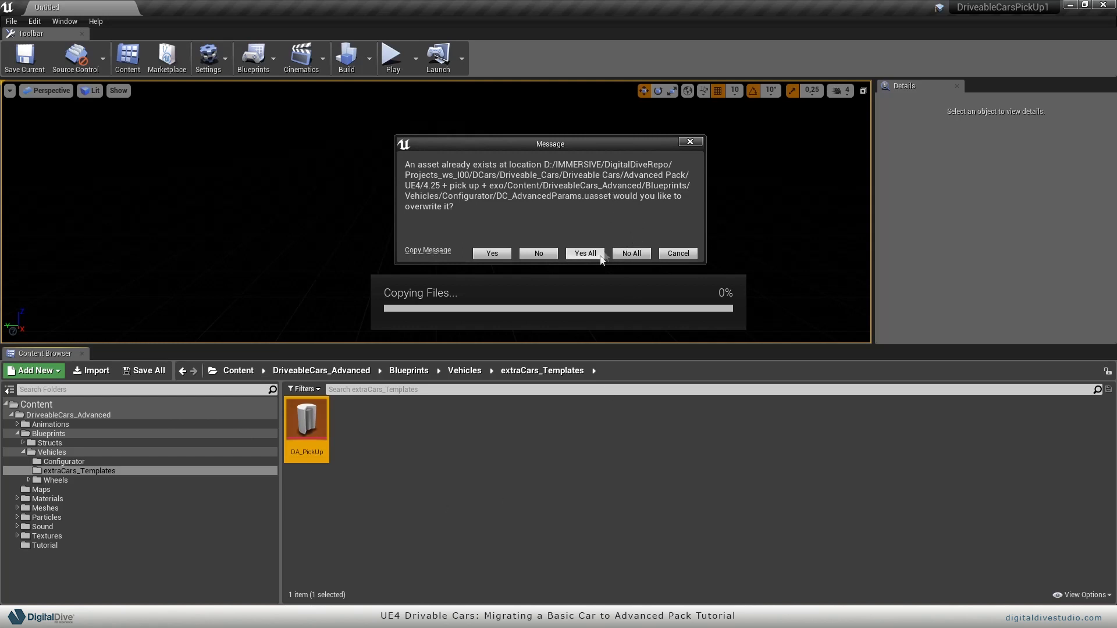
pyautogui.moveTo(582, 356)
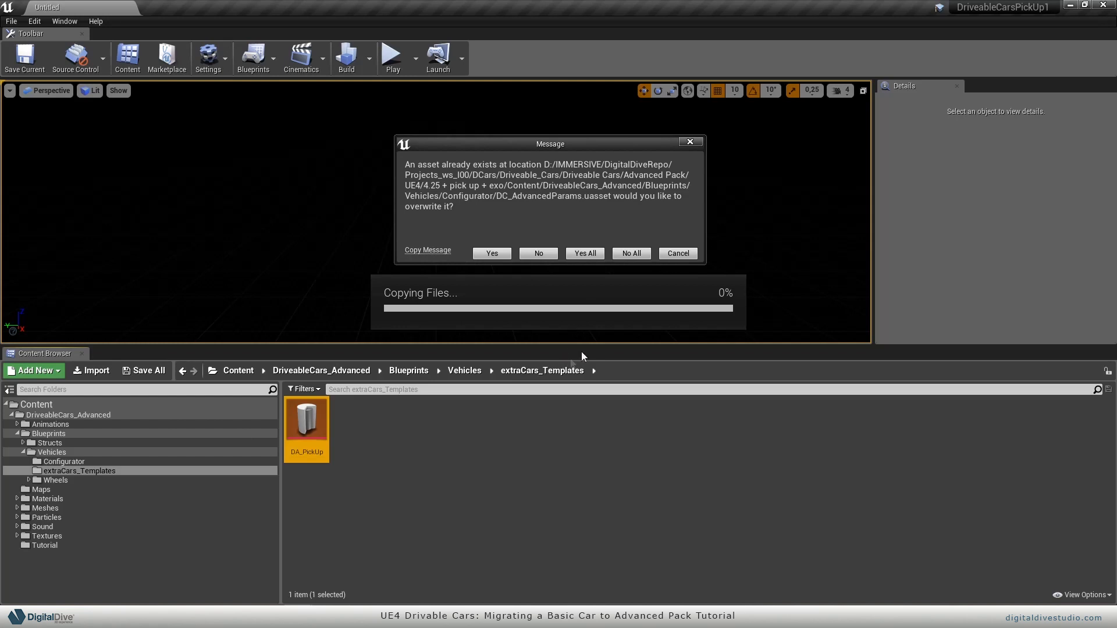
pyautogui.moveTo(660, 231)
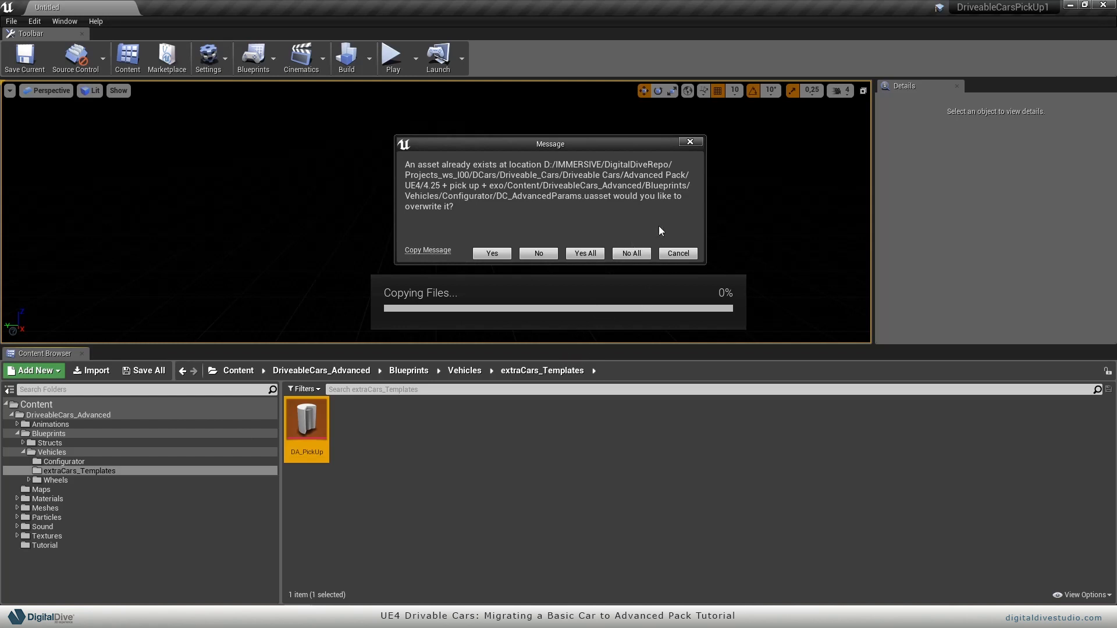
pyautogui.moveTo(639, 241)
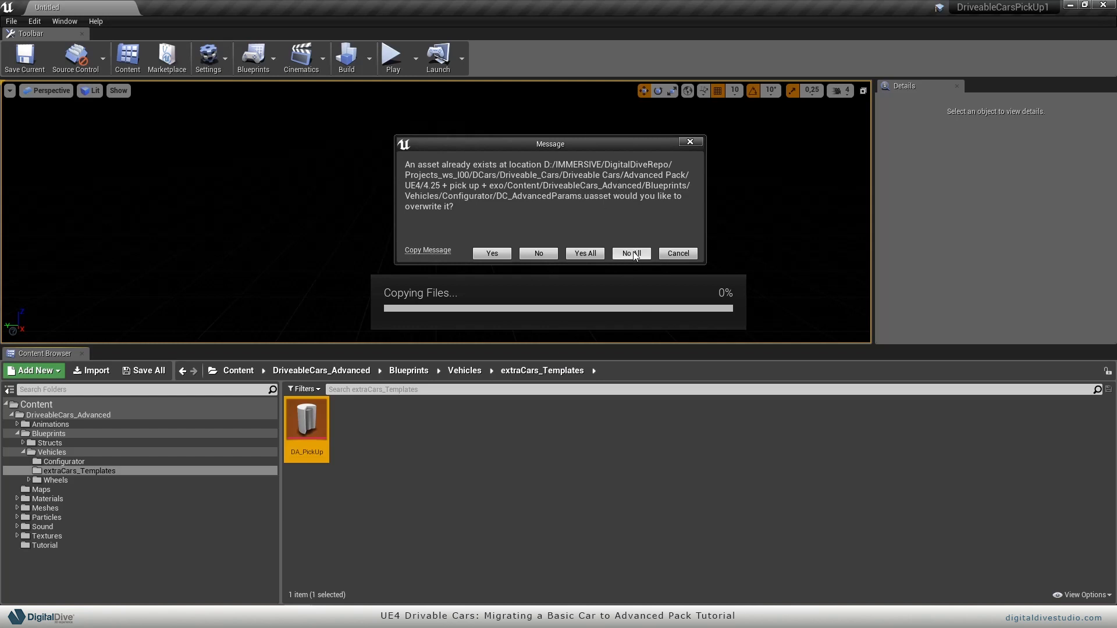
# Answer No All so existing destination assets are not overwritten.
pyautogui.click(630, 253)
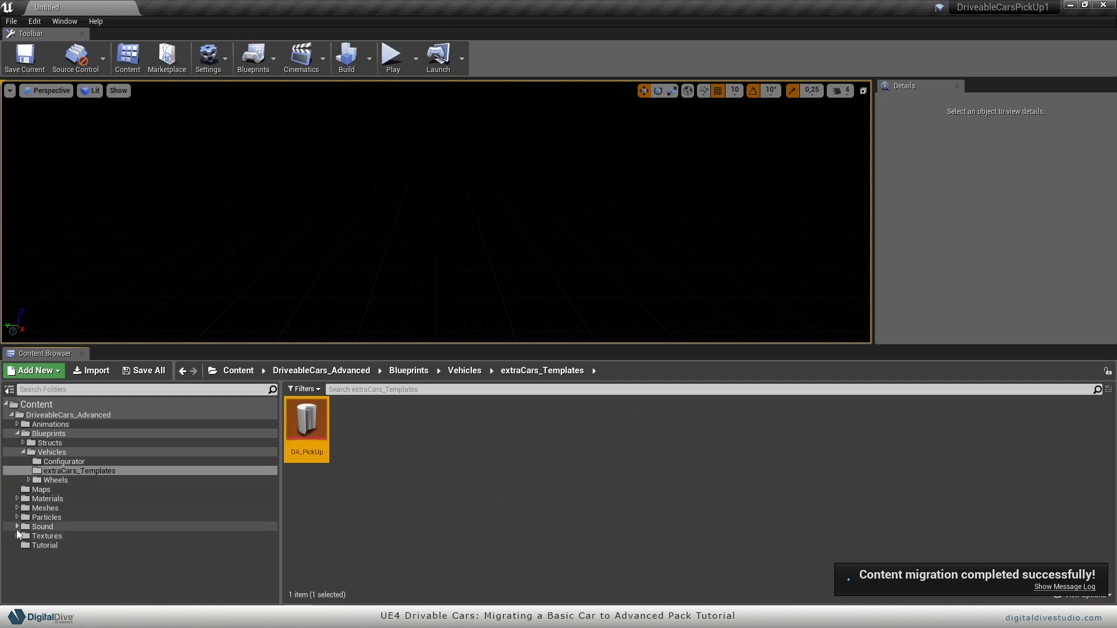
# Expand Materials and Material_Instances in the folder tree to reach the car material folders.
pyautogui.click(17, 498)
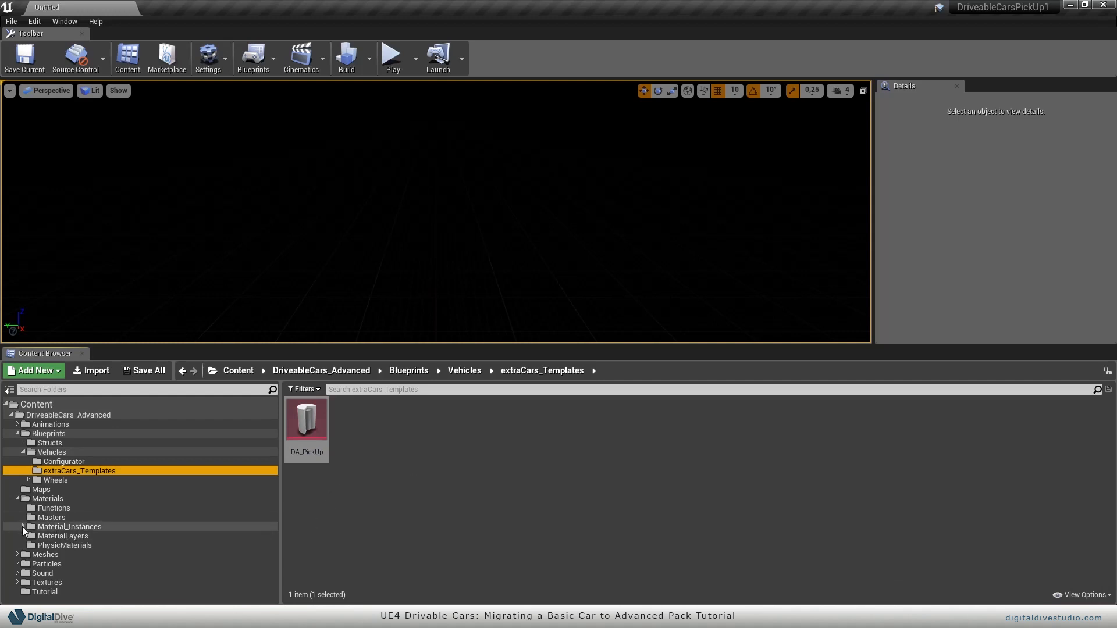
pyautogui.click(50, 536)
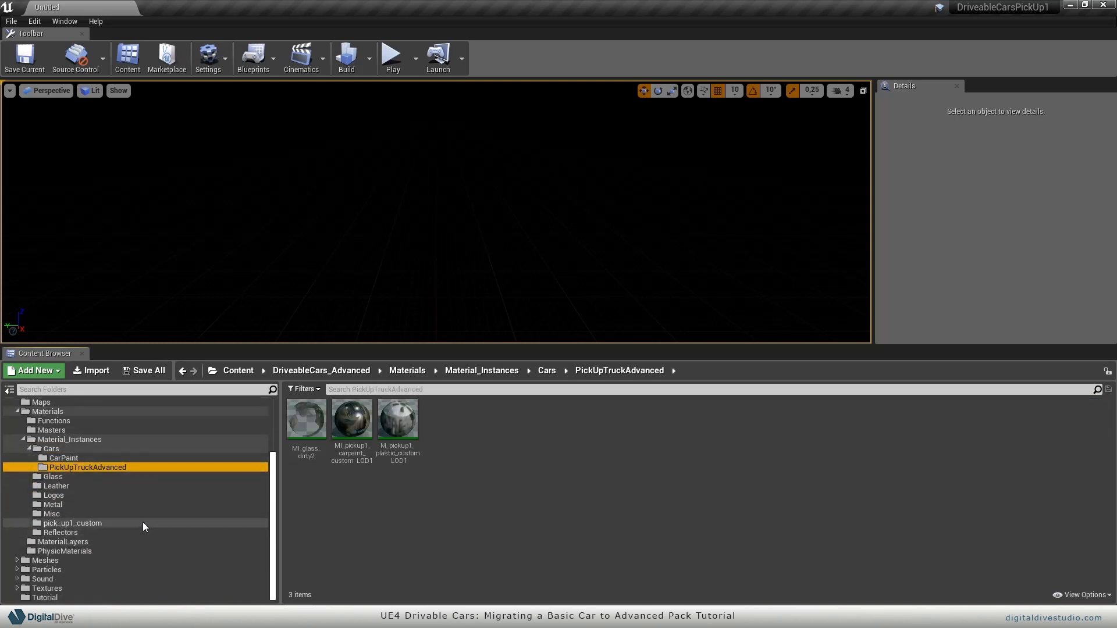
pyautogui.scroll(3)
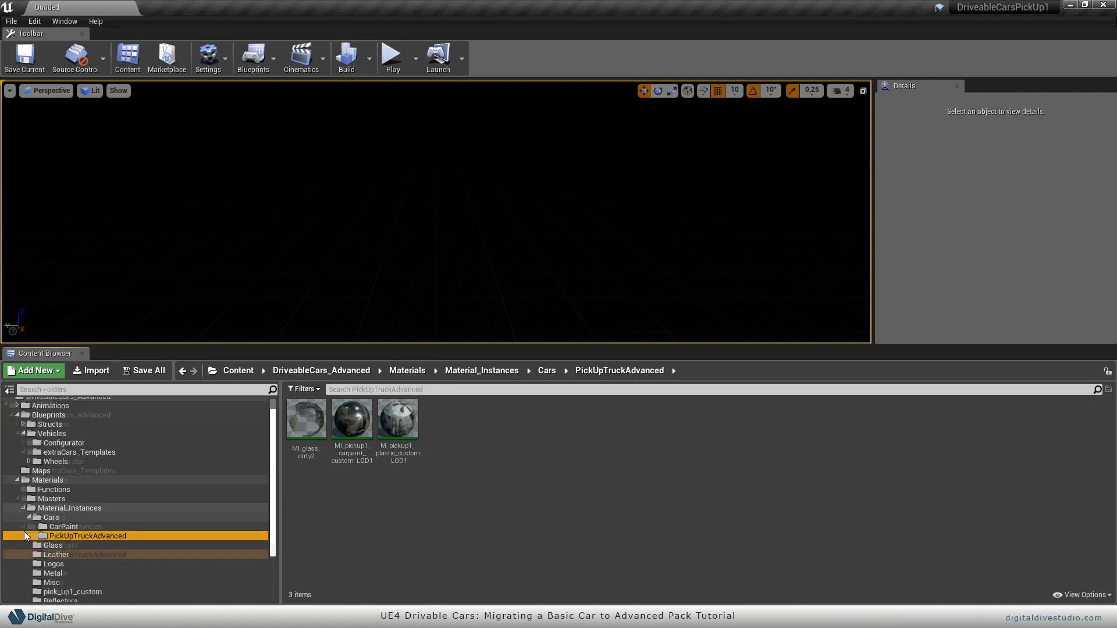
pyautogui.moveTo(111, 539)
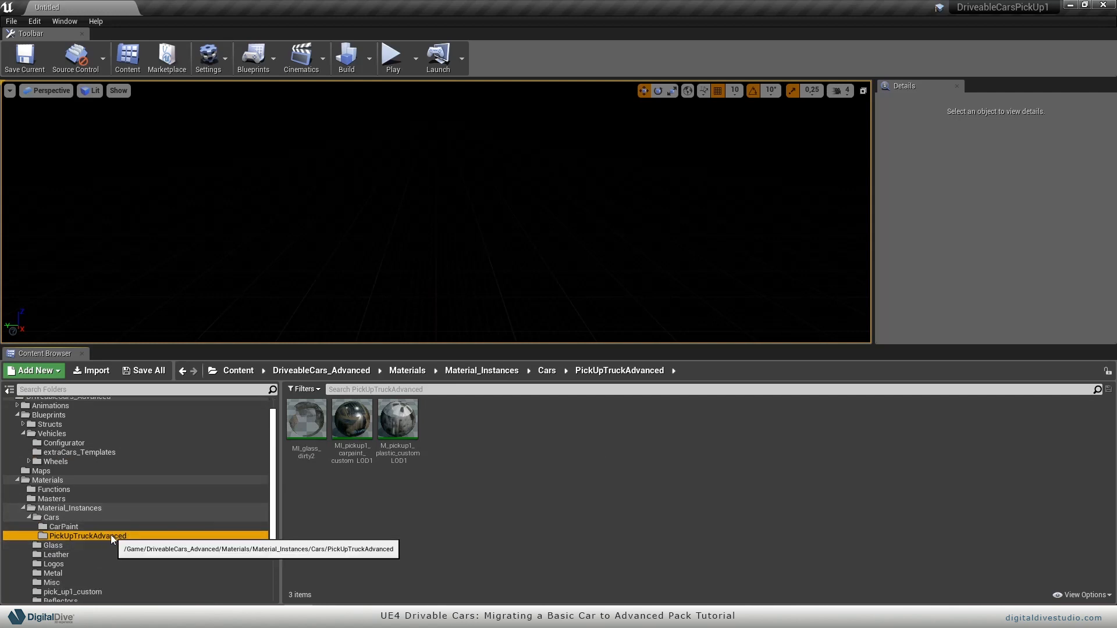
pyautogui.moveTo(118, 545)
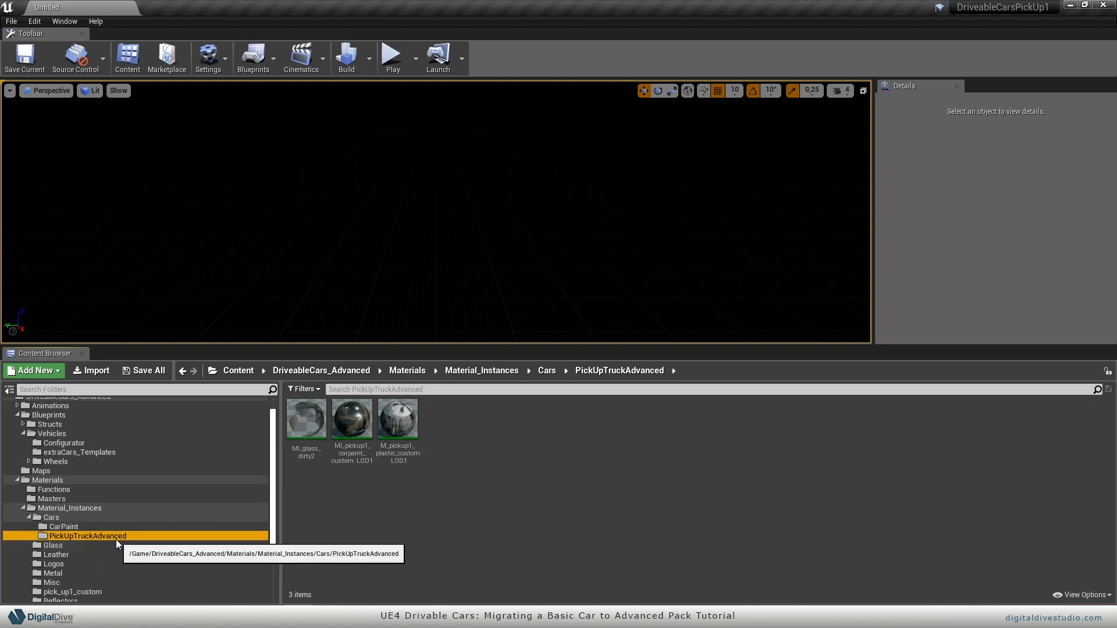
pyautogui.moveTo(232, 526)
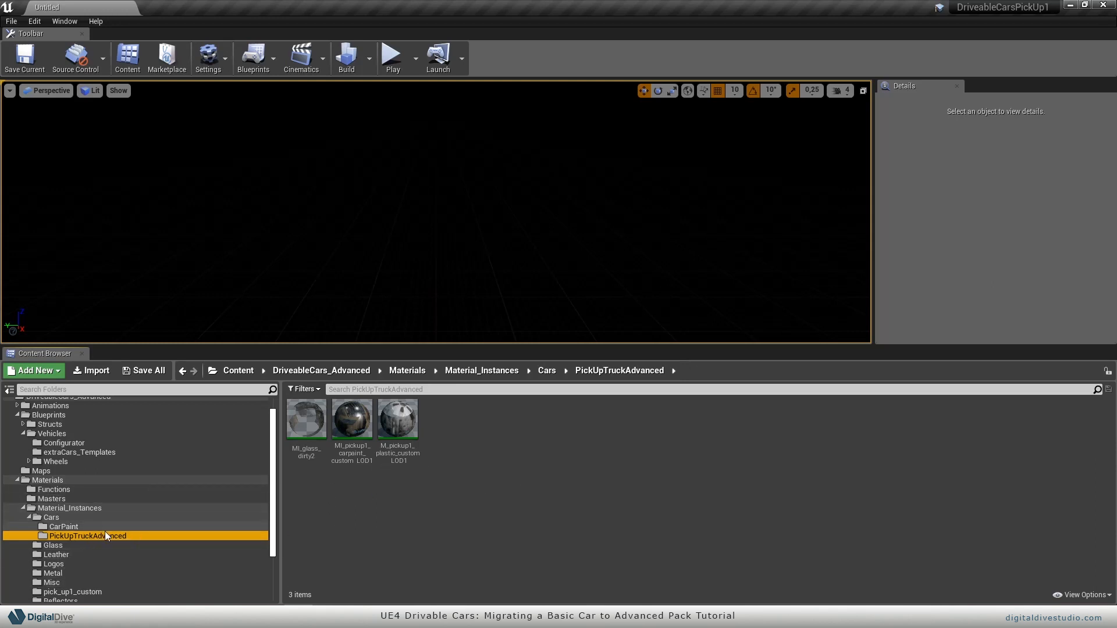
pyautogui.moveTo(238, 531)
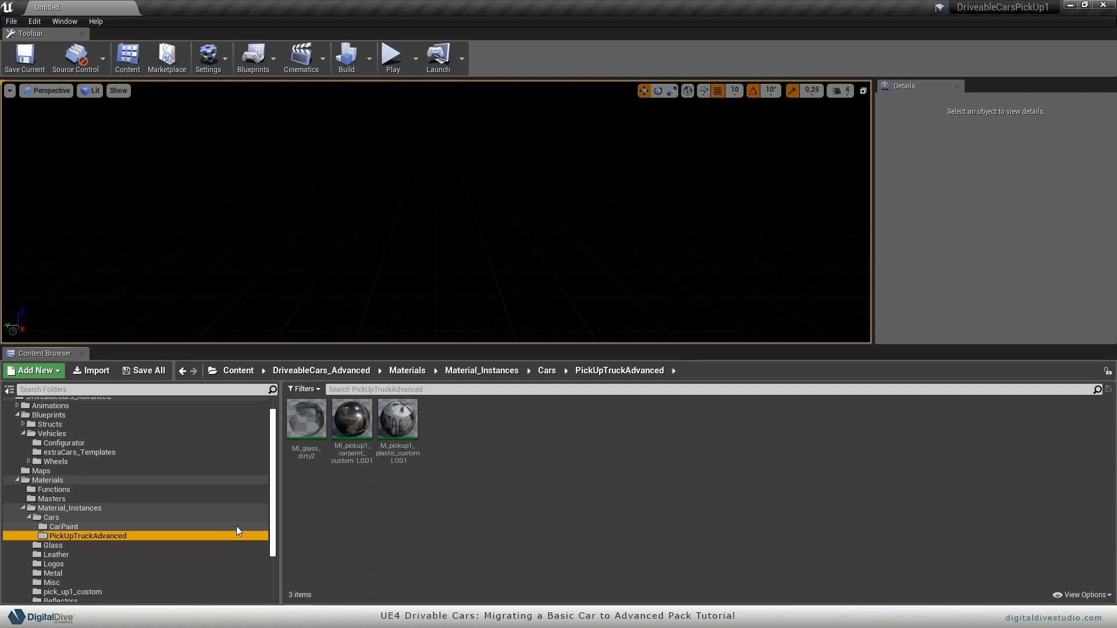
pyautogui.moveTo(131, 543)
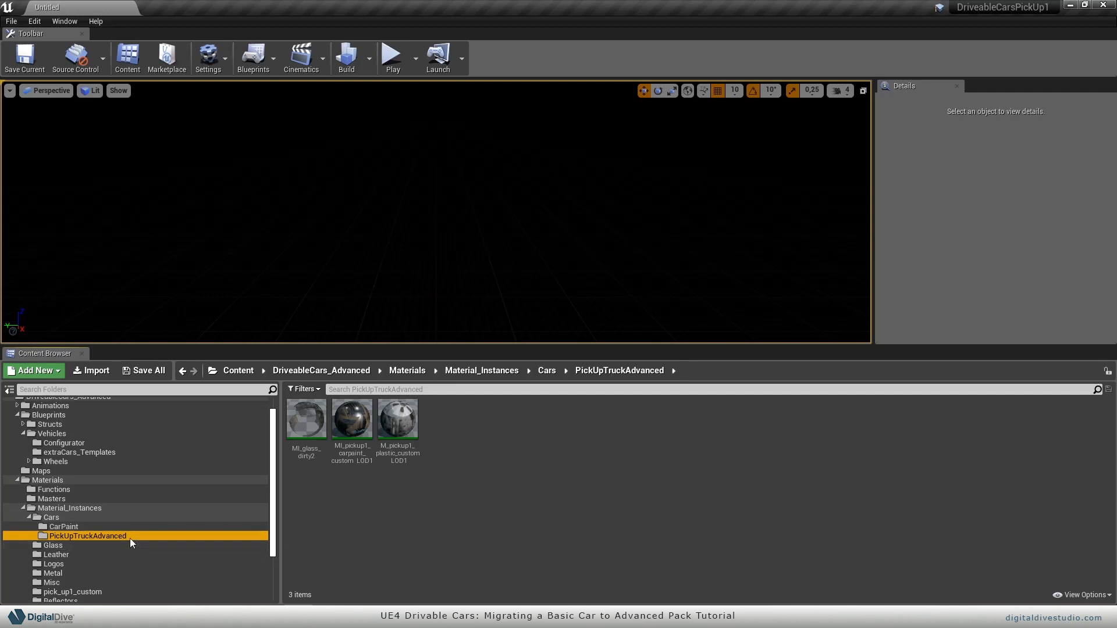
pyautogui.moveTo(88, 536)
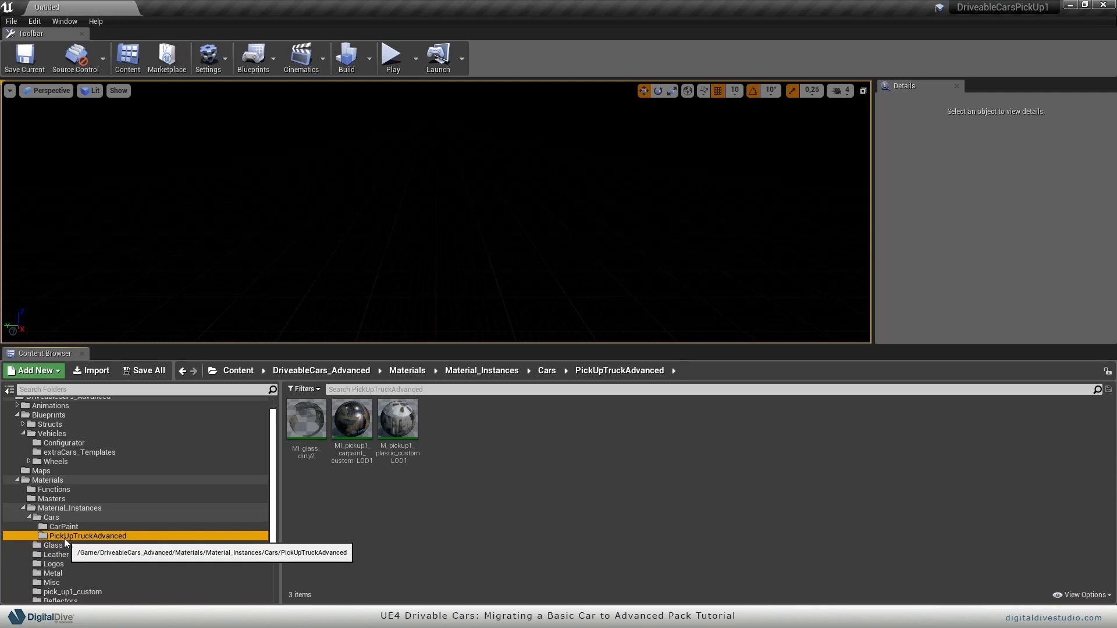
pyautogui.moveTo(111, 537)
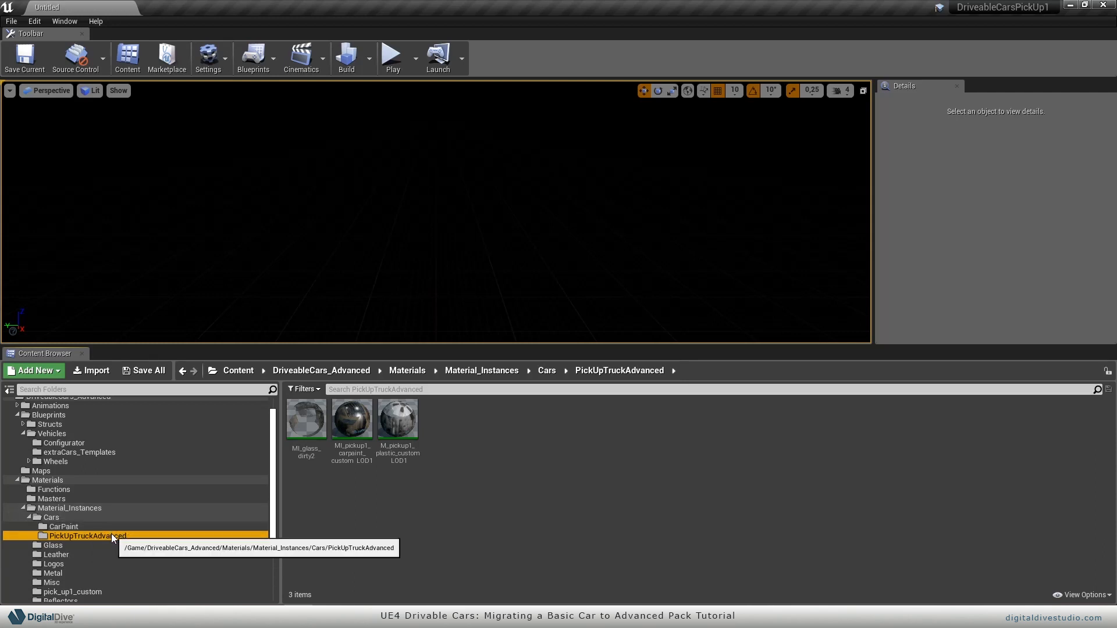
# Migrate the PickUpTruckAdvanced folder into the advanced pack Content folder, keeping existing assets.
pyautogui.rightClick(88, 536)
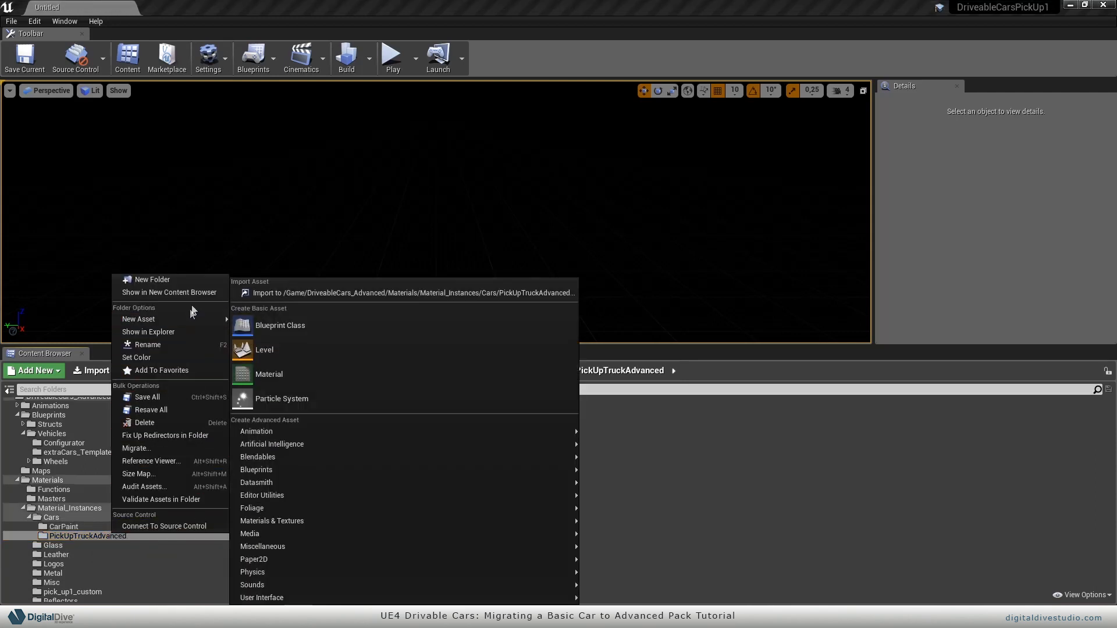
pyautogui.moveTo(136, 448)
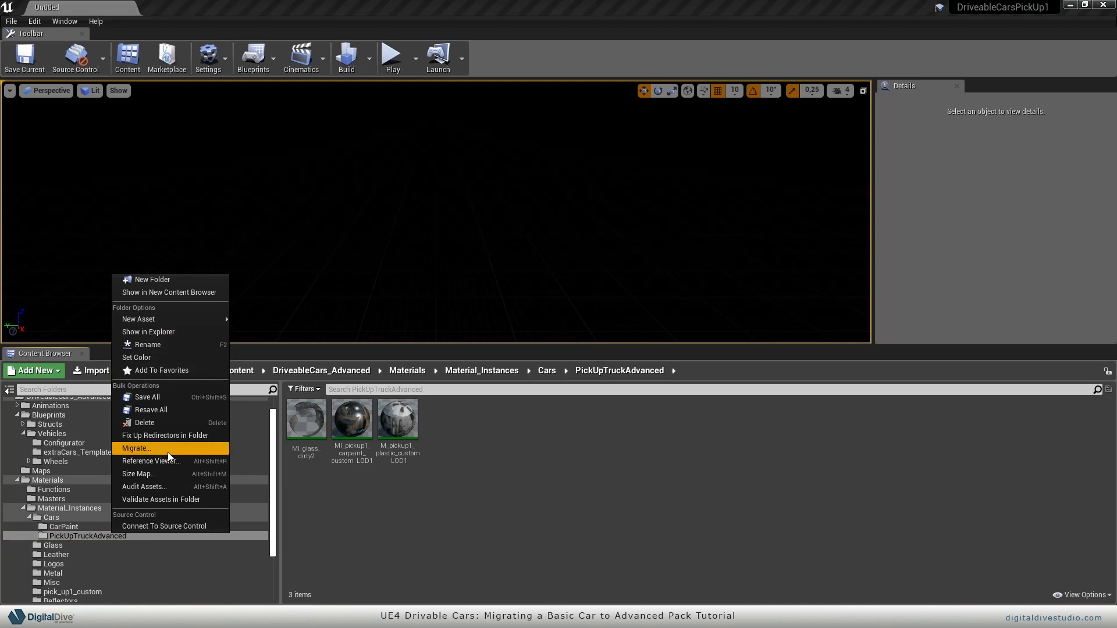
pyautogui.click(136, 448)
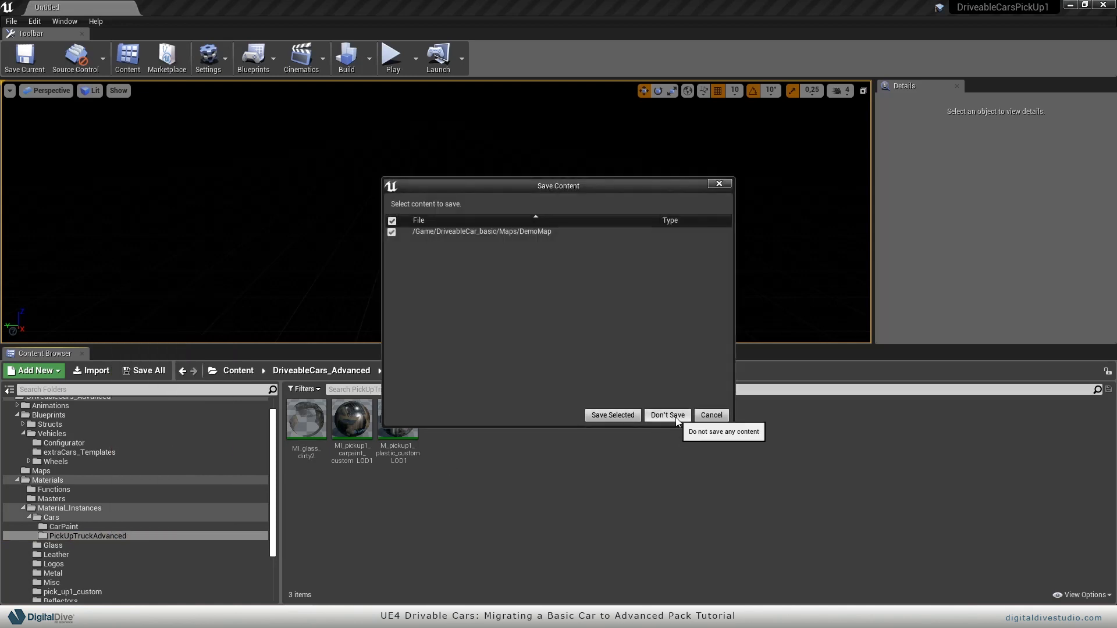
pyautogui.click(667, 415)
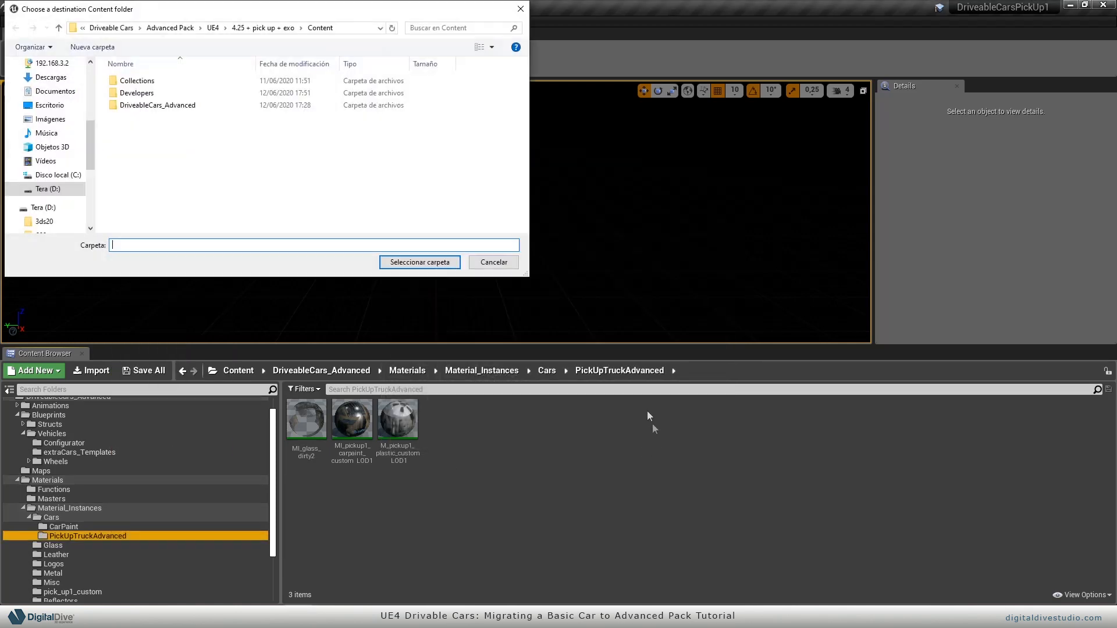
pyautogui.moveTo(420, 262)
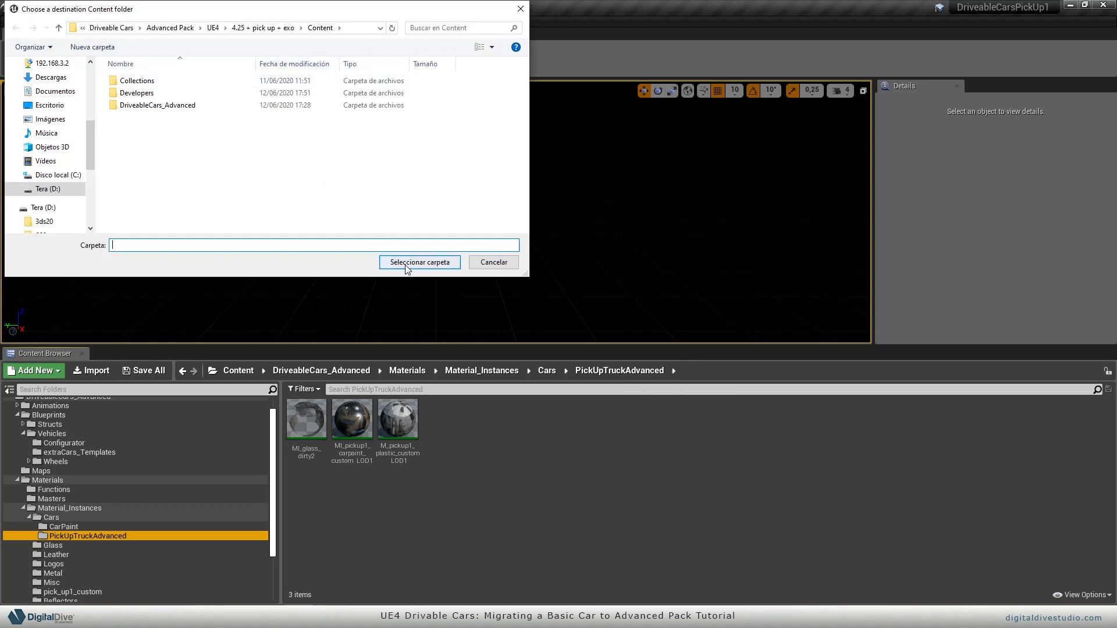
pyautogui.click(419, 263)
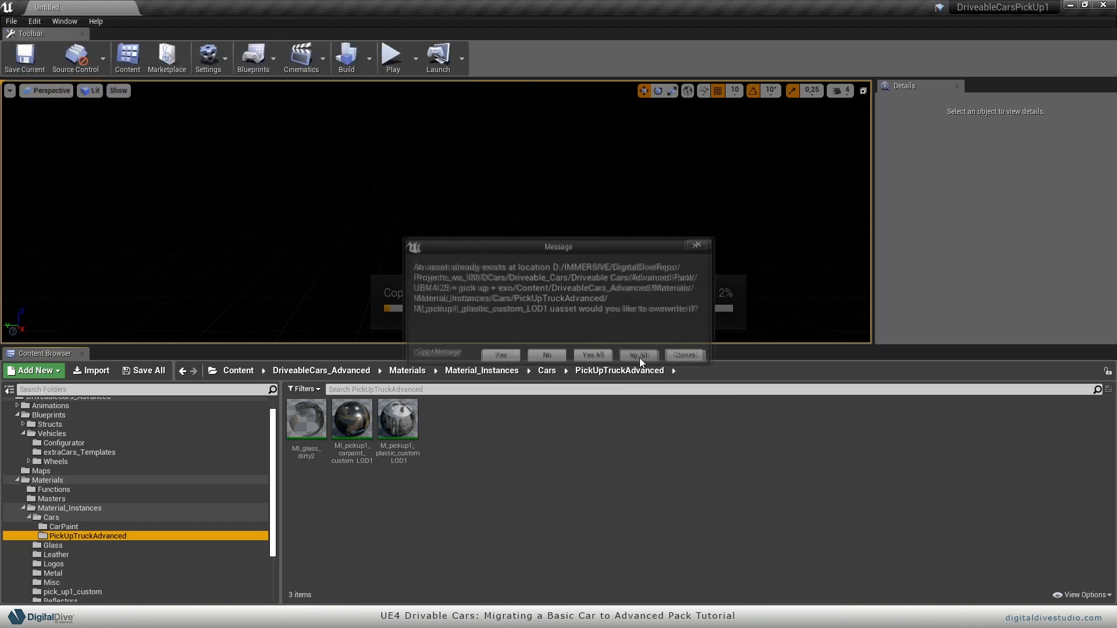
pyautogui.click(637, 355)
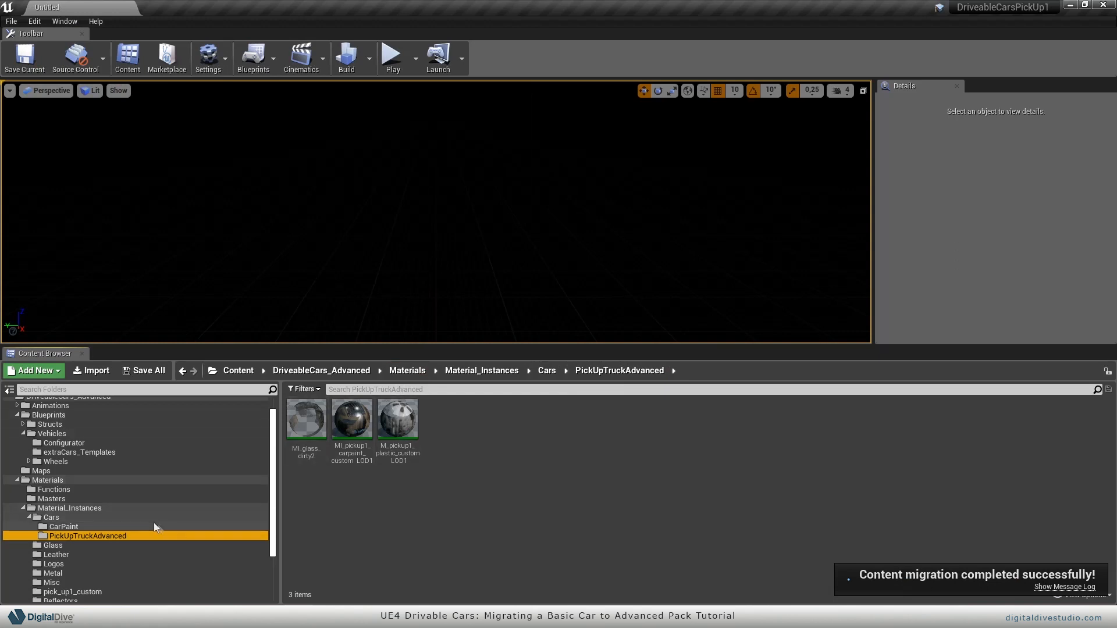
# Open the DrivableCarsAdvanced project without saving the current map.
pyautogui.scroll(-3)
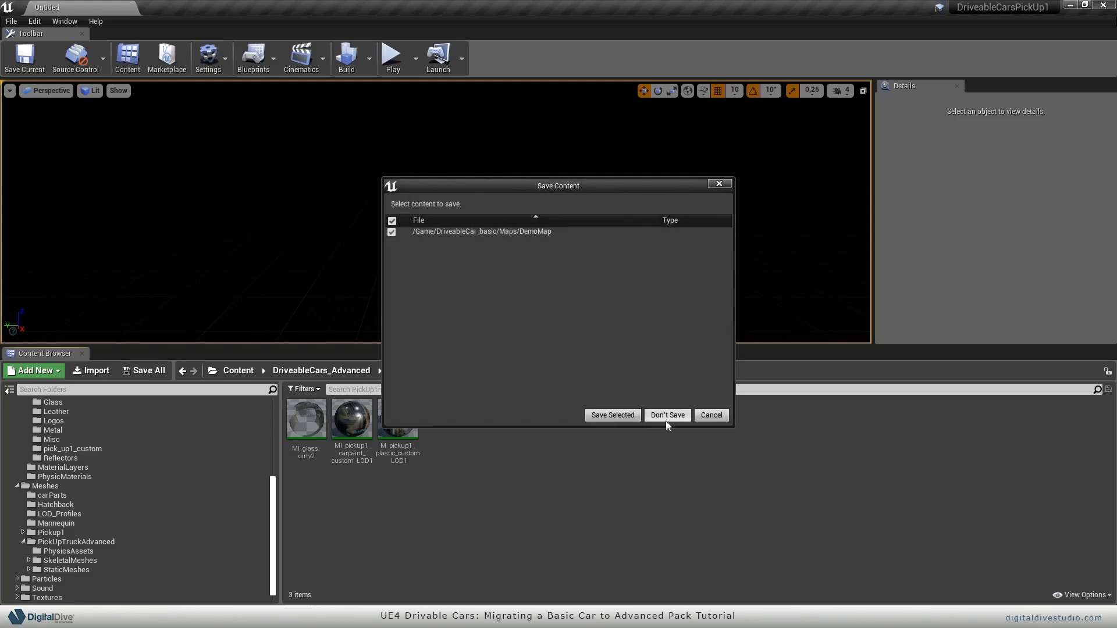
pyautogui.click(667, 414)
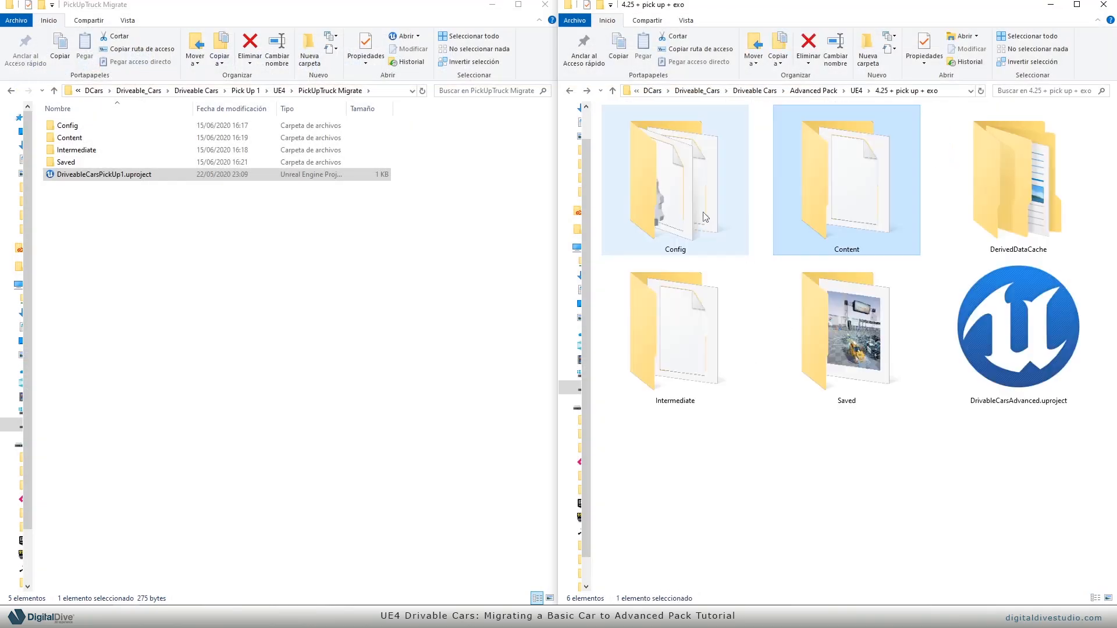
pyautogui.click(1018, 331)
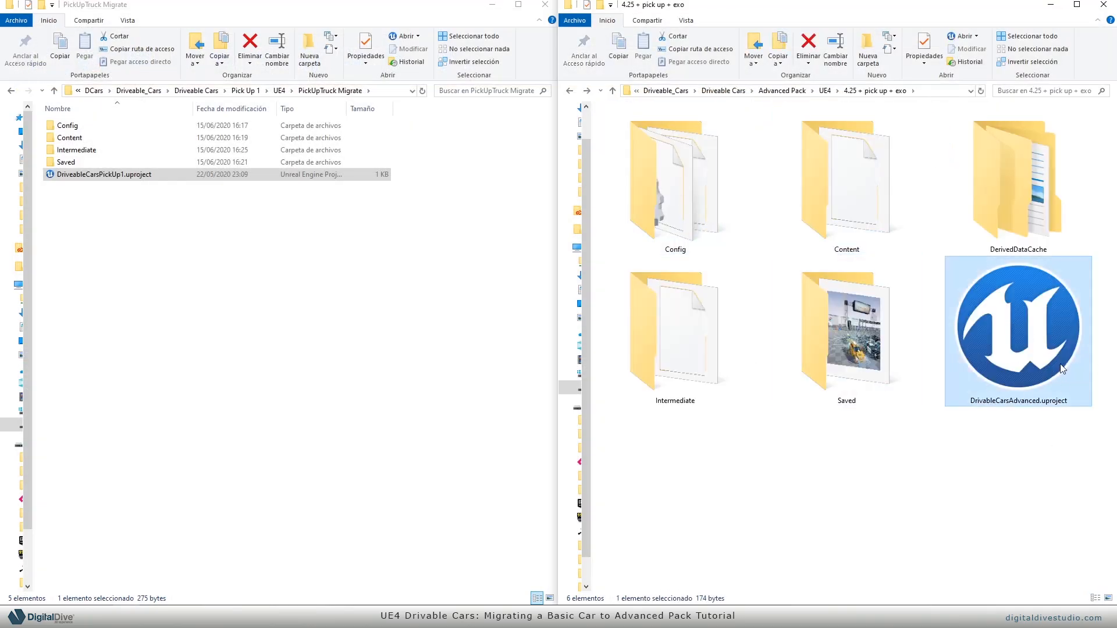
pyautogui.doubleClick(1018, 332)
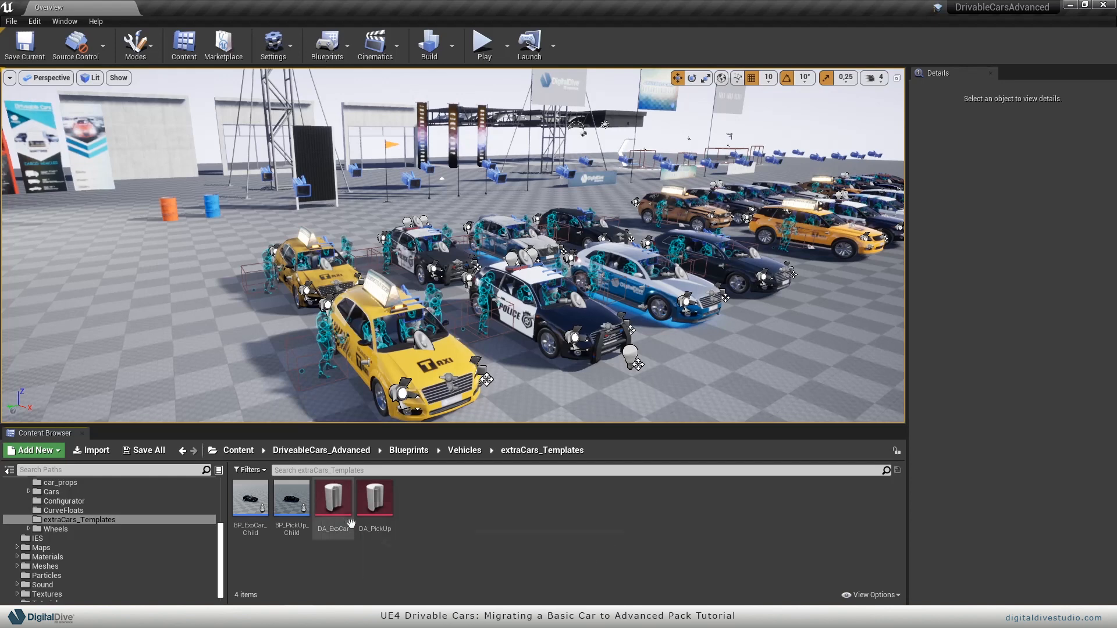
# Select DA_PickUp, then open the DemoMap_Day level from the Maps folder.
pyautogui.click(333, 496)
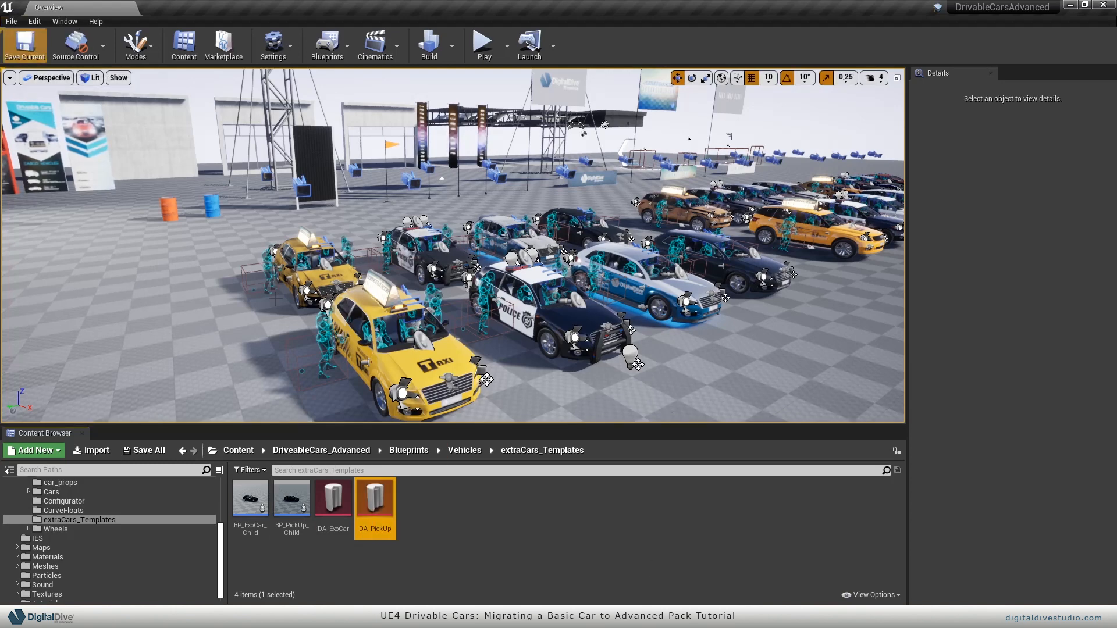
pyautogui.click(12, 21)
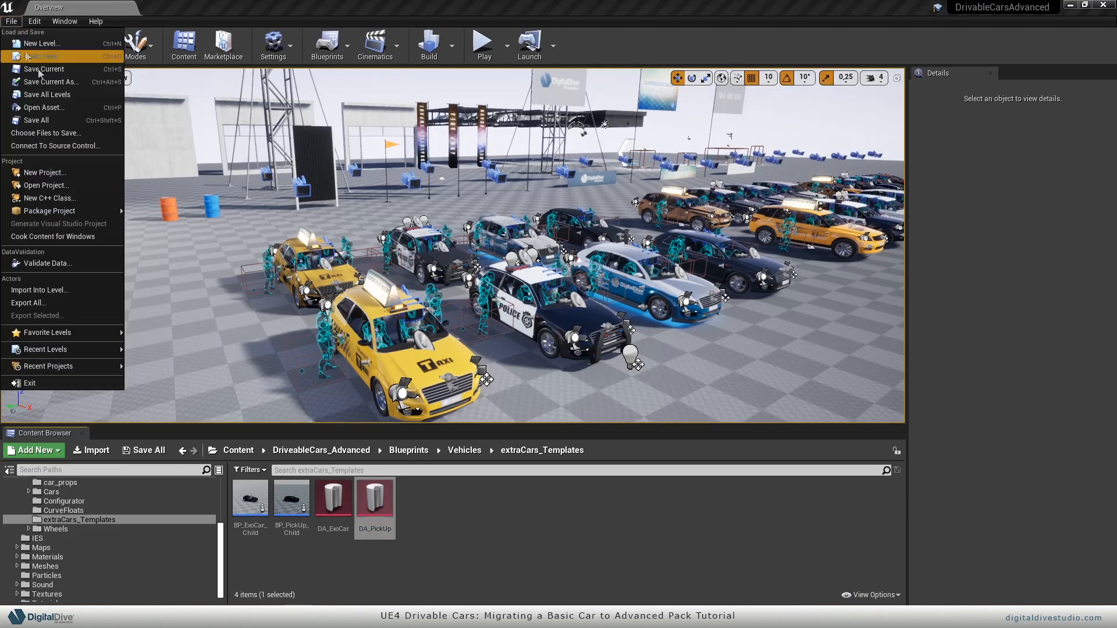
pyautogui.click(42, 56)
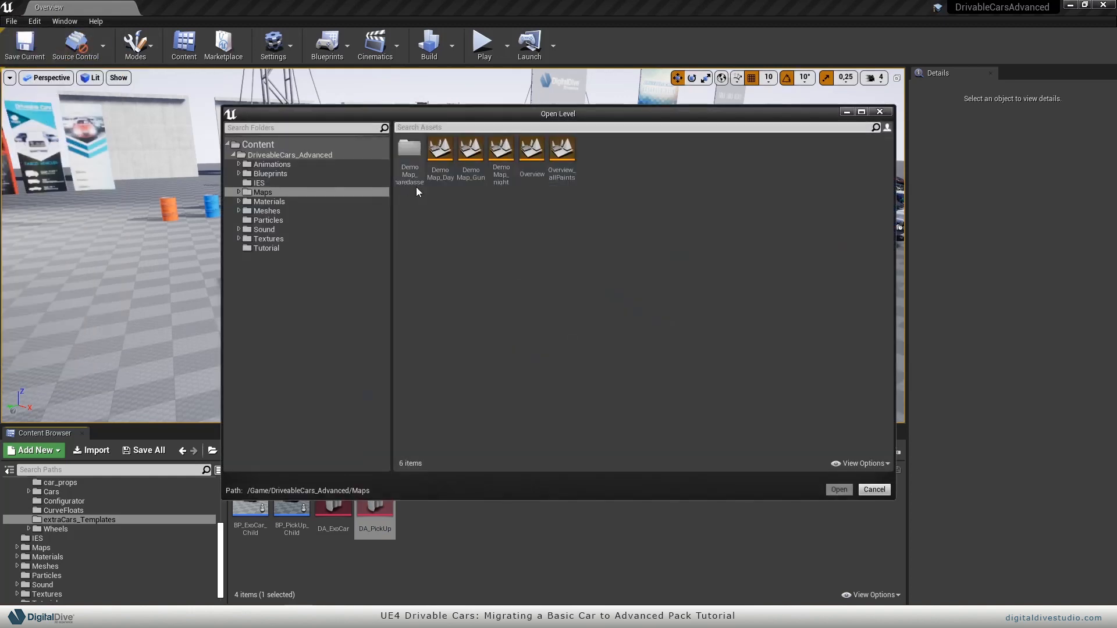
pyautogui.click(440, 153)
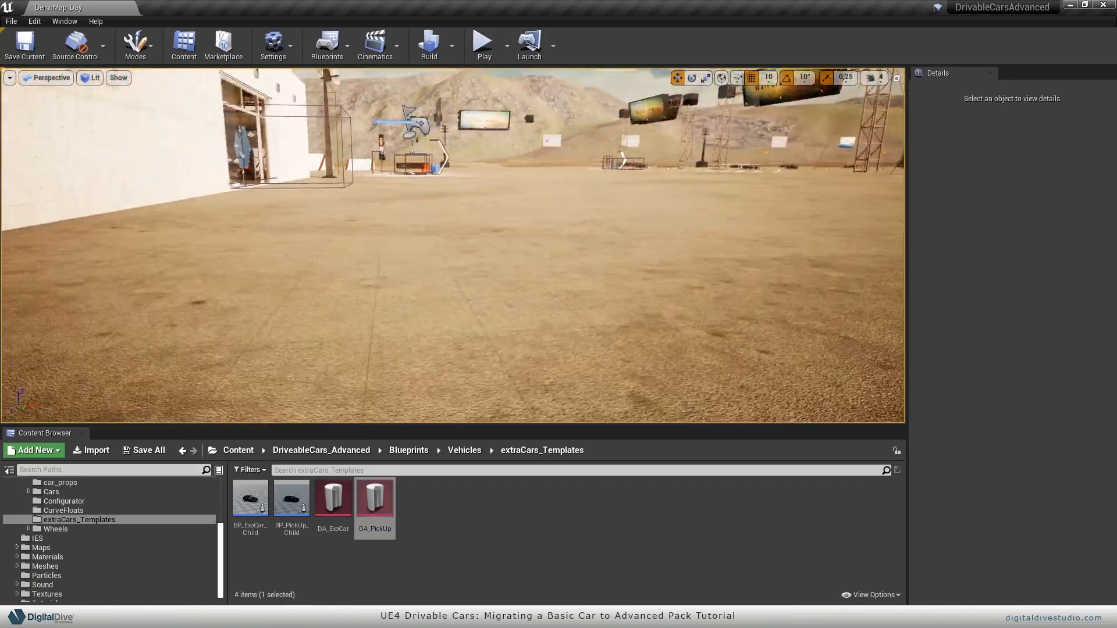
pyautogui.moveTo(250, 499)
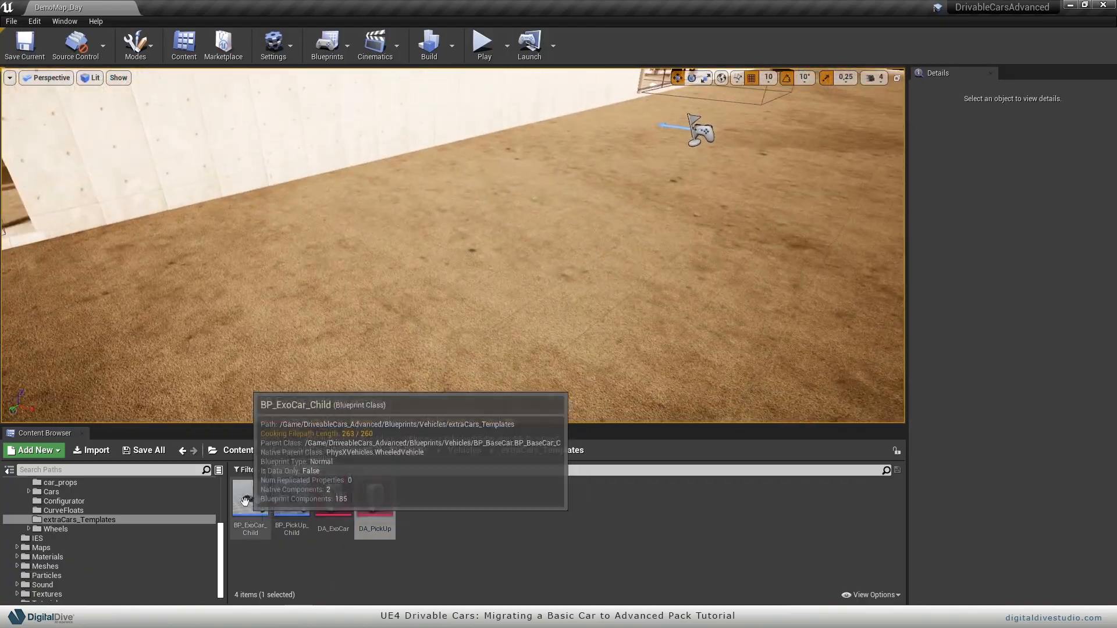
# Select BP_PickUp_Child in the extraCars_Templates folder of the Content Browser.
pyautogui.click(291, 497)
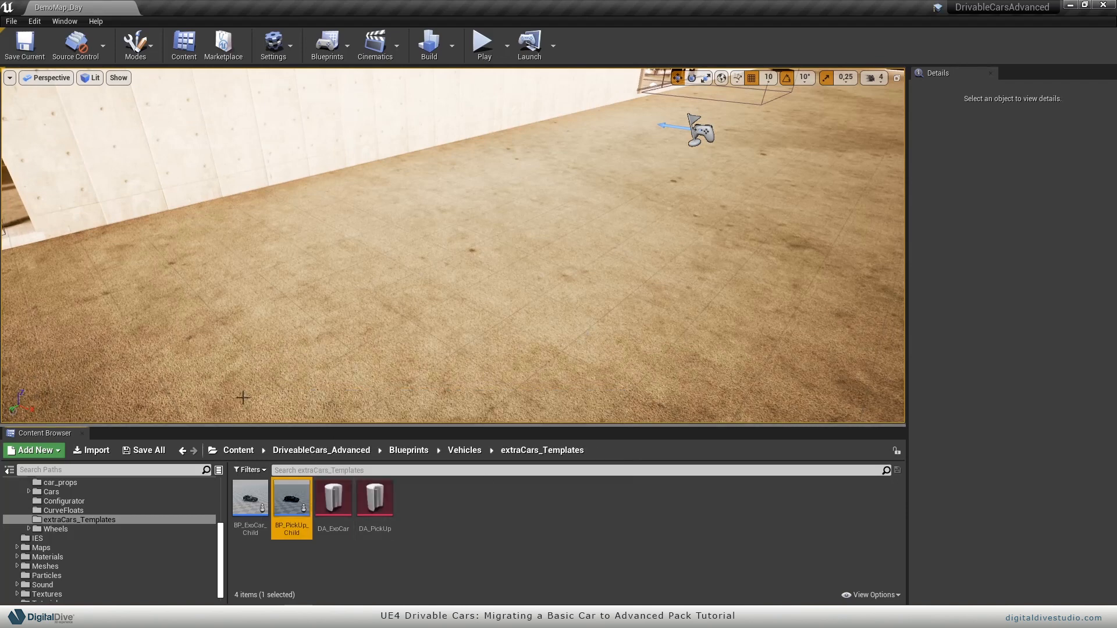
pyautogui.moveTo(291, 499)
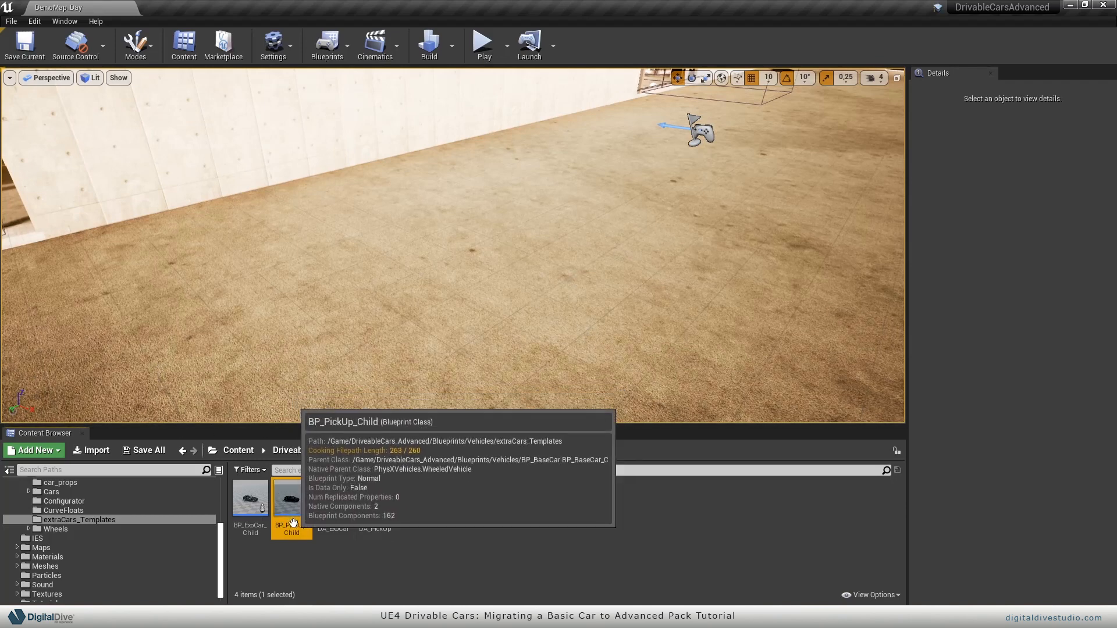
pyautogui.moveTo(302, 530)
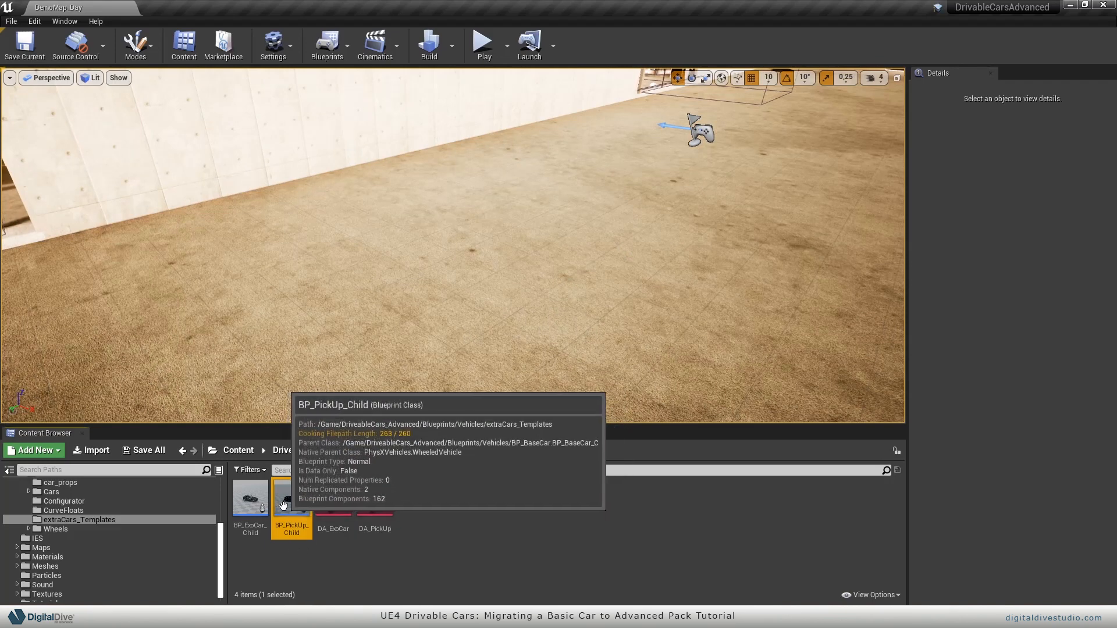
pyautogui.moveTo(467, 247)
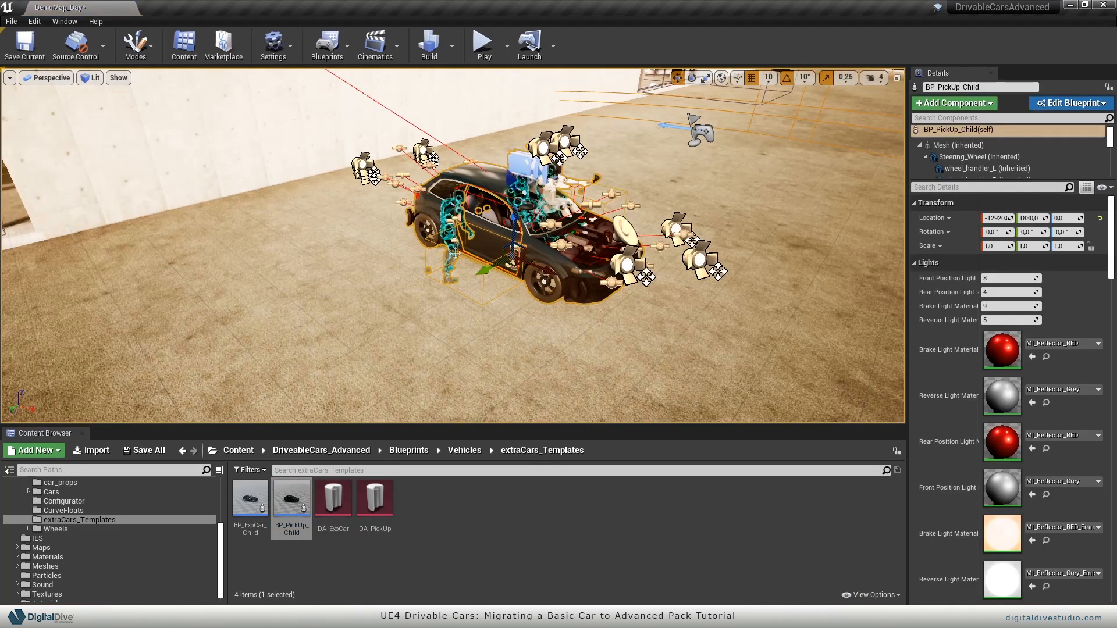
# Set DA_PickUp as the placed car's Config Template and apply the car configuration.
pyautogui.click(374, 497)
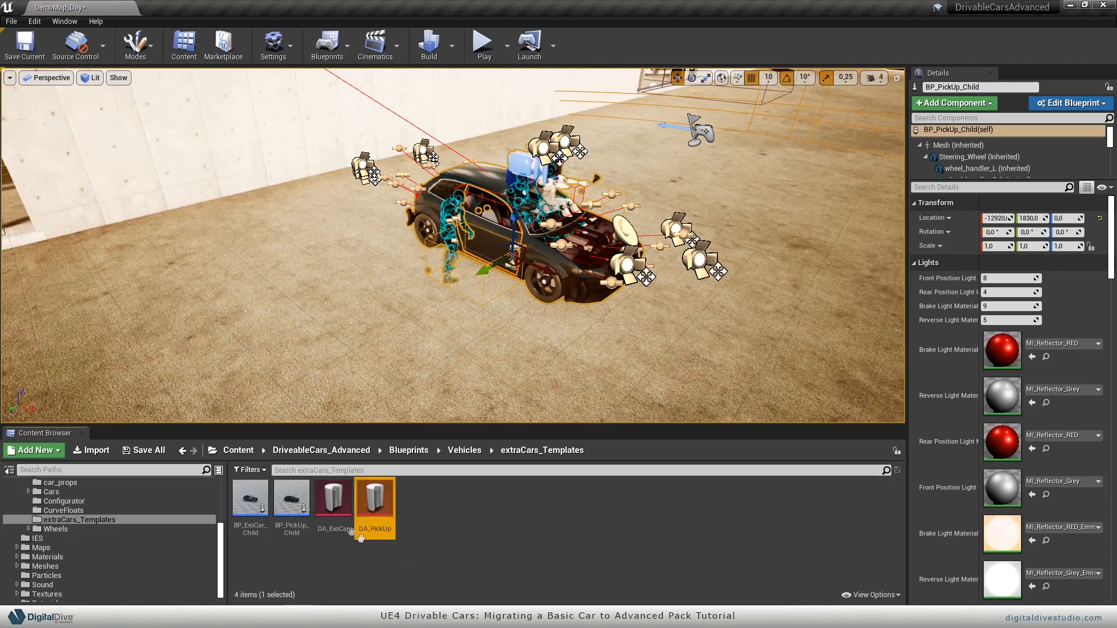
pyautogui.moveTo(487, 506)
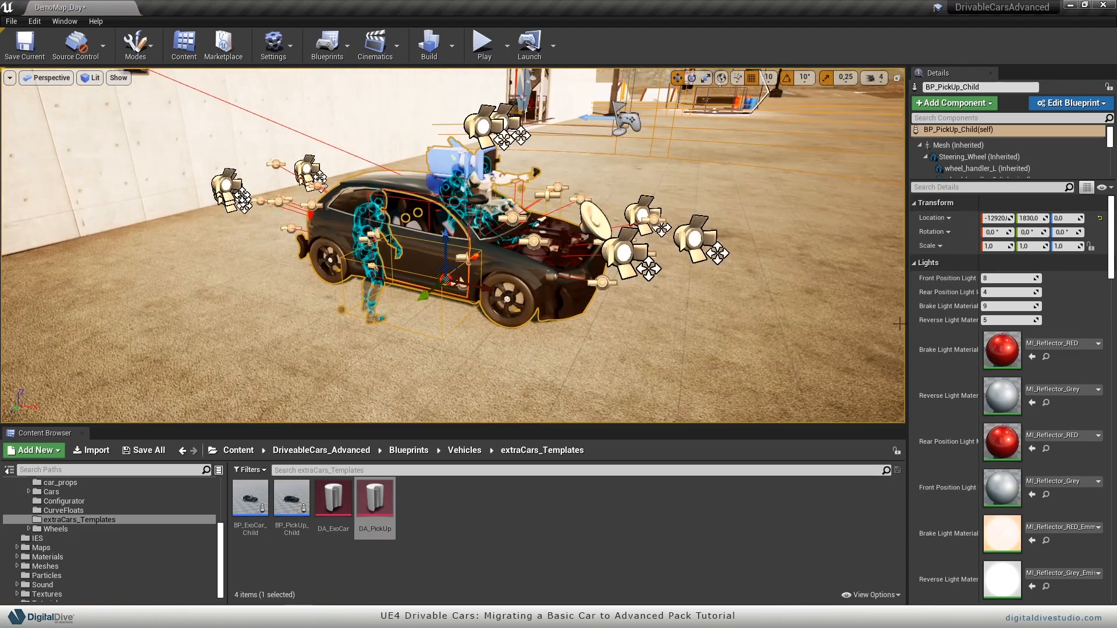
pyautogui.scroll(-3)
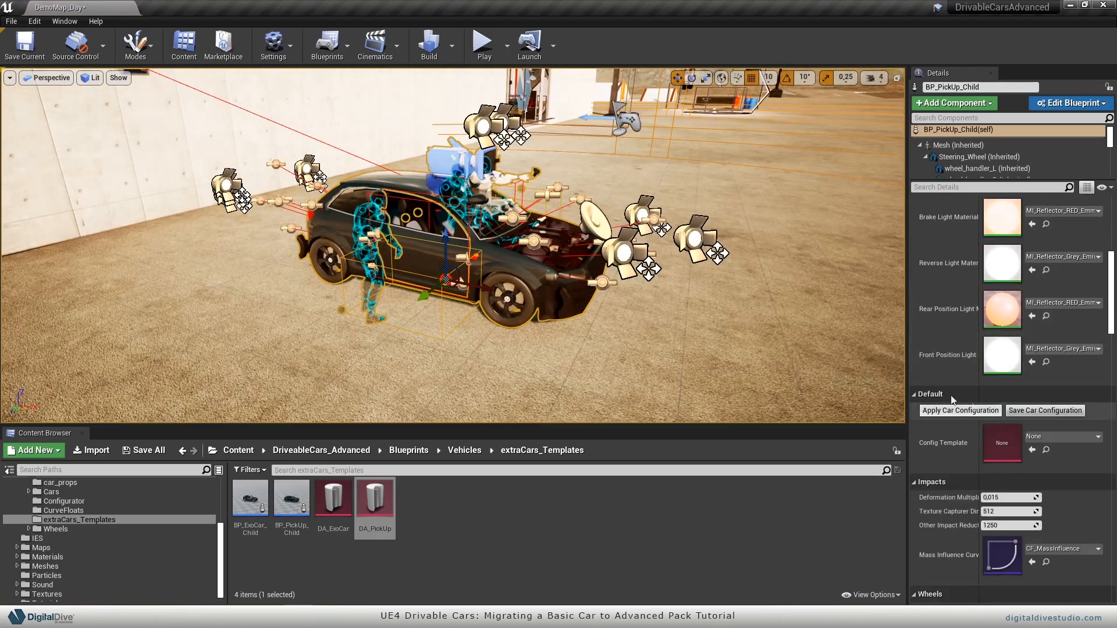
pyautogui.moveTo(943, 443)
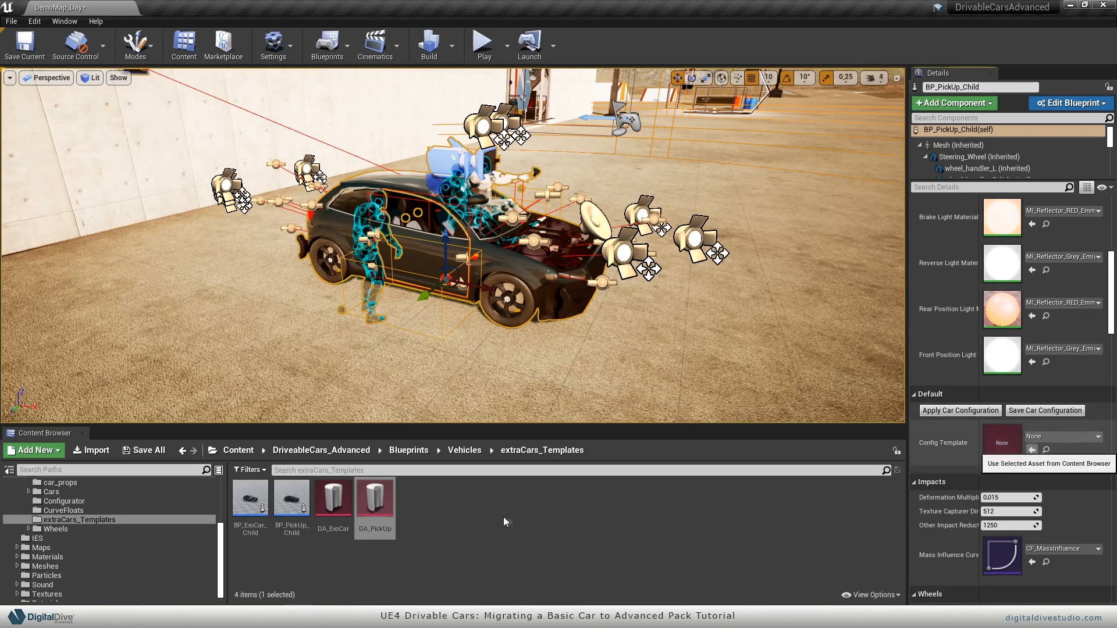
pyautogui.moveTo(537, 547)
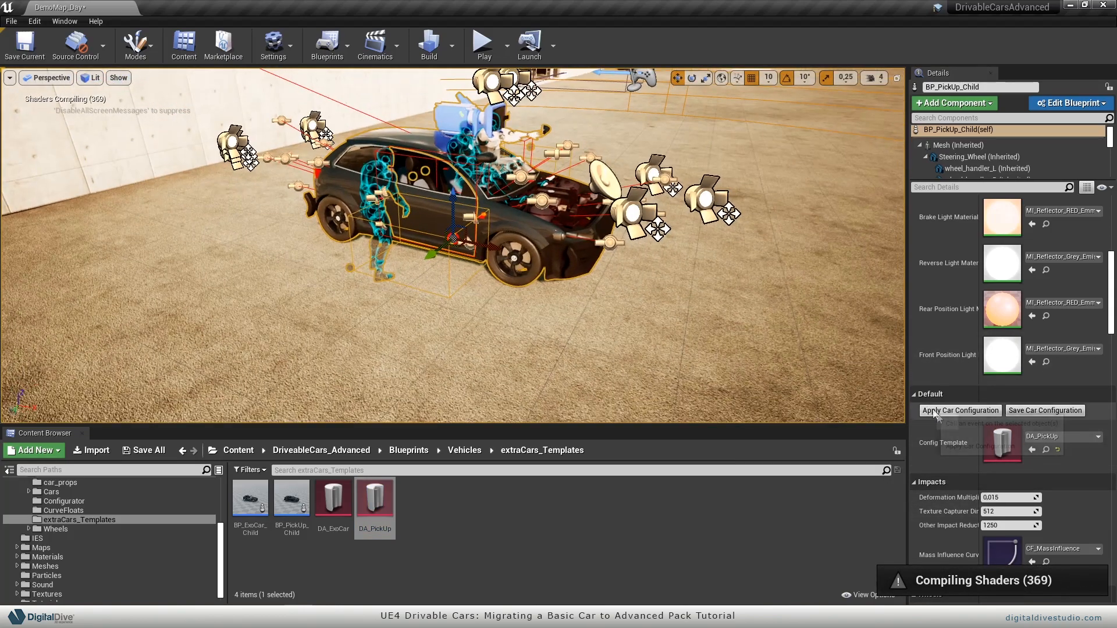
pyautogui.click(960, 410)
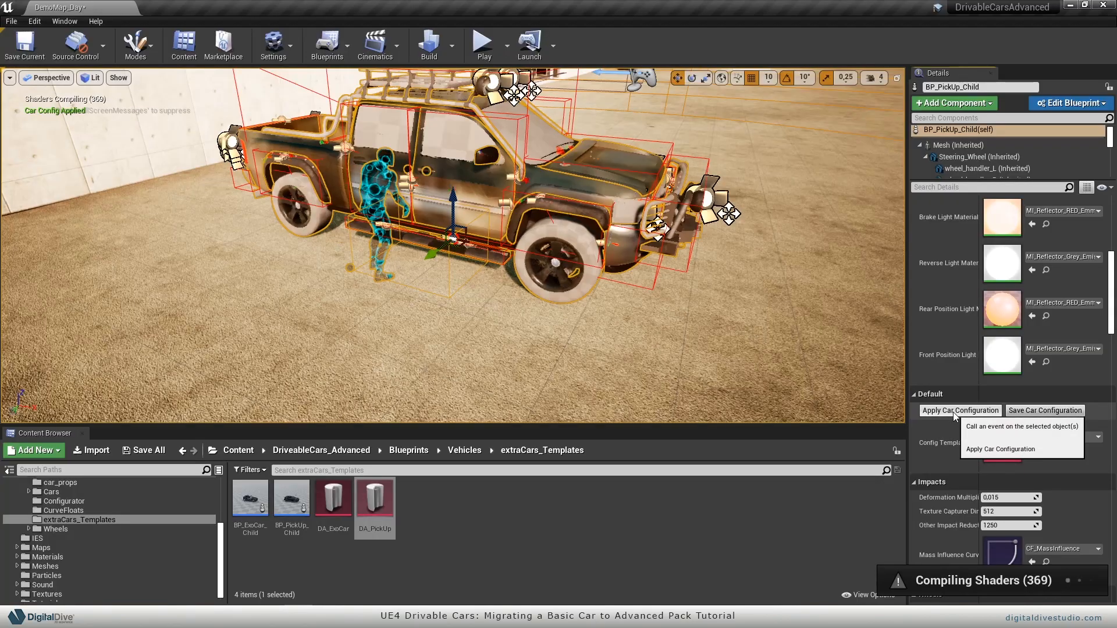
pyautogui.click(959, 410)
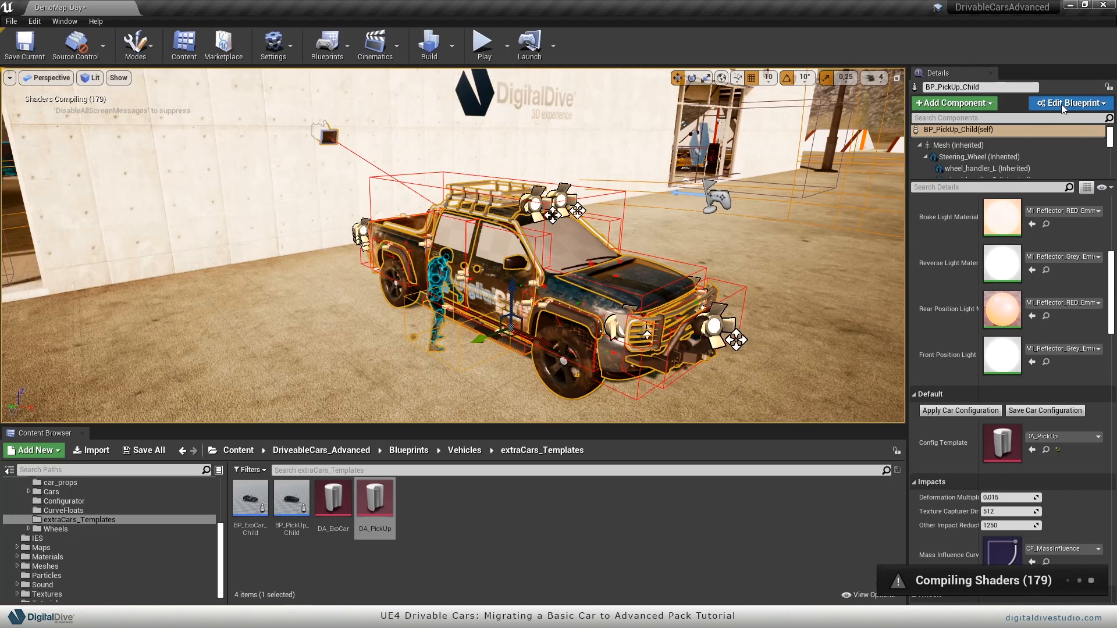
# Make a child blueprint of the placed truck, saved in a new Cars/PickUpTruck folder.
pyautogui.click(1068, 102)
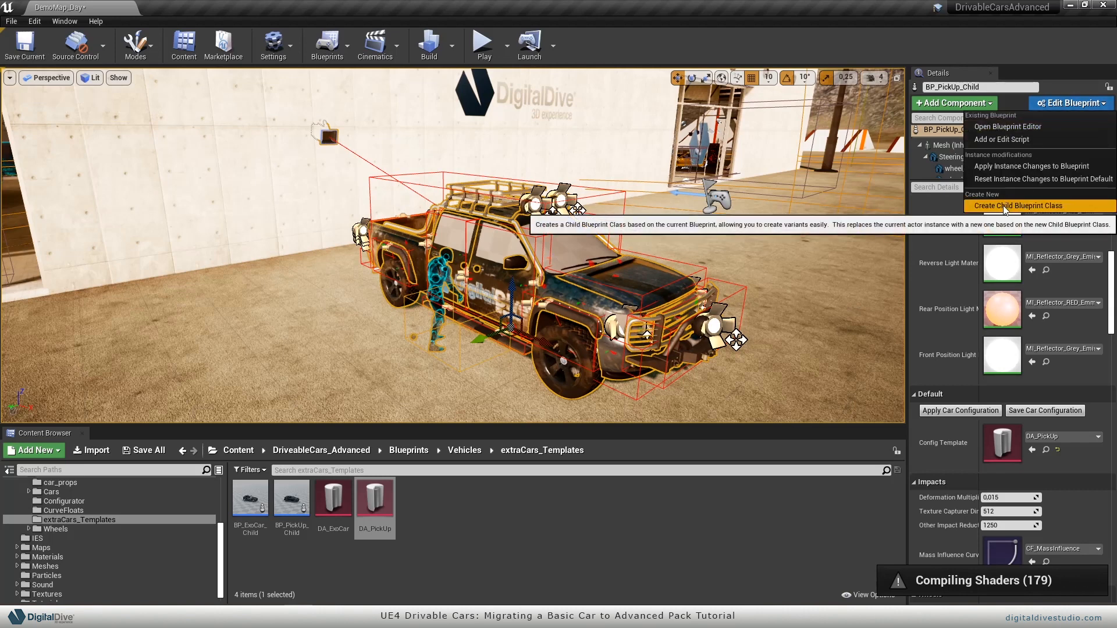
pyautogui.click(1019, 205)
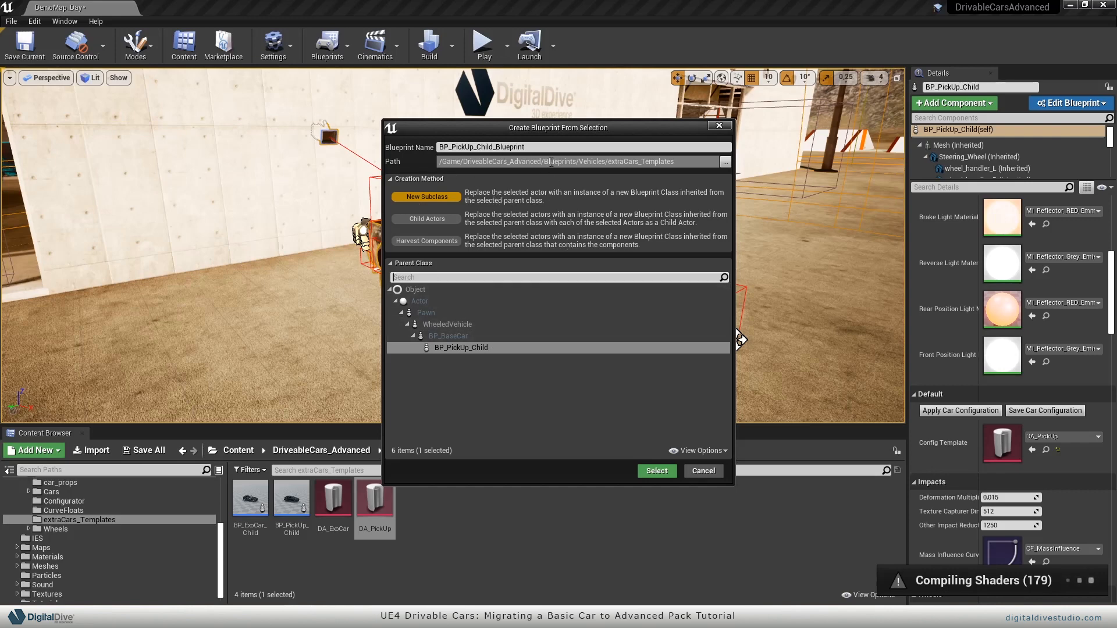
pyautogui.moveTo(705, 178)
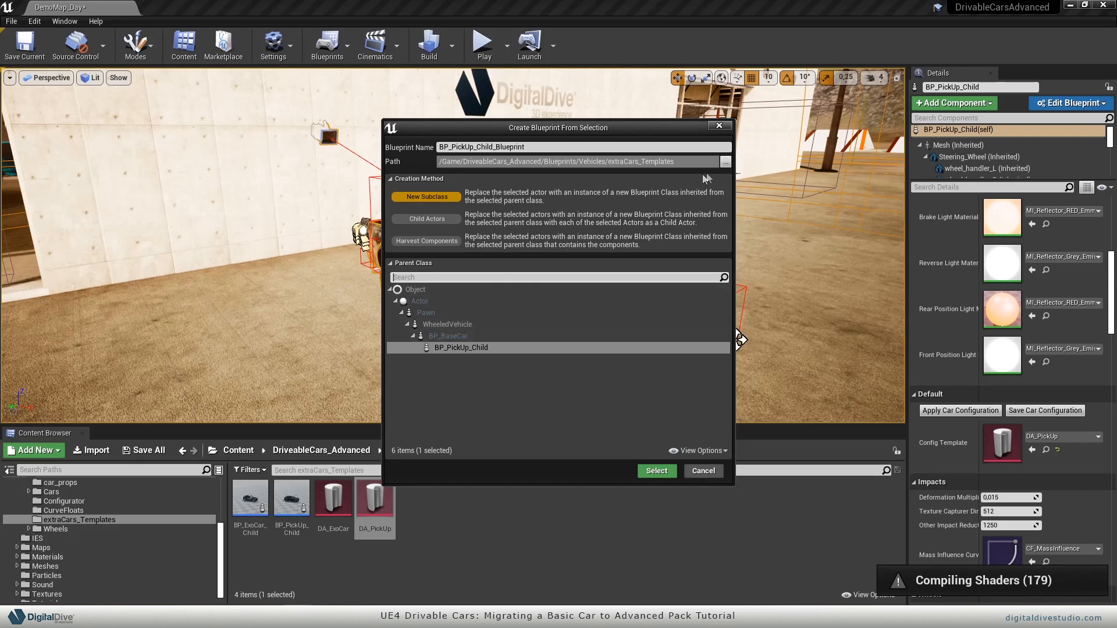
pyautogui.click(726, 161)
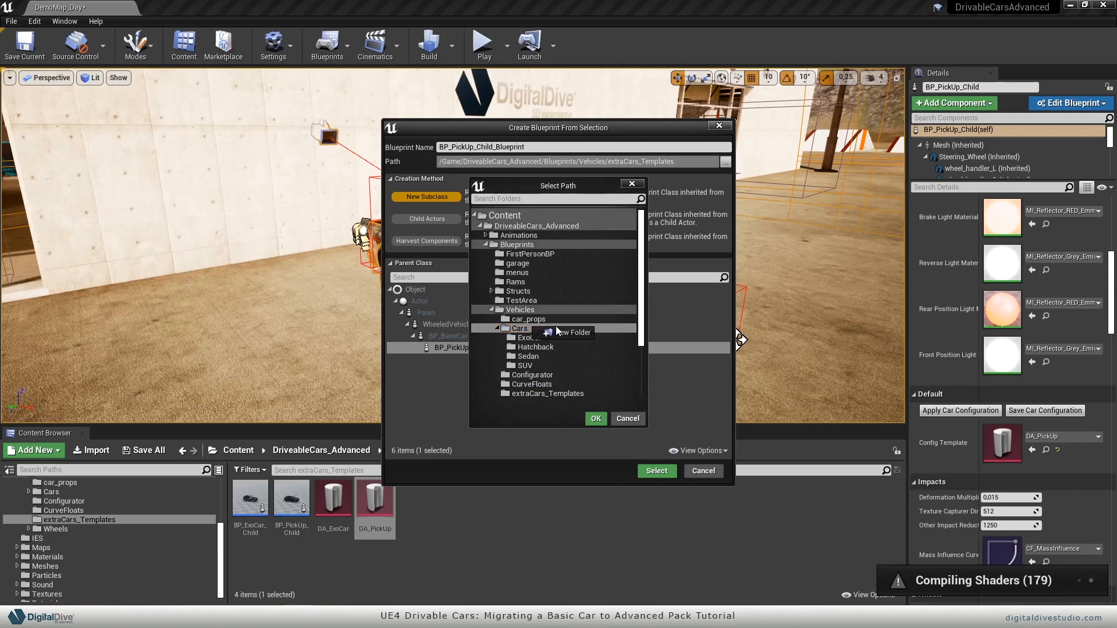
pyautogui.click(569, 333)
pyautogui.write('PickUp')
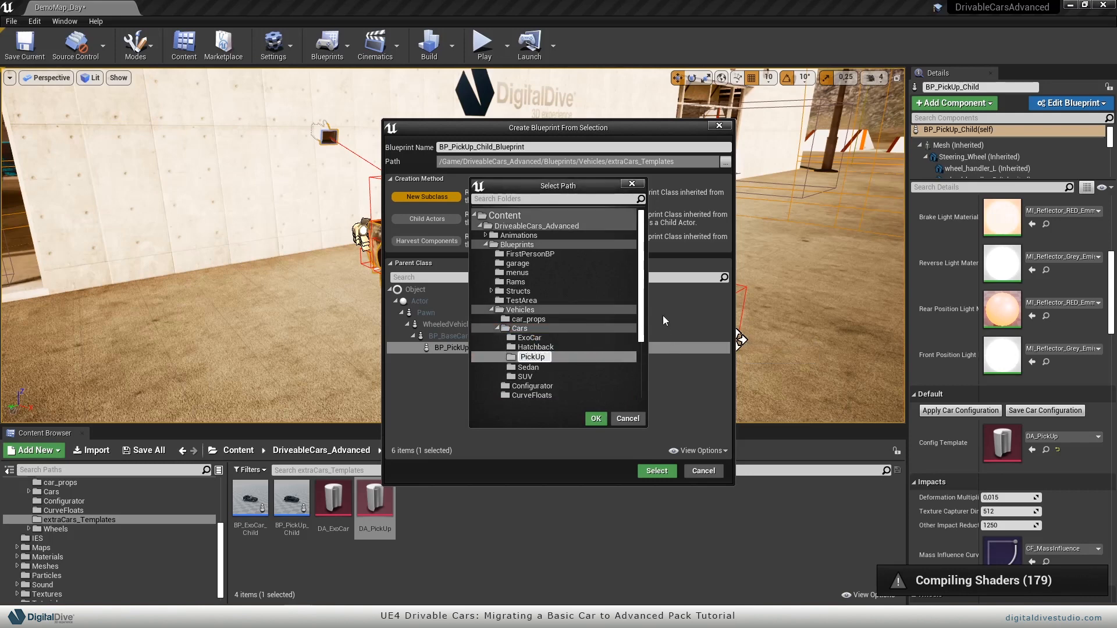
pyautogui.click(534, 356)
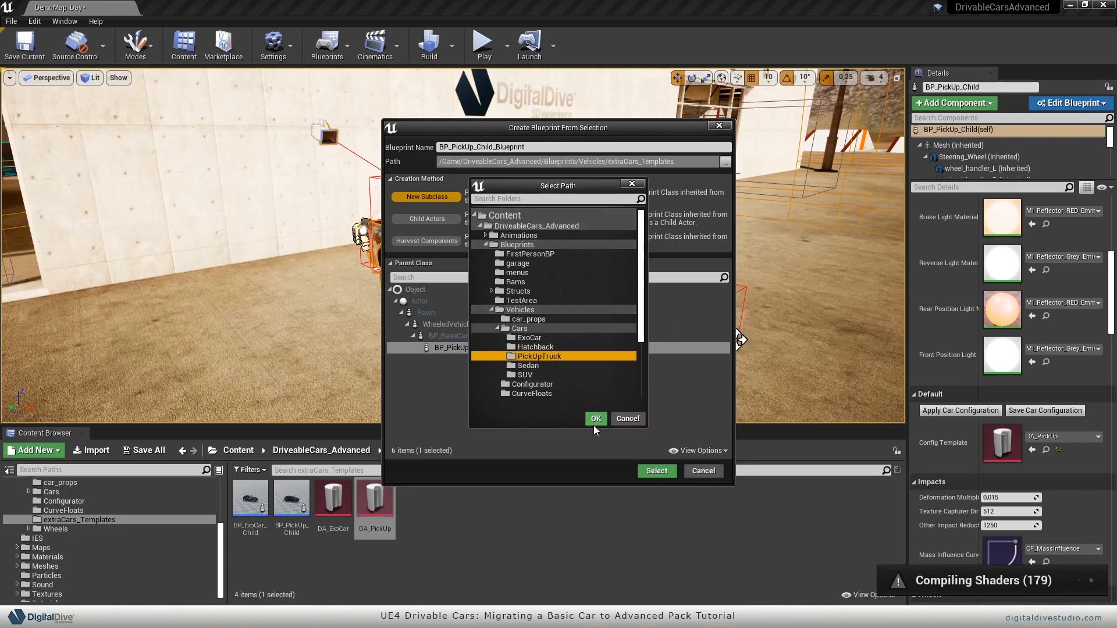
pyautogui.click(596, 418)
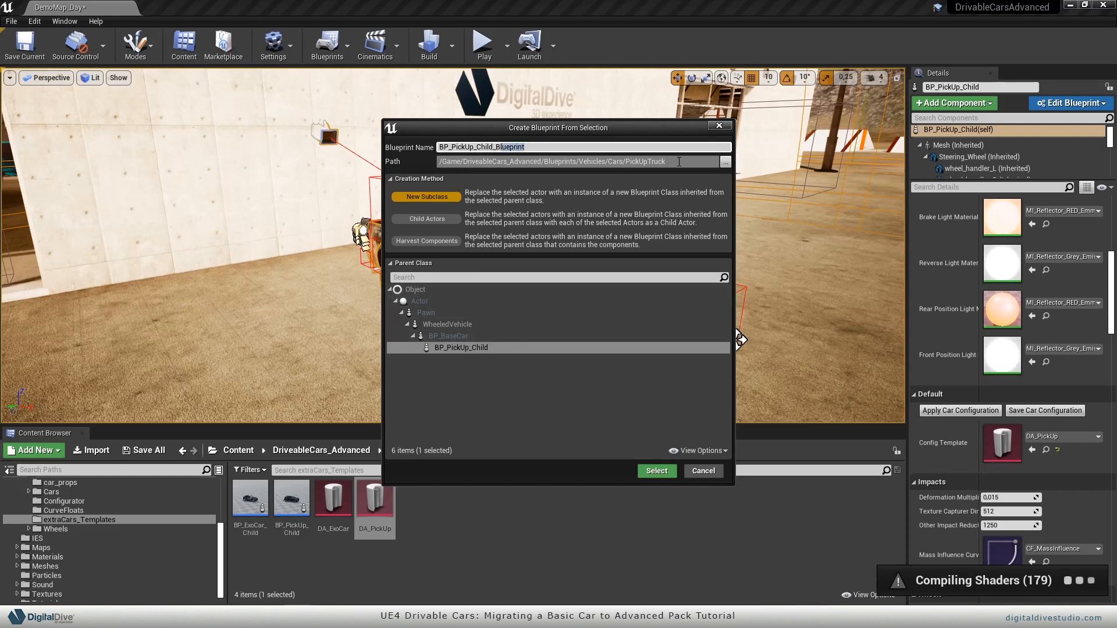
pyautogui.write('BP_PickUp_Chil')
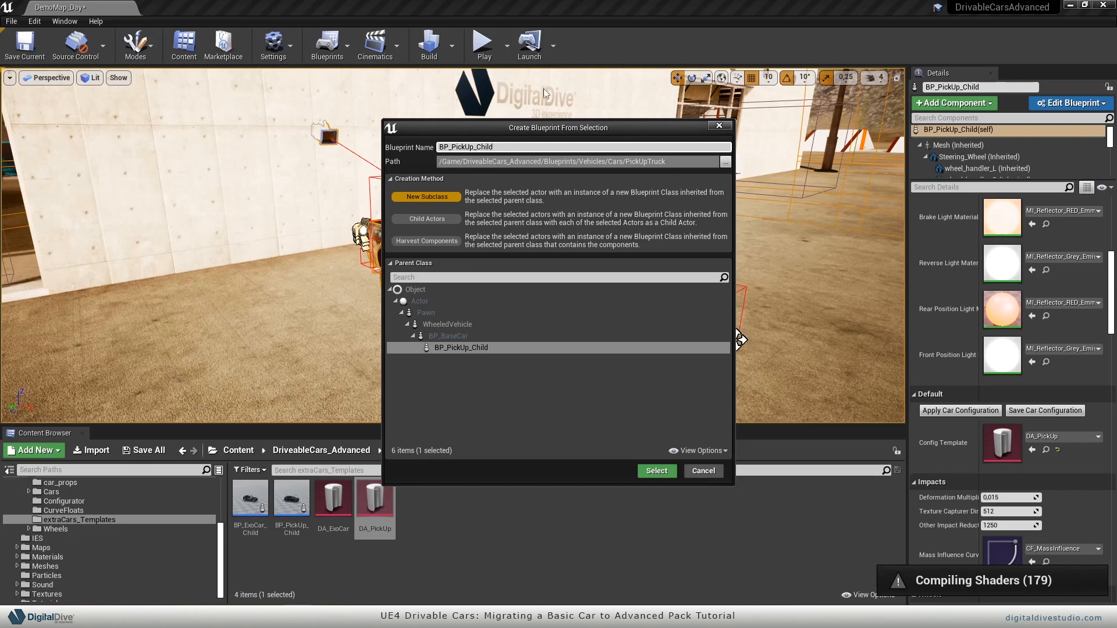
pyautogui.click(655, 471)
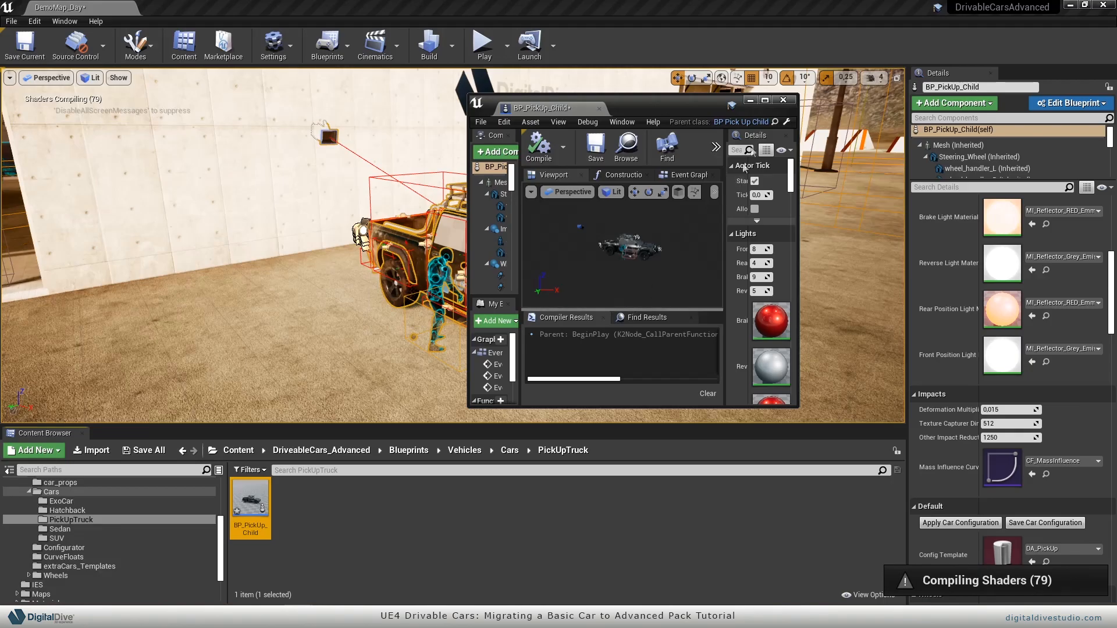
# Close the BP_PickUp_Child Blueprint Editor and return to the DemoMap_Day viewport.
pyautogui.click(783, 100)
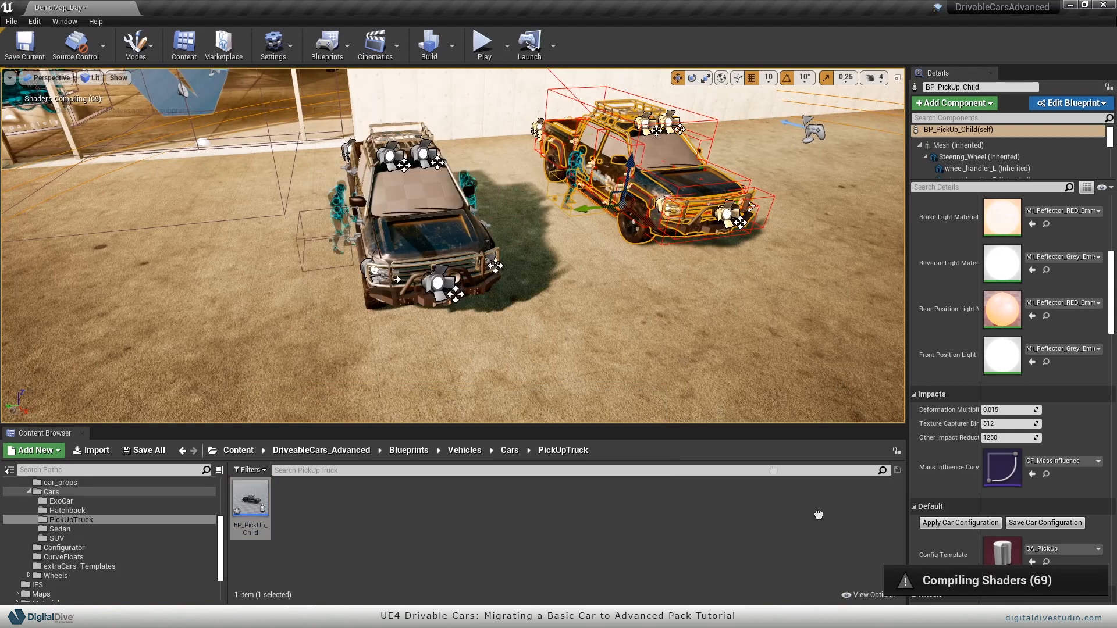
pyautogui.click(420, 207)
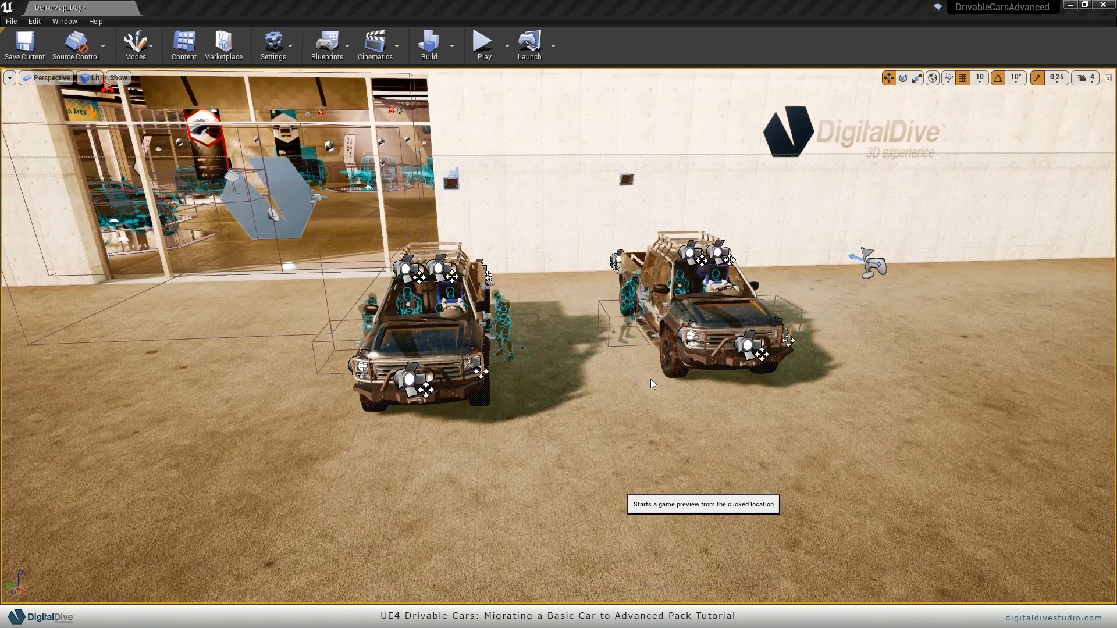
pyautogui.moveTo(593, 289)
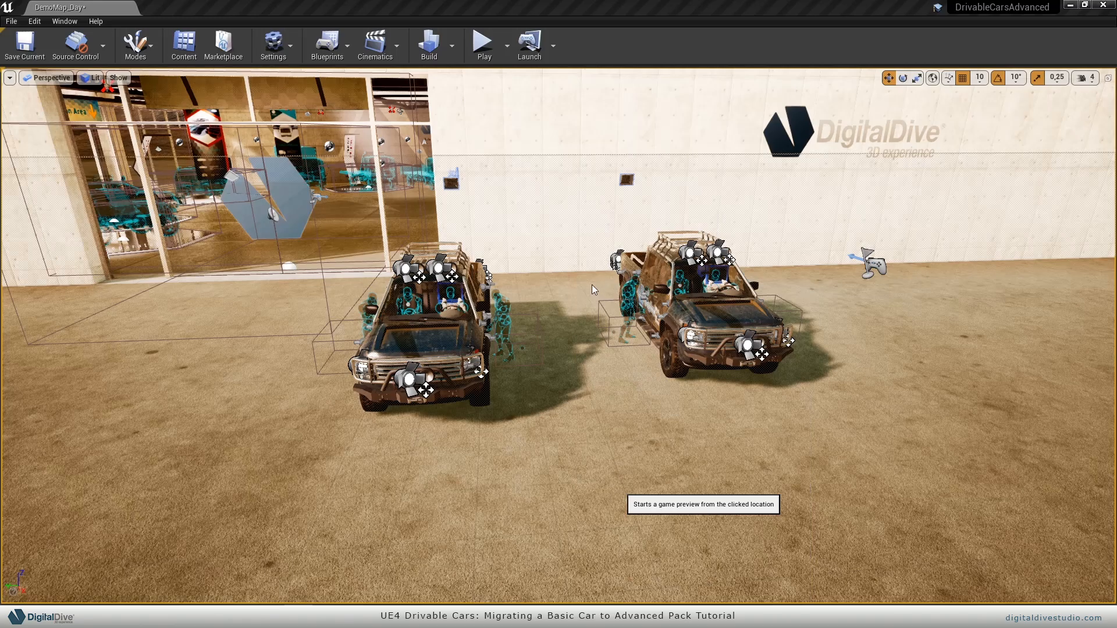
# Start a Play preview and choose DAY LIGHT MAP from the game menu.
pyautogui.click(482, 43)
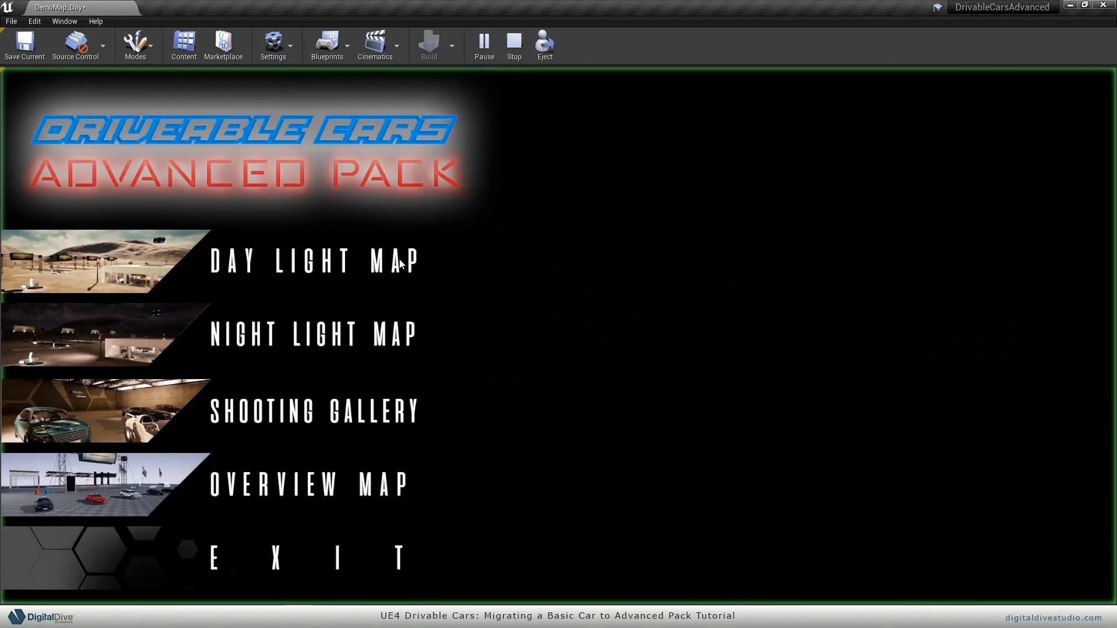
pyautogui.click(313, 261)
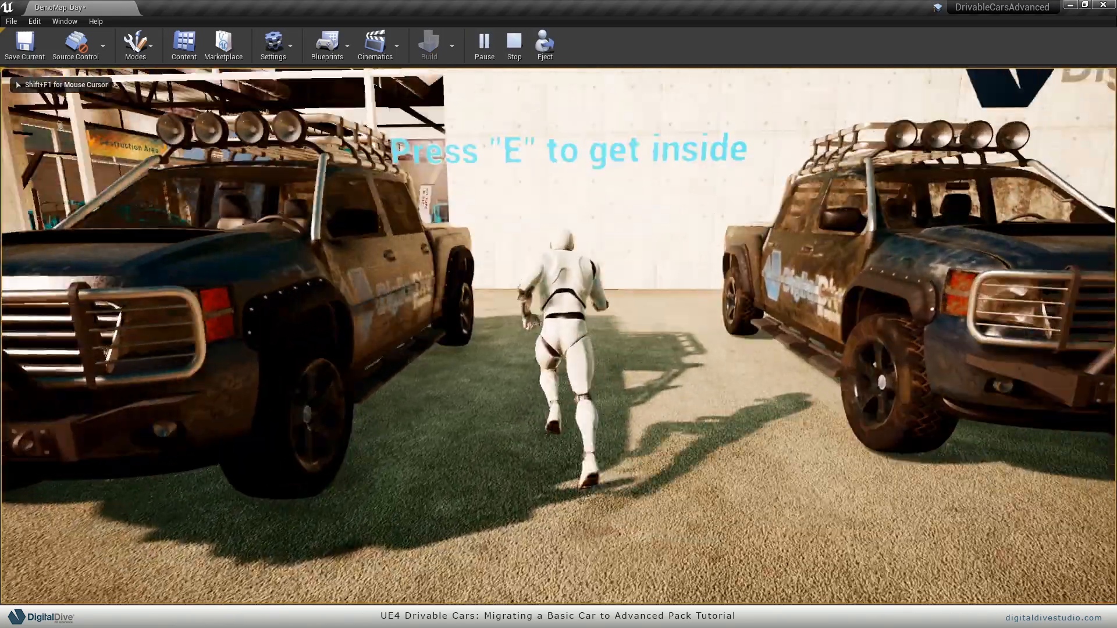